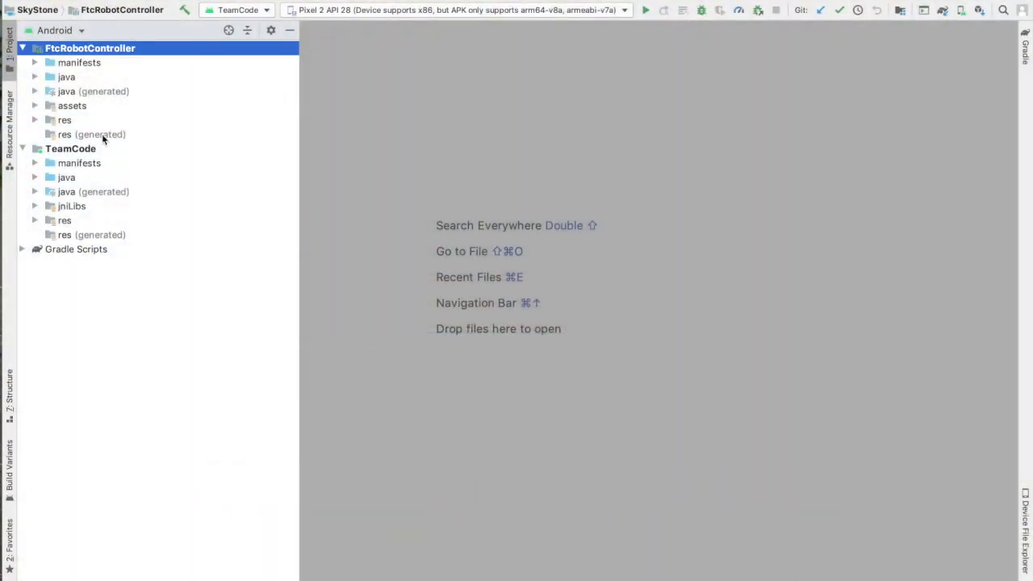
- Expand TeamCode > java to reveal the org.firstinspires.ftc.teamcode package
left_click(91, 133)
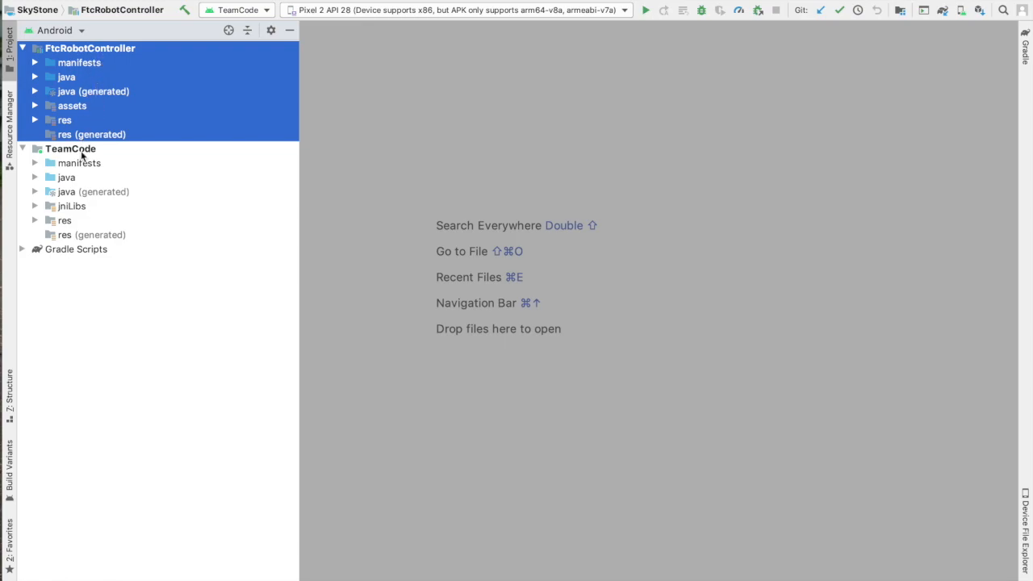
left_click(71, 149)
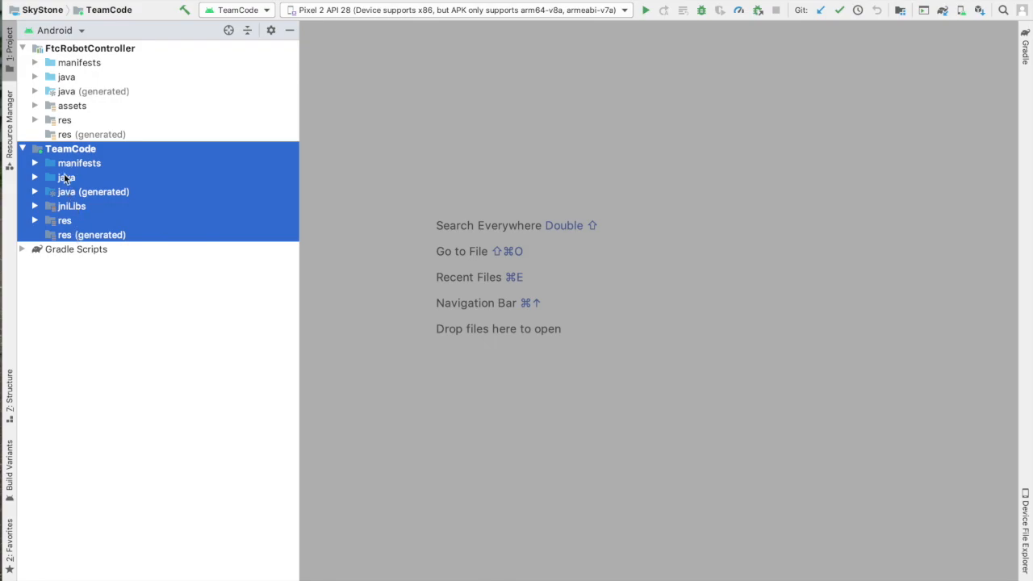
left_click(35, 176)
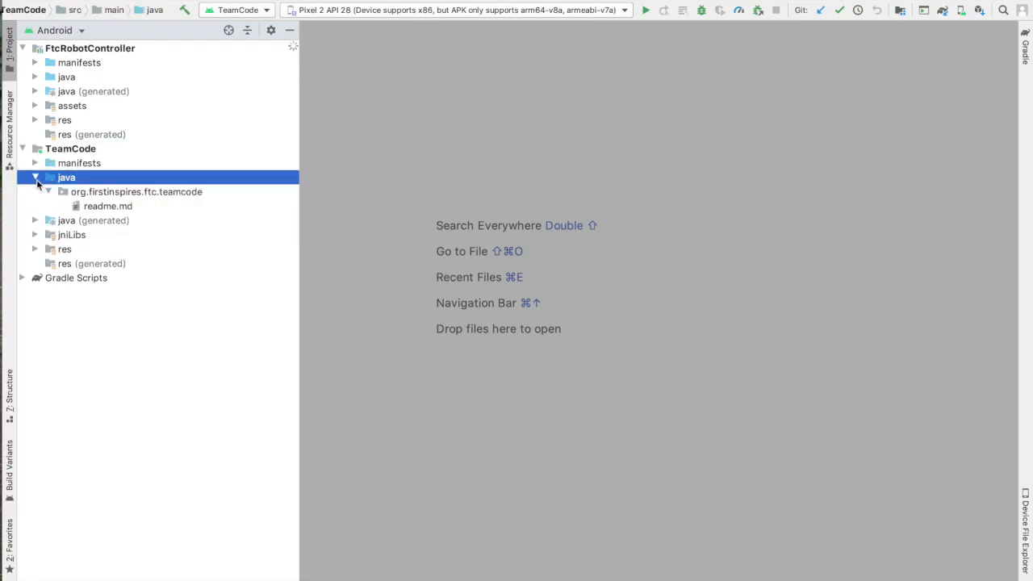
left_click(136, 190)
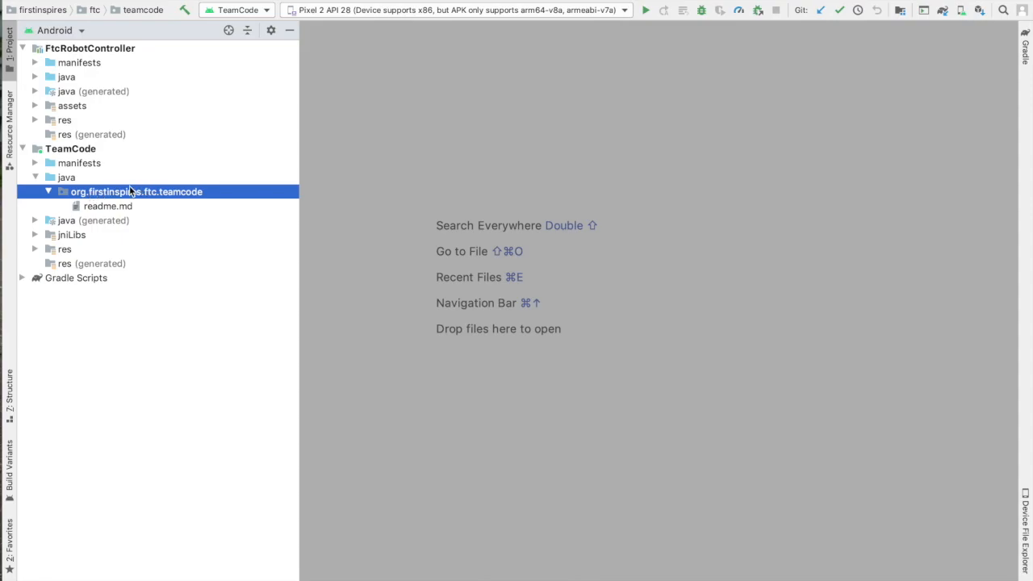
mouse_move(152, 107)
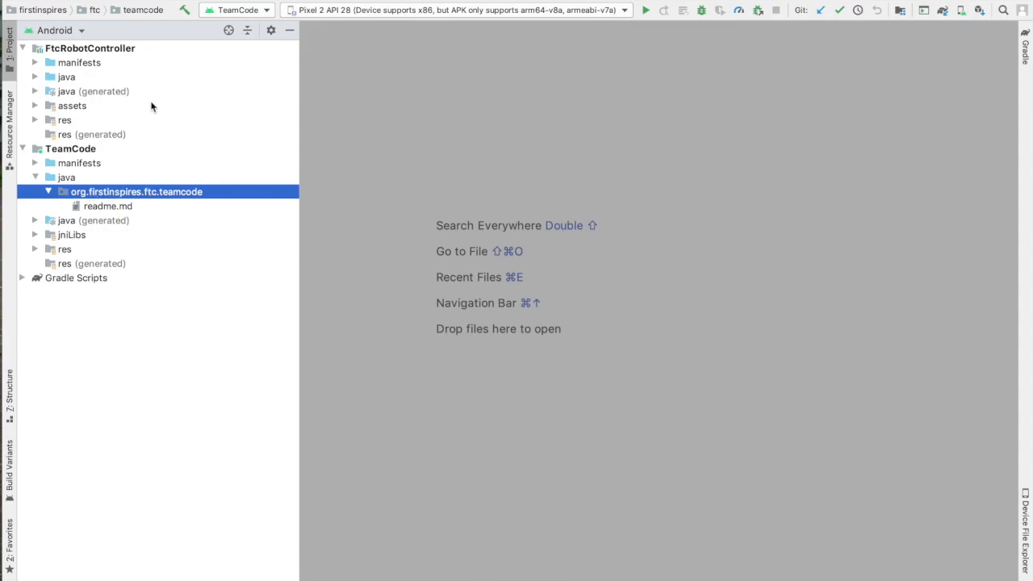
mouse_move(50, 84)
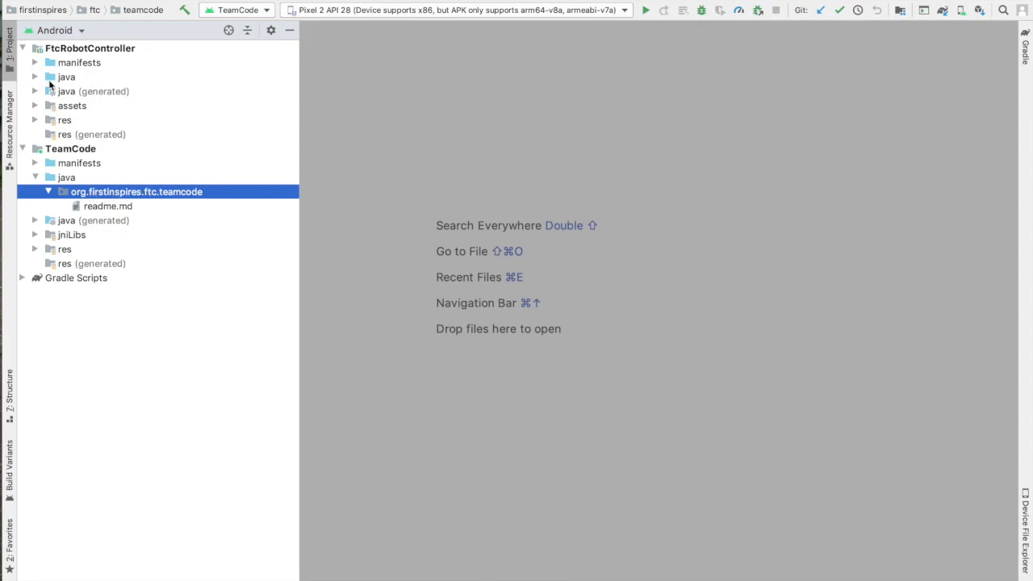
mouse_move(57, 77)
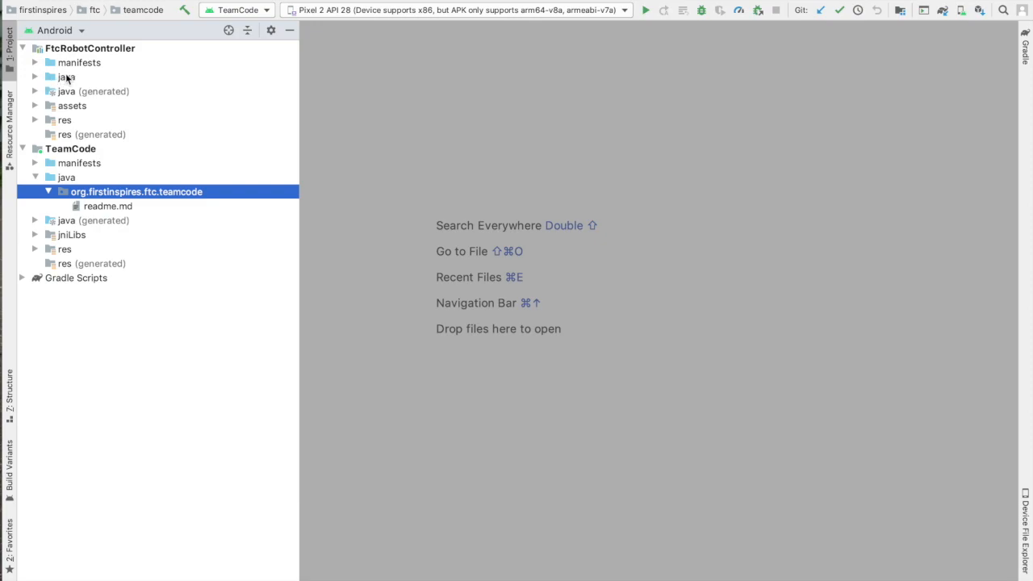
- Expand FtcRobotController's java sources down to external.samples and browse the sample classes
left_click(66, 78)
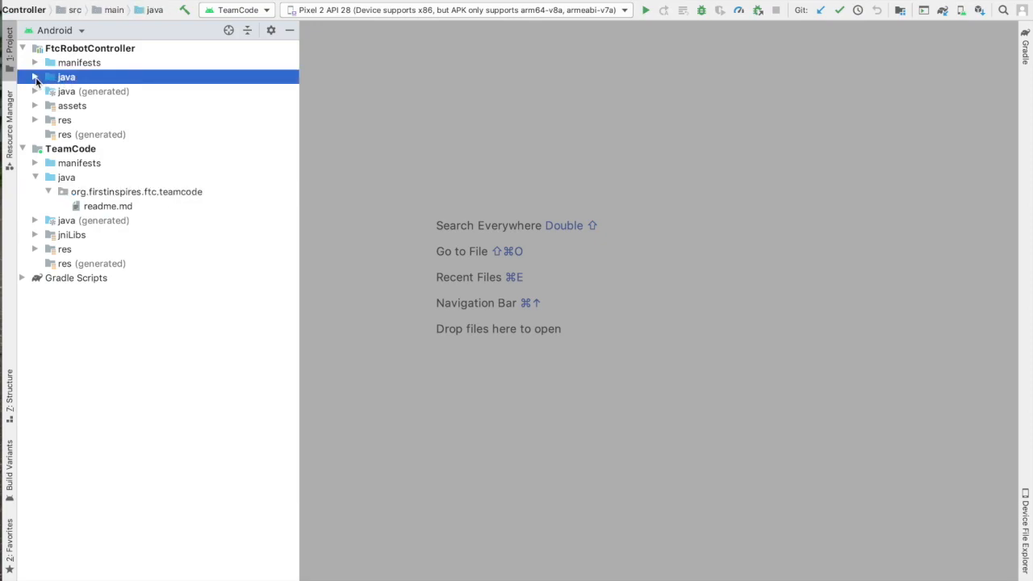
left_click(35, 77)
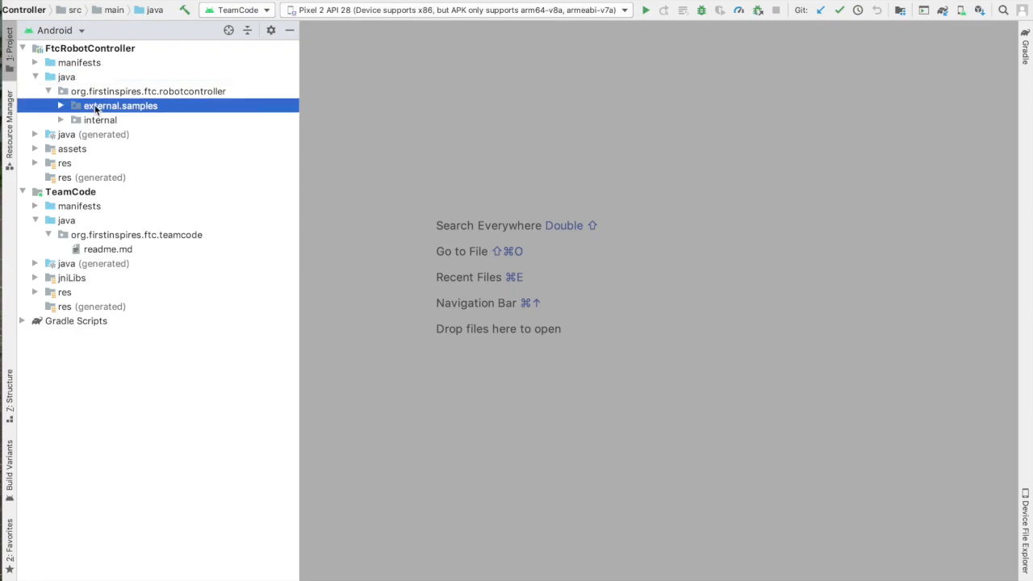
left_click(61, 107)
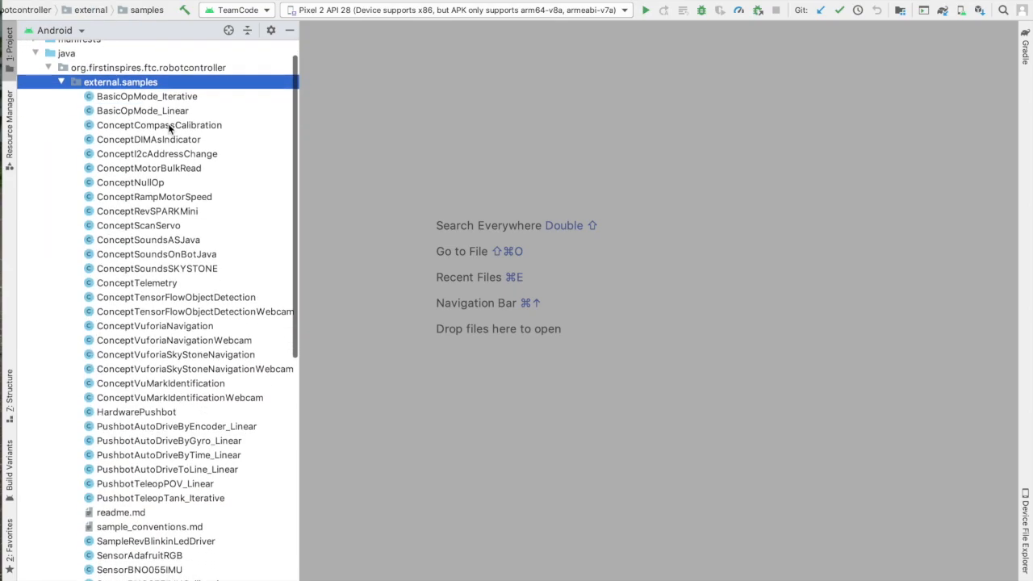
scroll("down", 3)
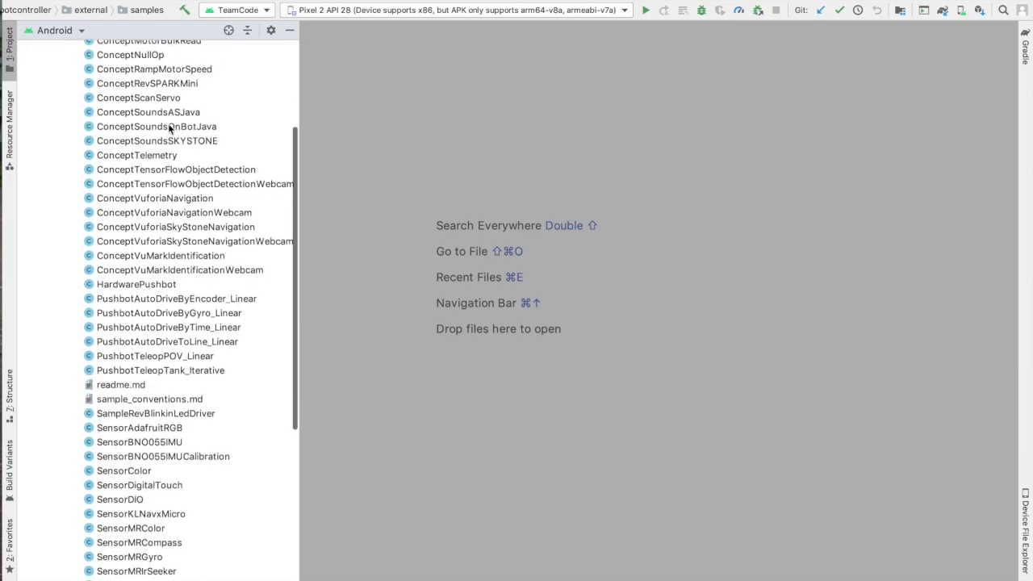
scroll("down", 3)
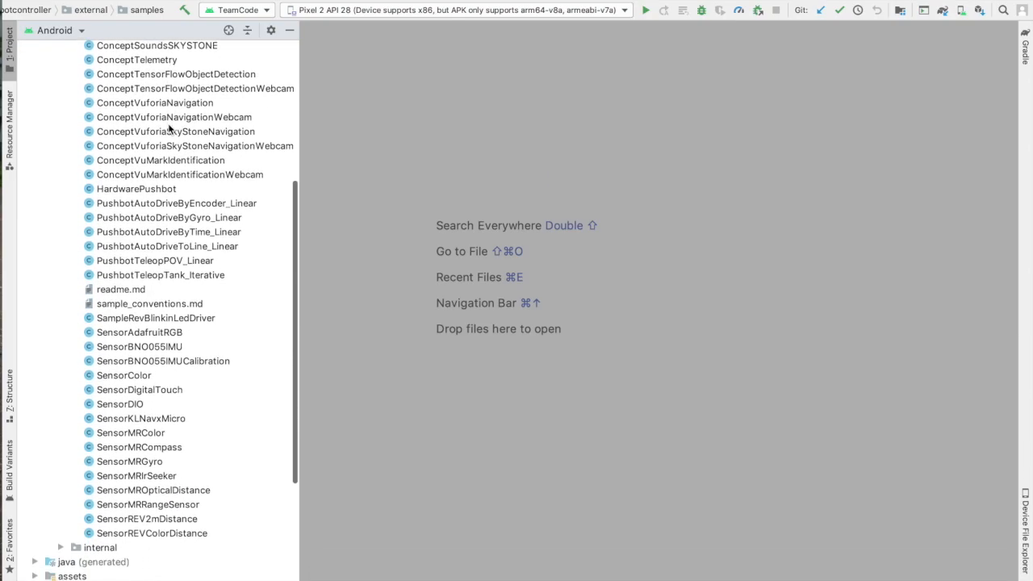
mouse_move(152, 171)
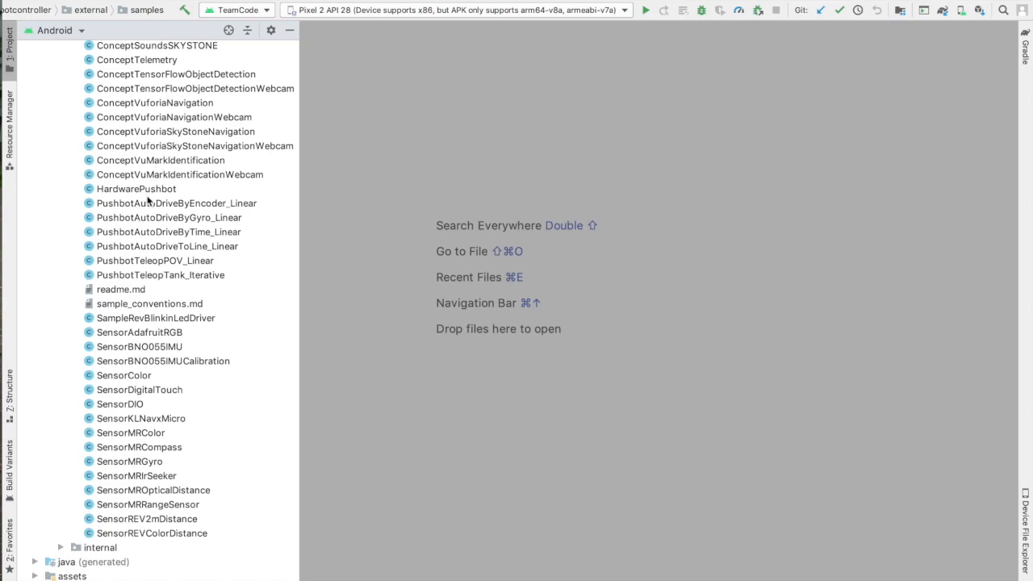
- Copy HardwarePushbot and paste it into teamcode as a new class named HardwareMecanum
left_click(136, 187)
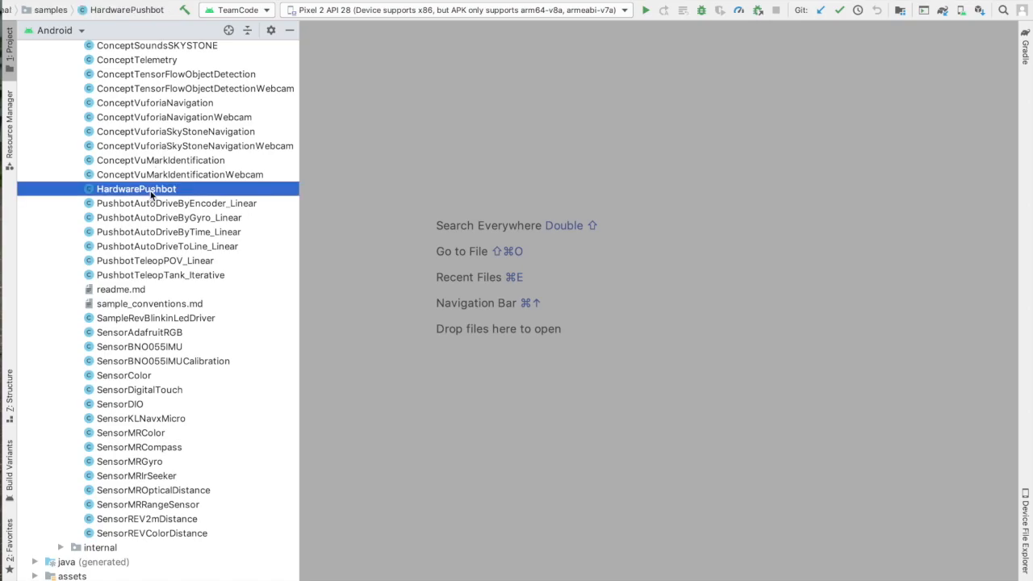
right_click(135, 188)
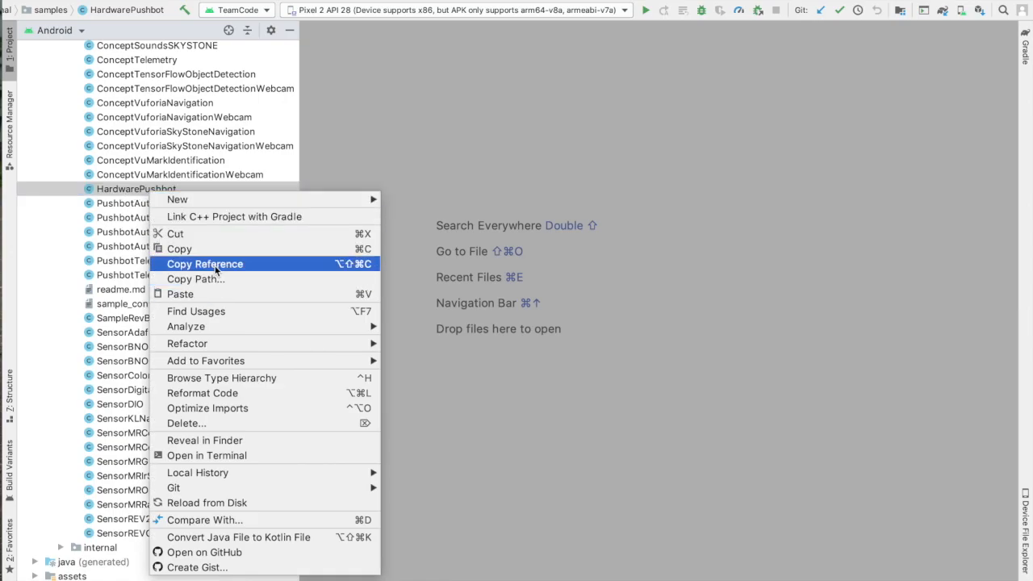
key("Escape")
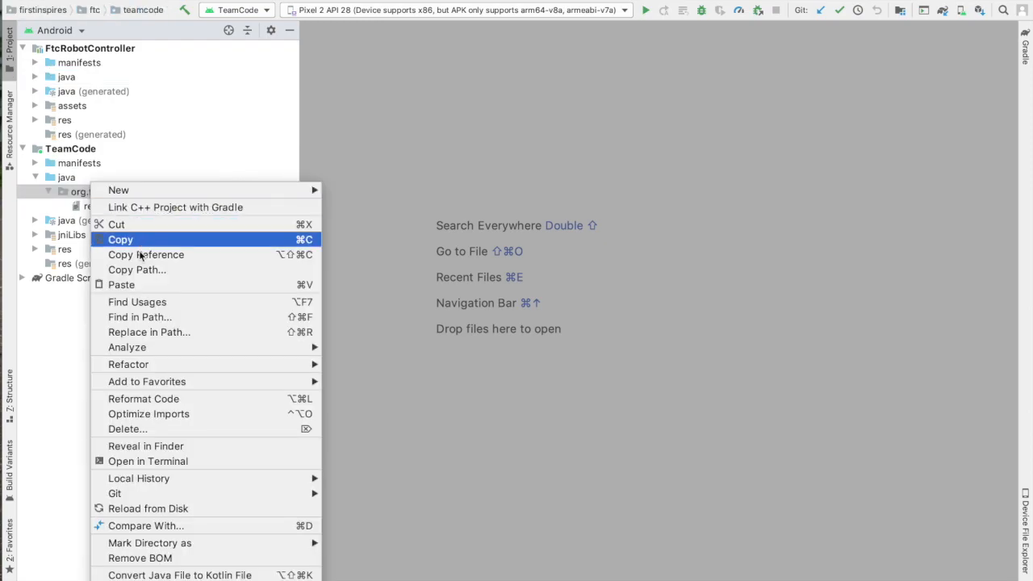
left_click(120, 239)
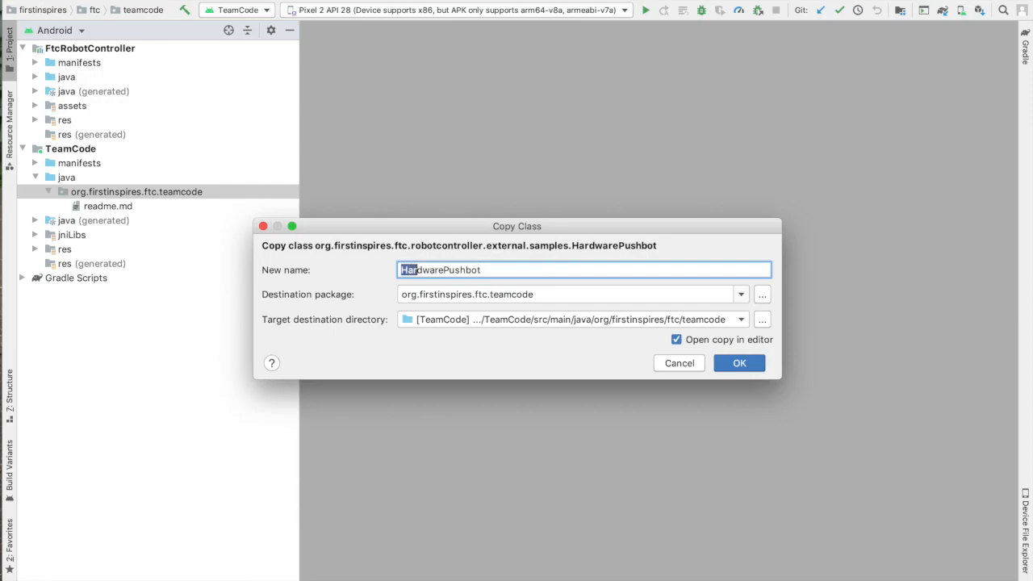
type("HardwareMeca")
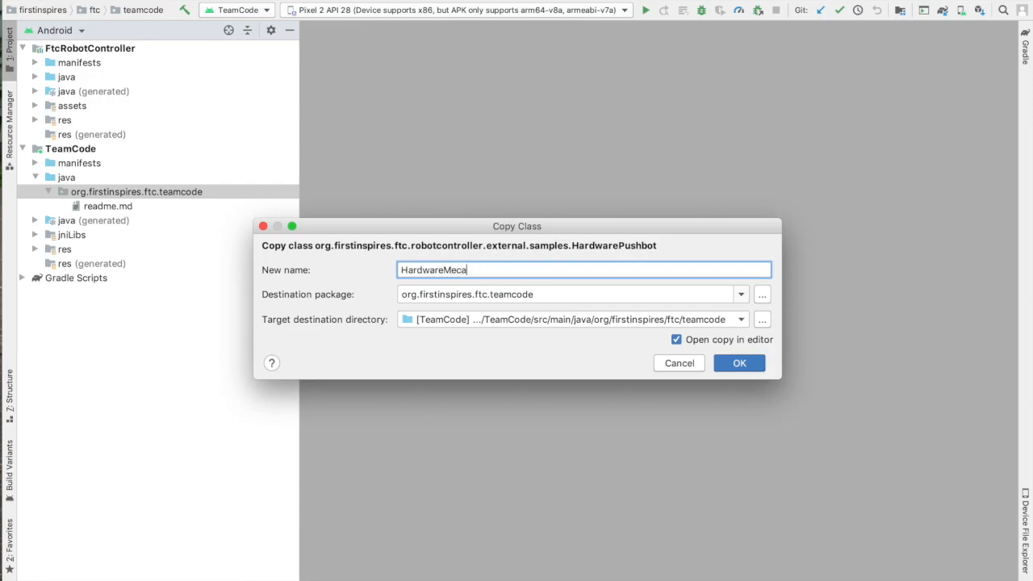
left_click(739, 362)
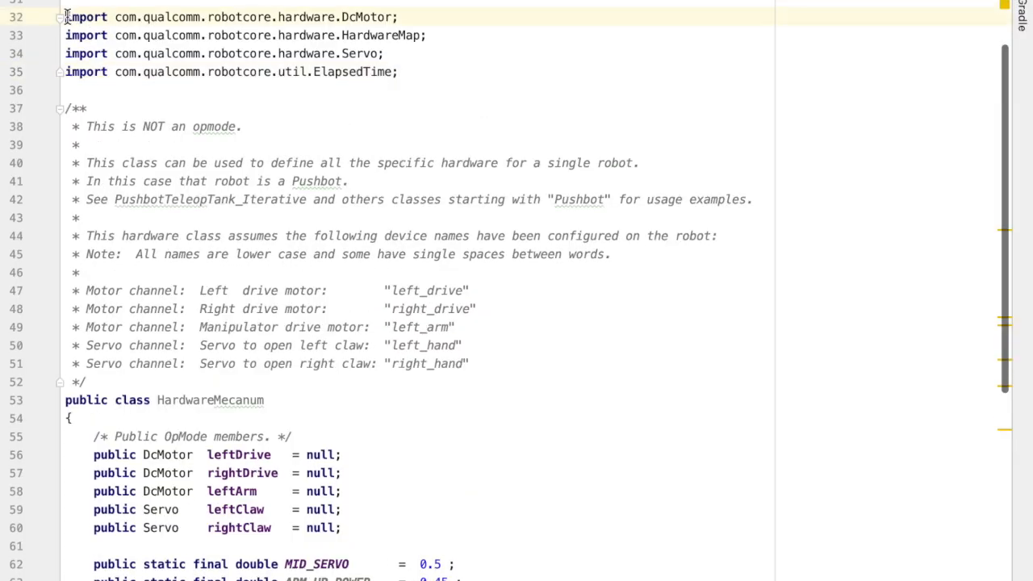
left_click_drag(65, 17, 400, 71)
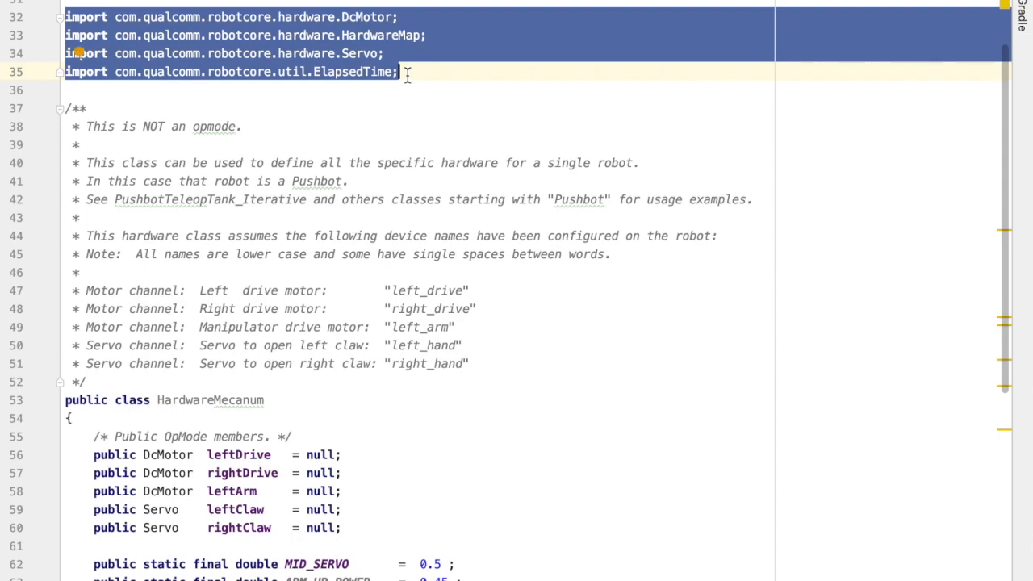
left_click(272, 132)
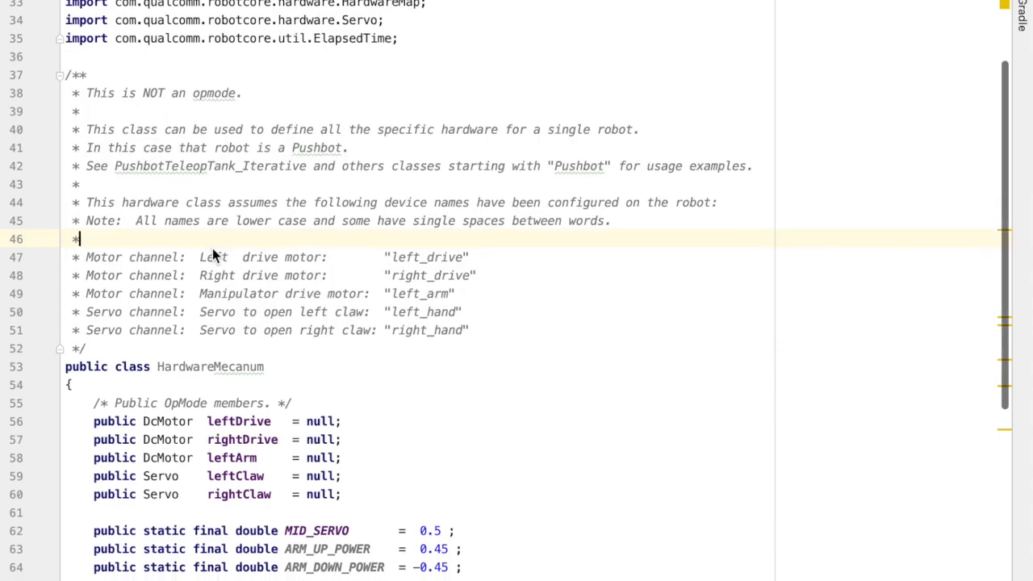
scroll("down", 3)
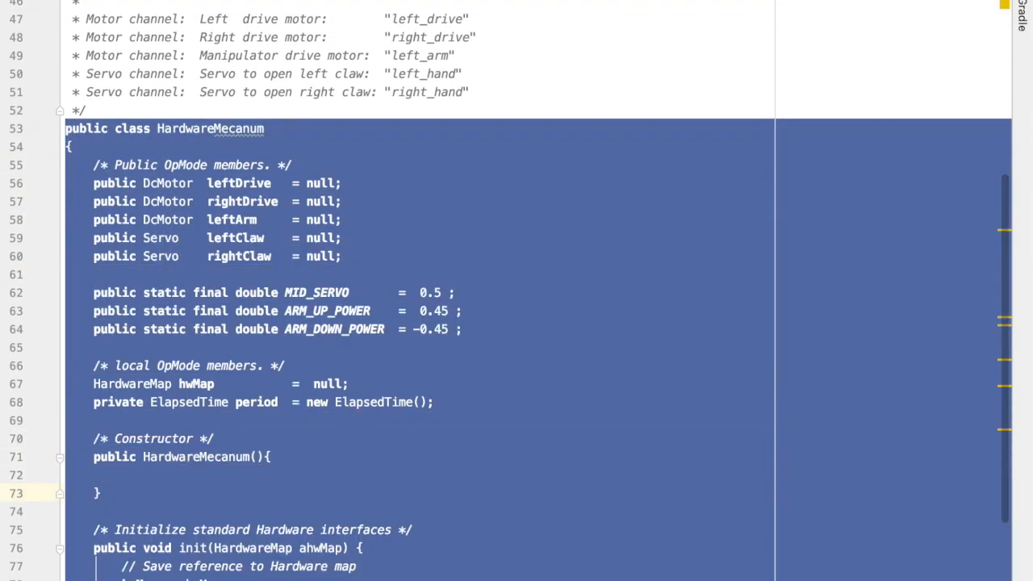
scroll("down", 3)
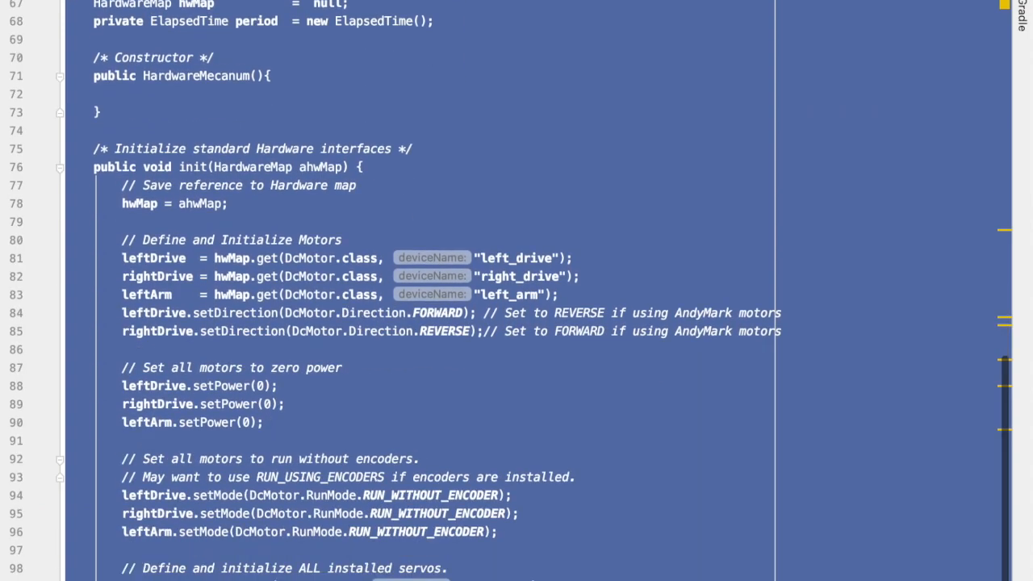
scroll("up", 3)
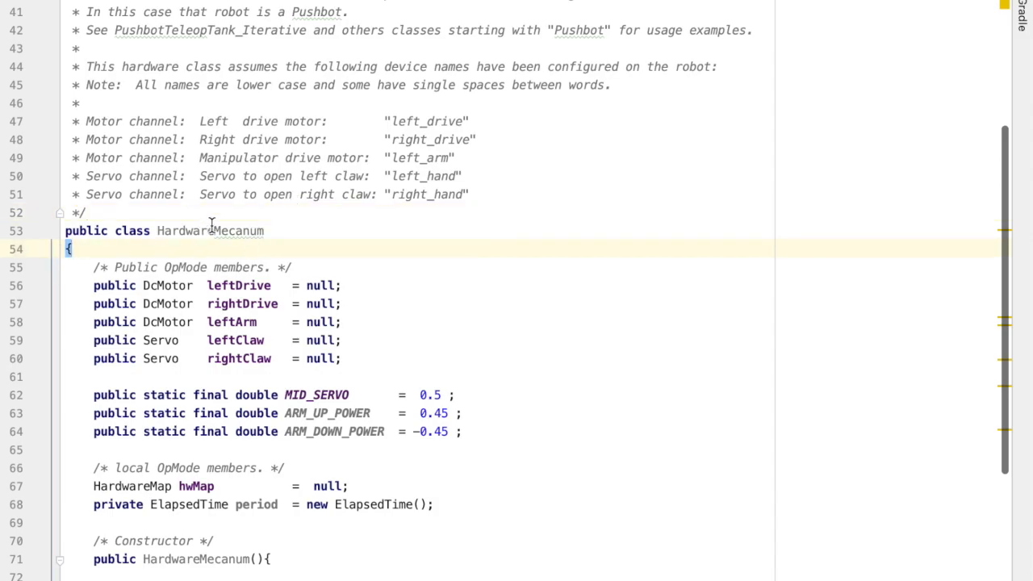
double_click(210, 231)
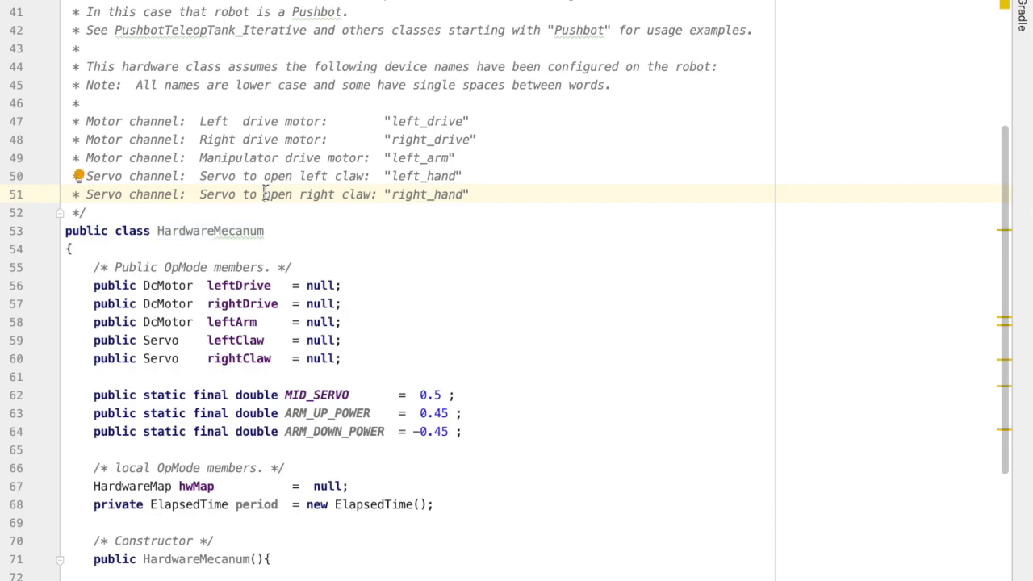
scroll("down", 3)
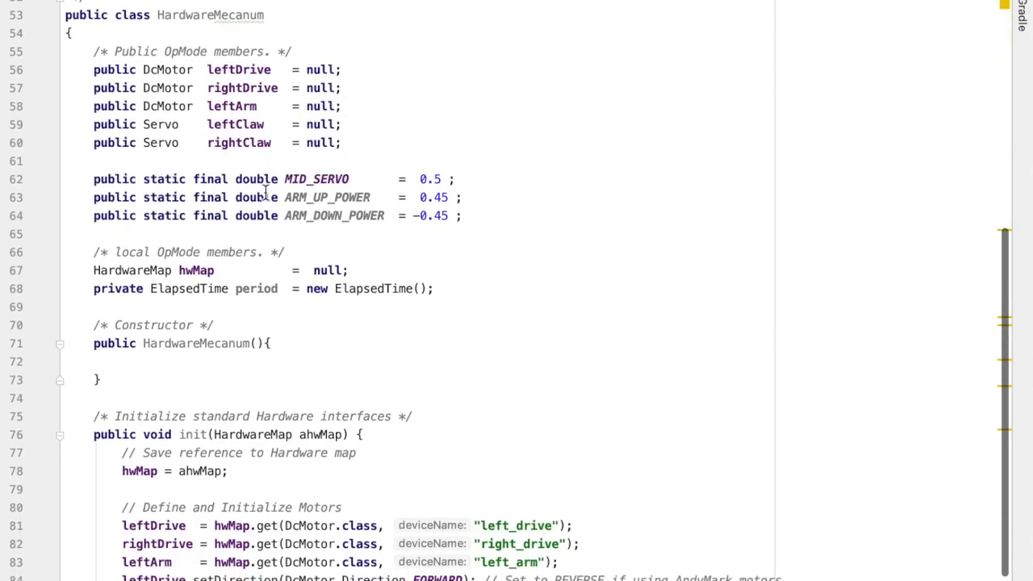
scroll("down", 3)
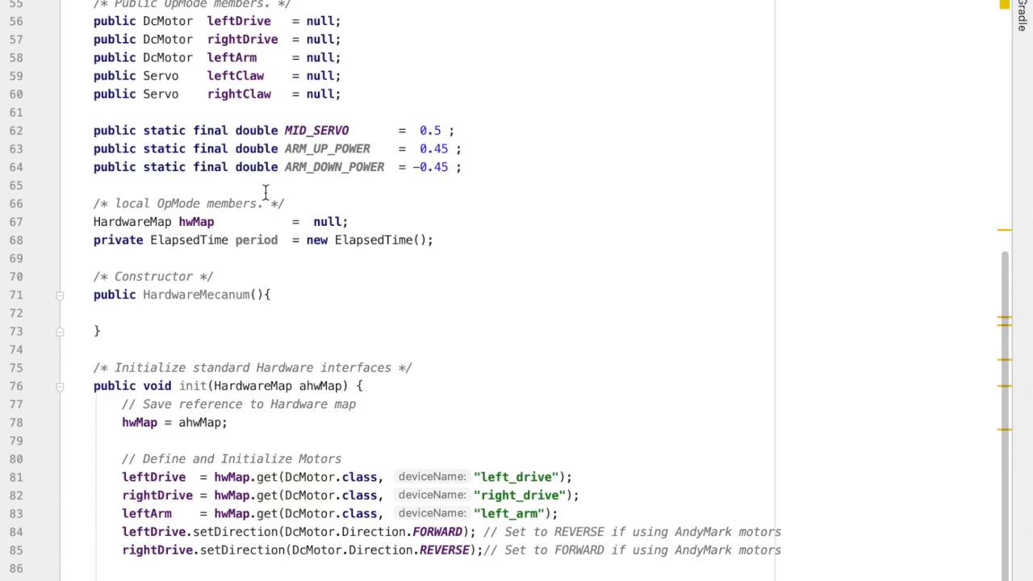
scroll("up", 3)
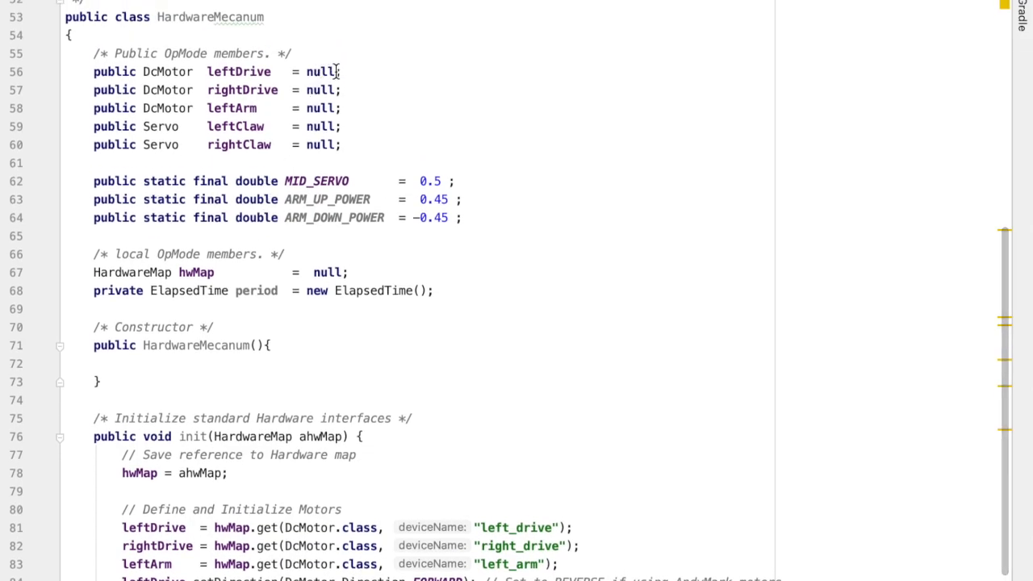
mouse_move(342, 116)
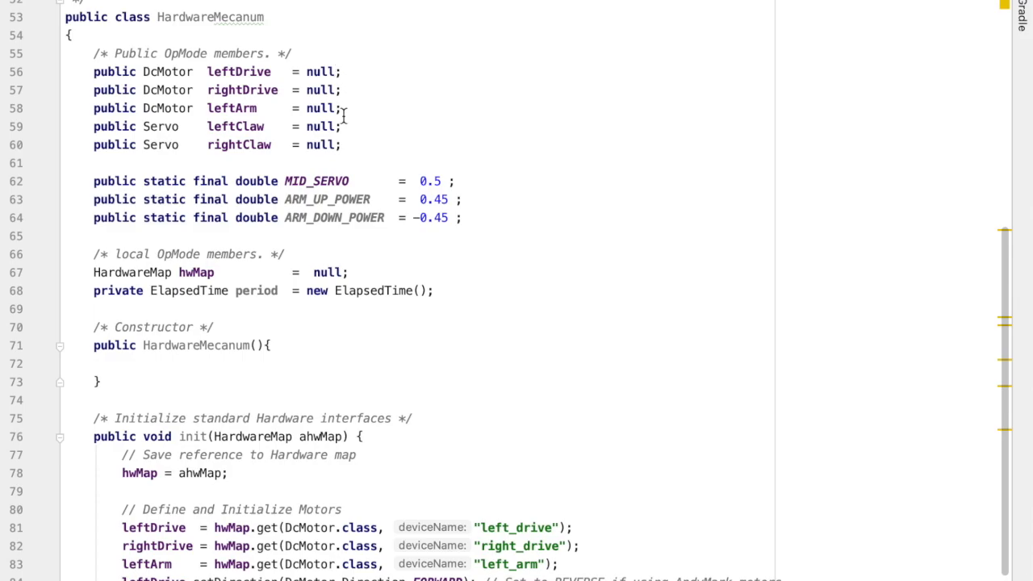
mouse_move(176, 71)
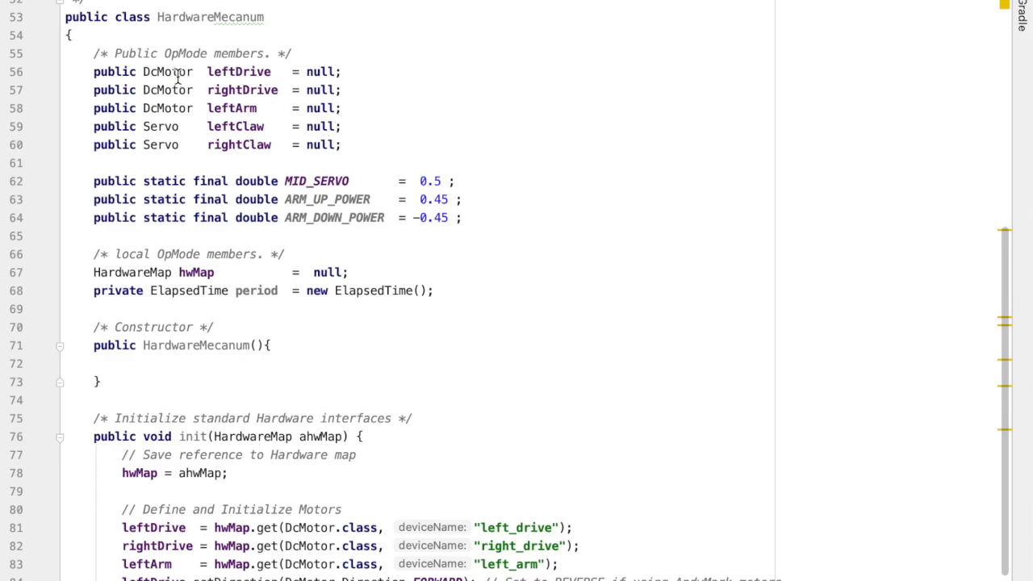
- Rename the leftDrive and rightDrive fields to frontLeftDrive and frontRightDrive
double_click(167, 71)
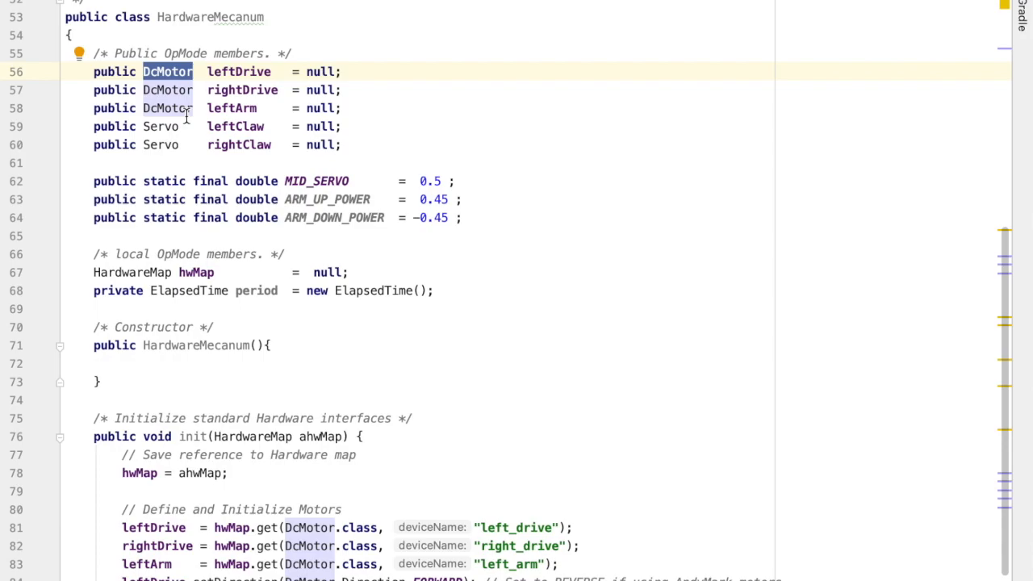
double_click(159, 126)
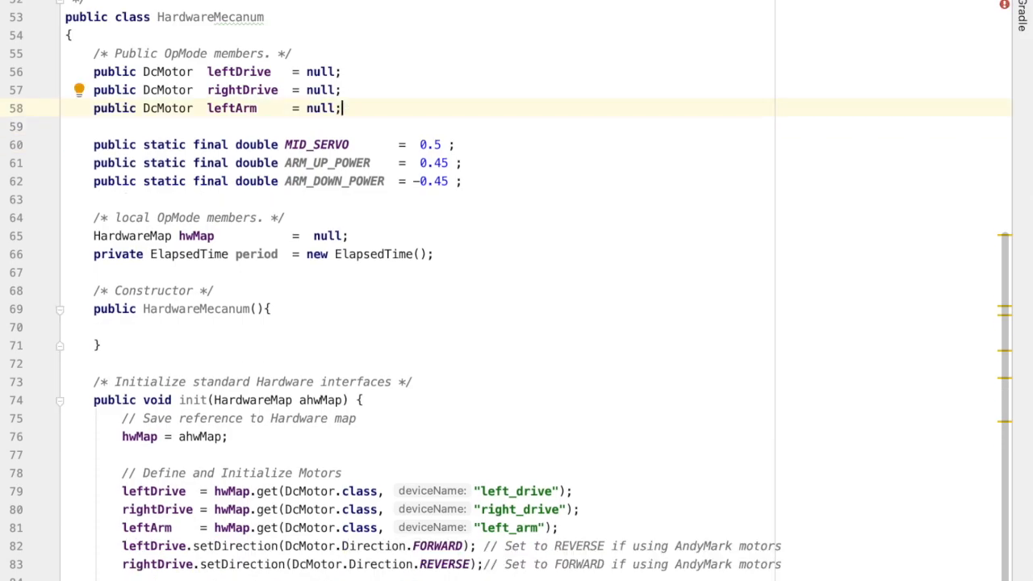
double_click(239, 71)
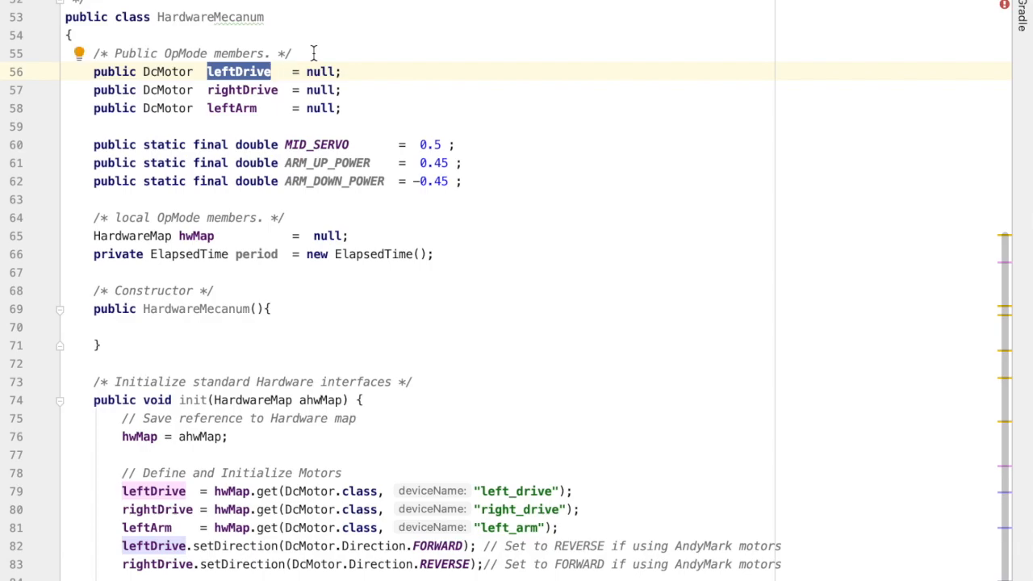
type("front")
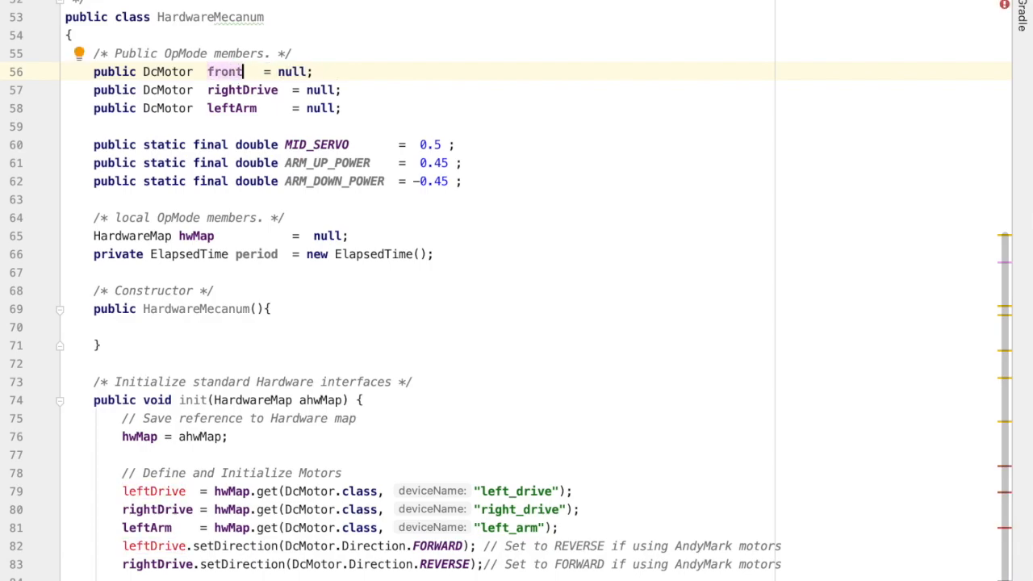
type("LeftDrive")
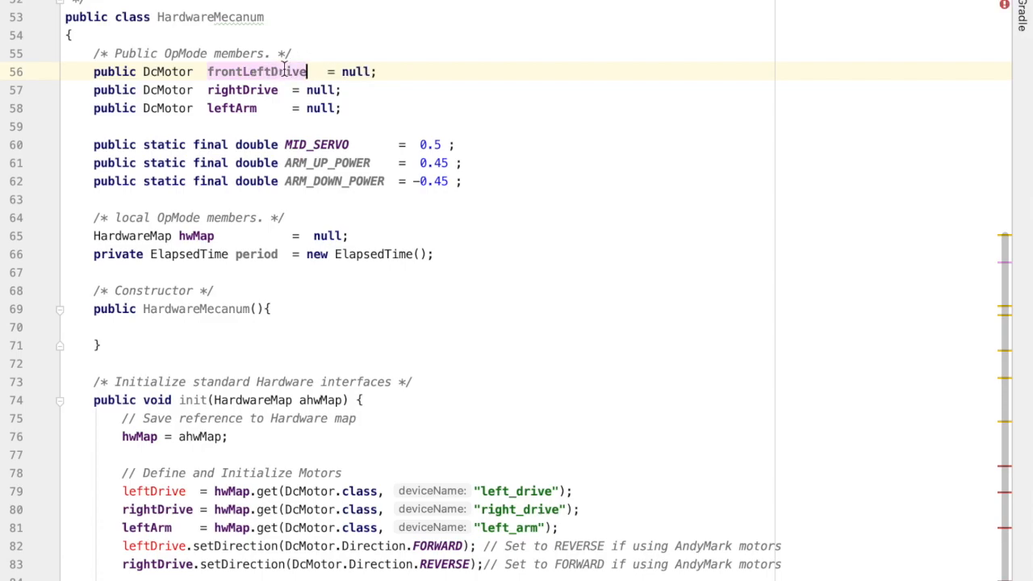
type("f")
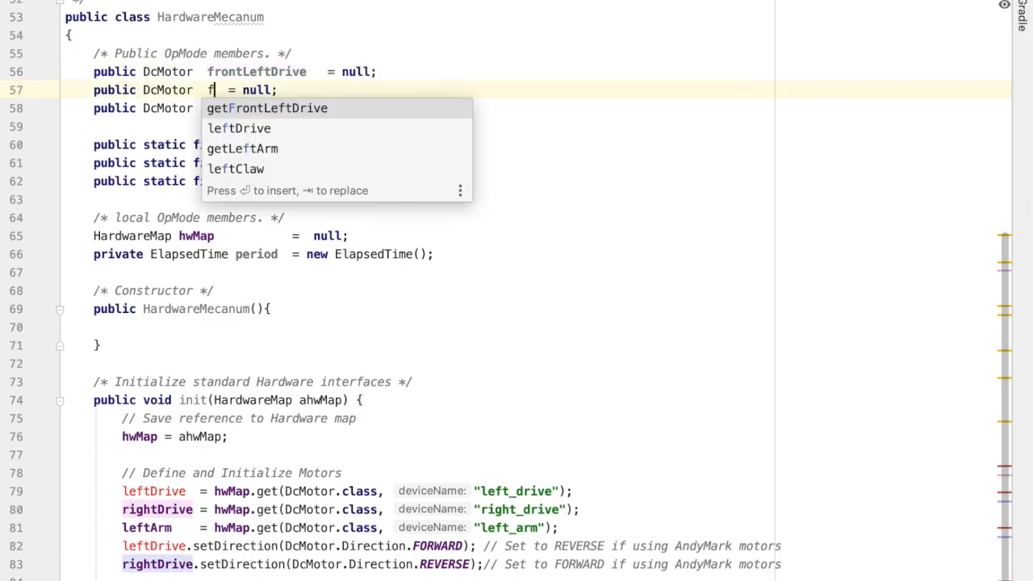
type("rontRight")
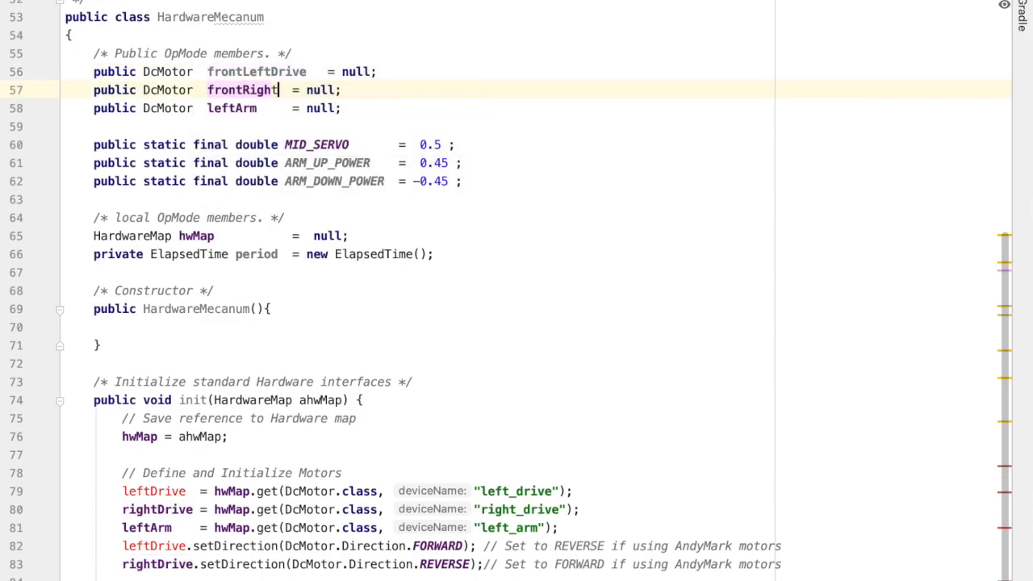
type("Drive")
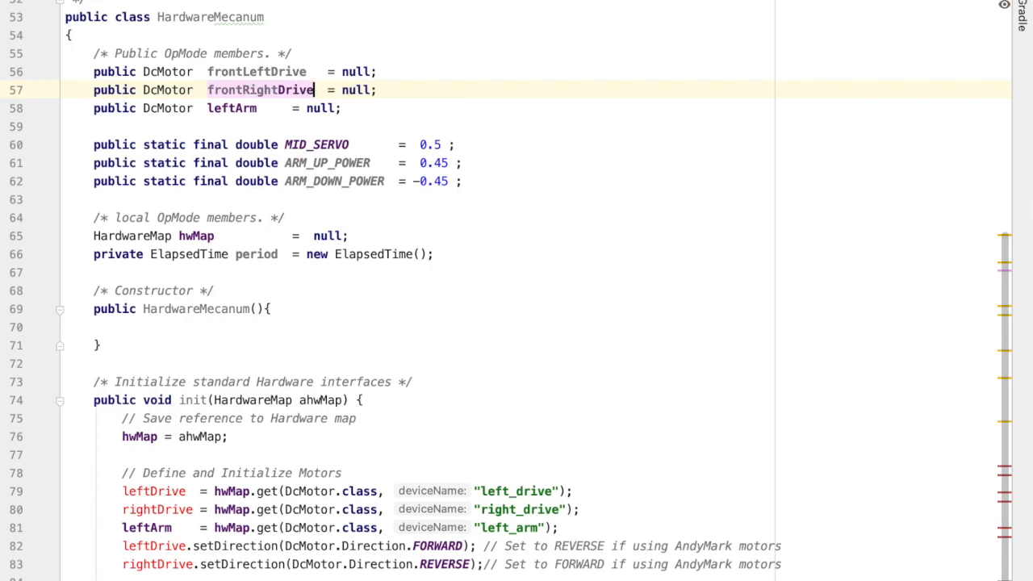
- Rename leftArm to backLeftDrive and duplicate it as a backRightDrive DcMotor field
double_click(233, 109)
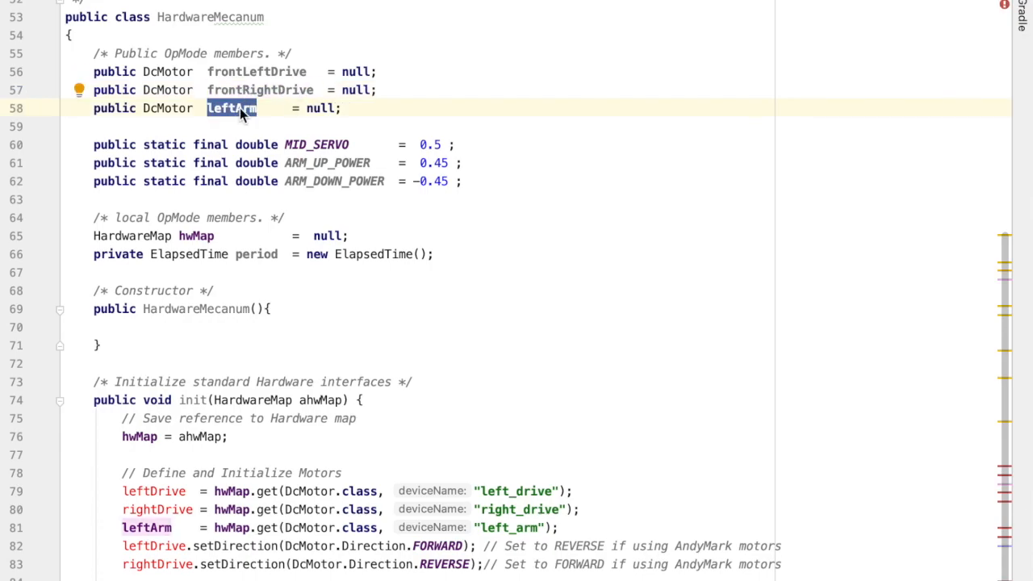
type("backLef")
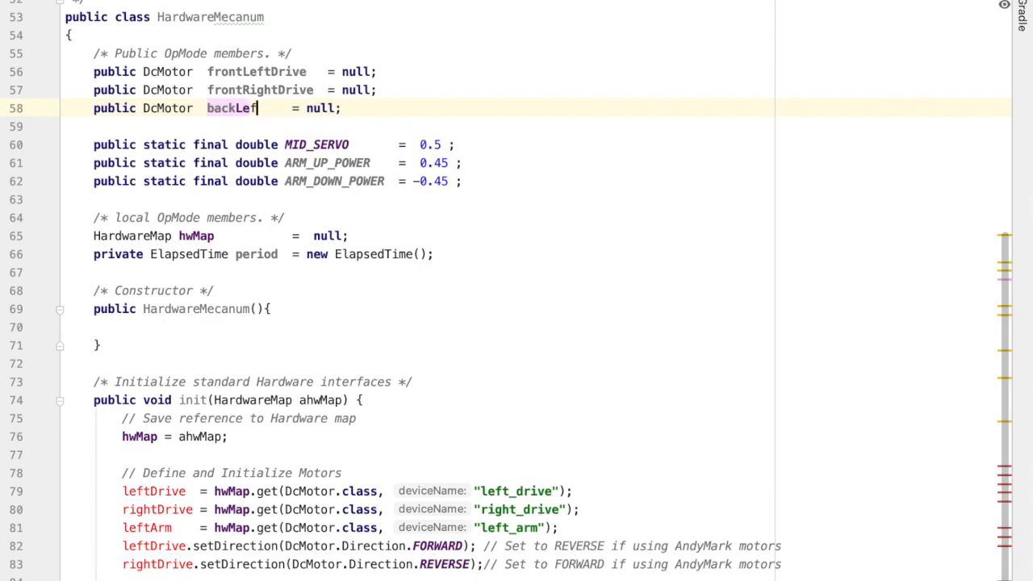
type("tDrive")
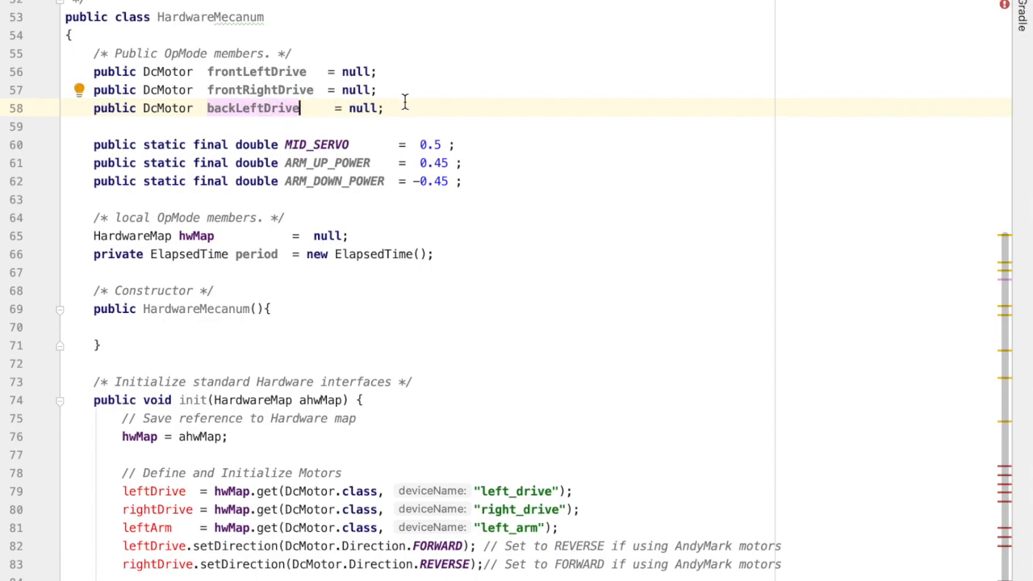
key("enter")
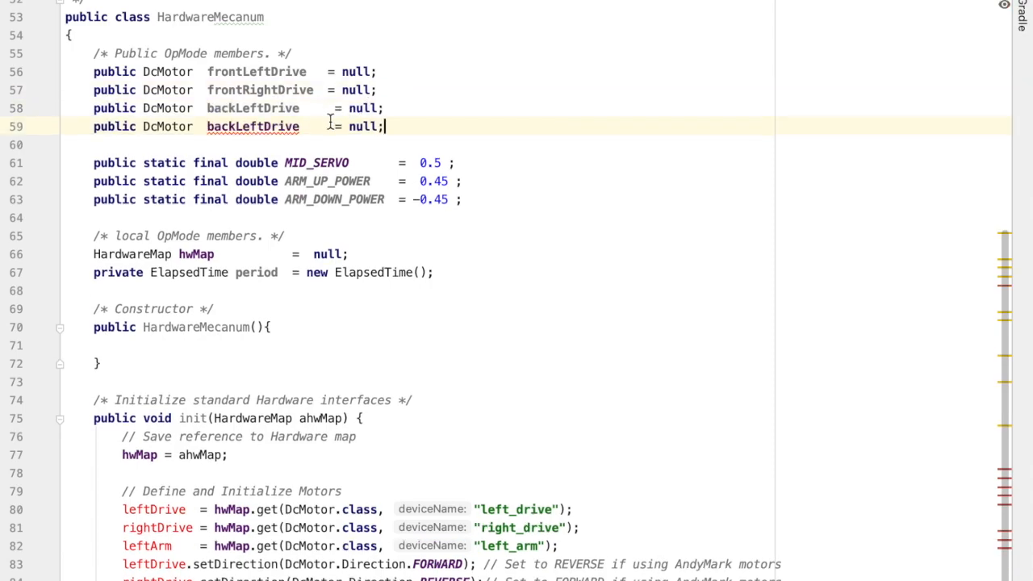
double_click(252, 126)
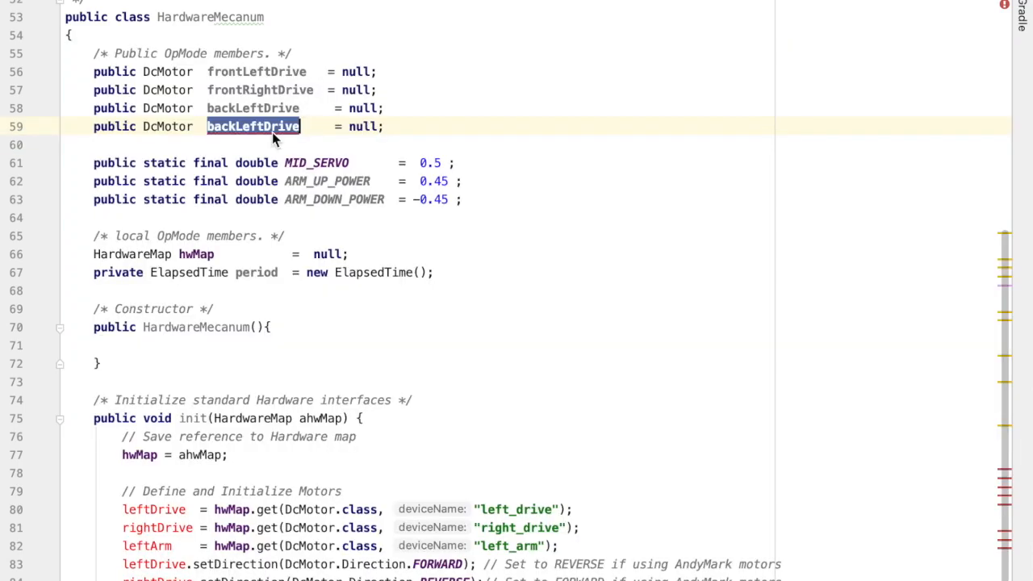
type("backRight")
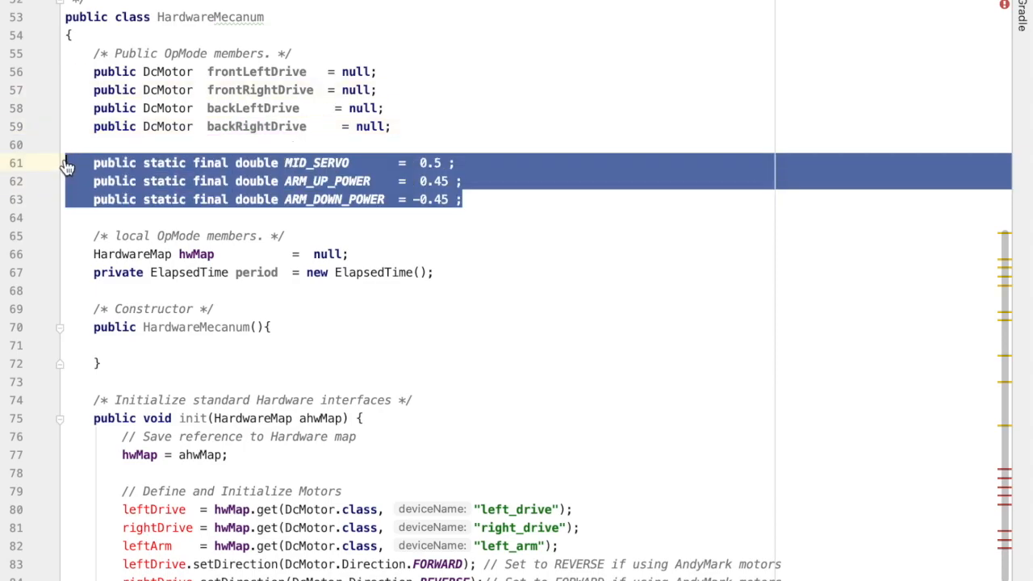
- Delete the Servo fields and the MID_SERVO and arm power constants
key("Delete")
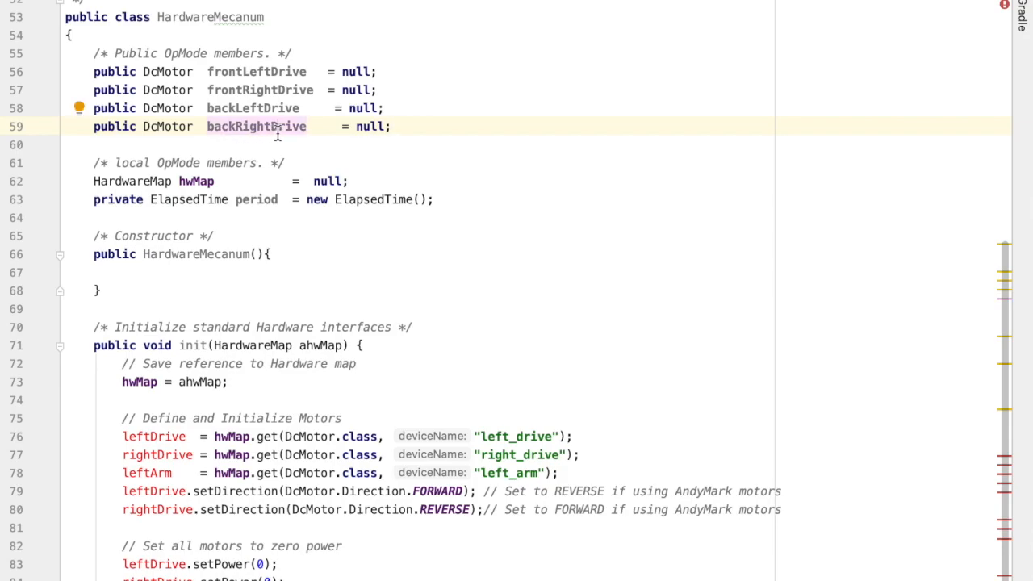
double_click(196, 181)
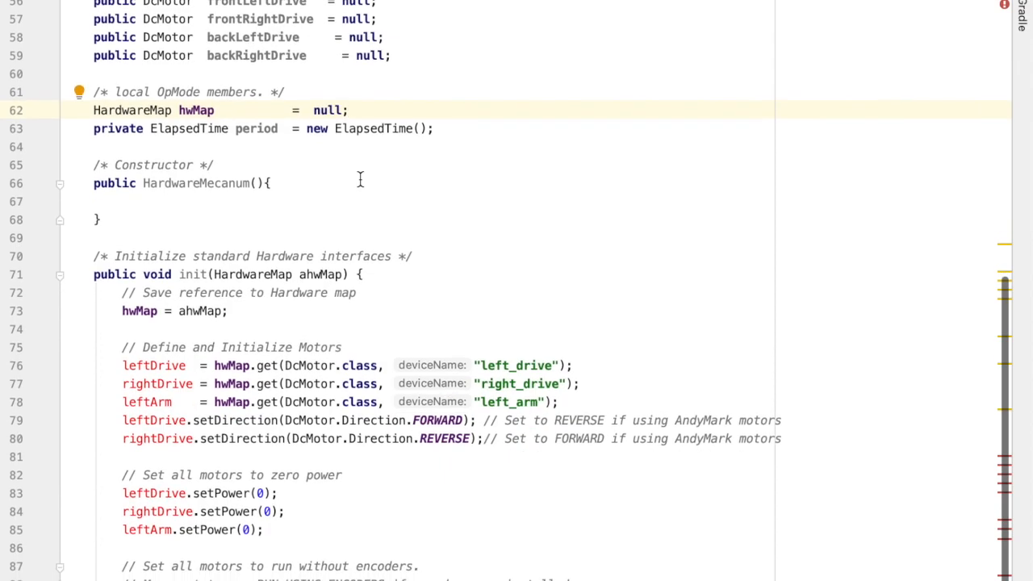
scroll("down", 3)
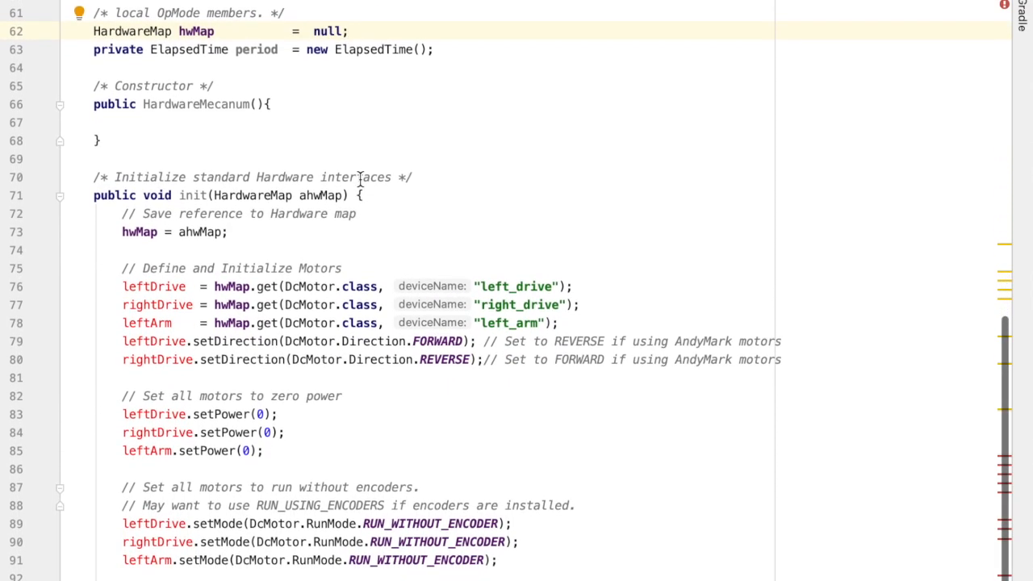
scroll("down", 3)
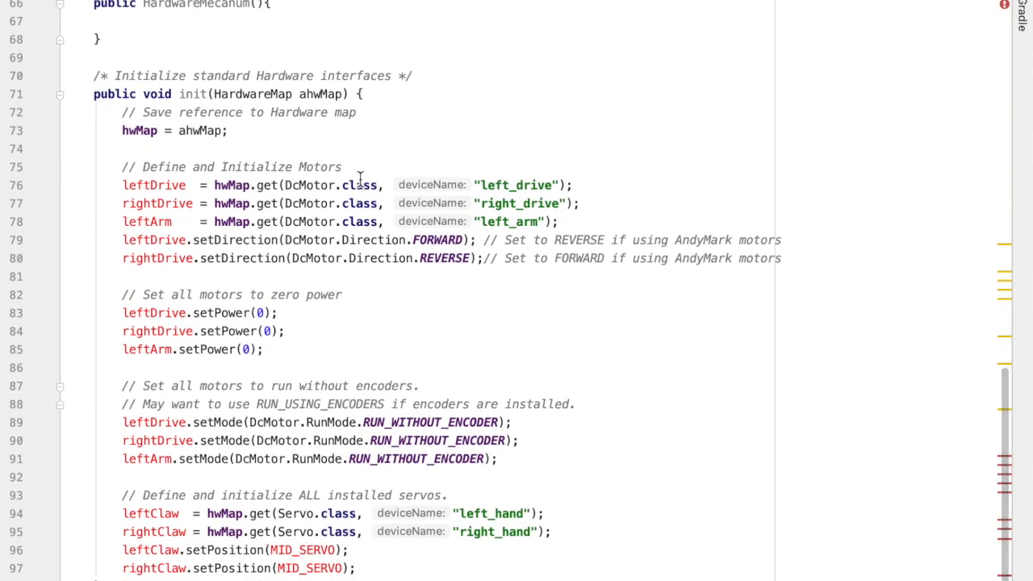
- Map frontLeftDrive and frontRightDrive to hardware device names "fl" and "fr"
double_click(192, 94)
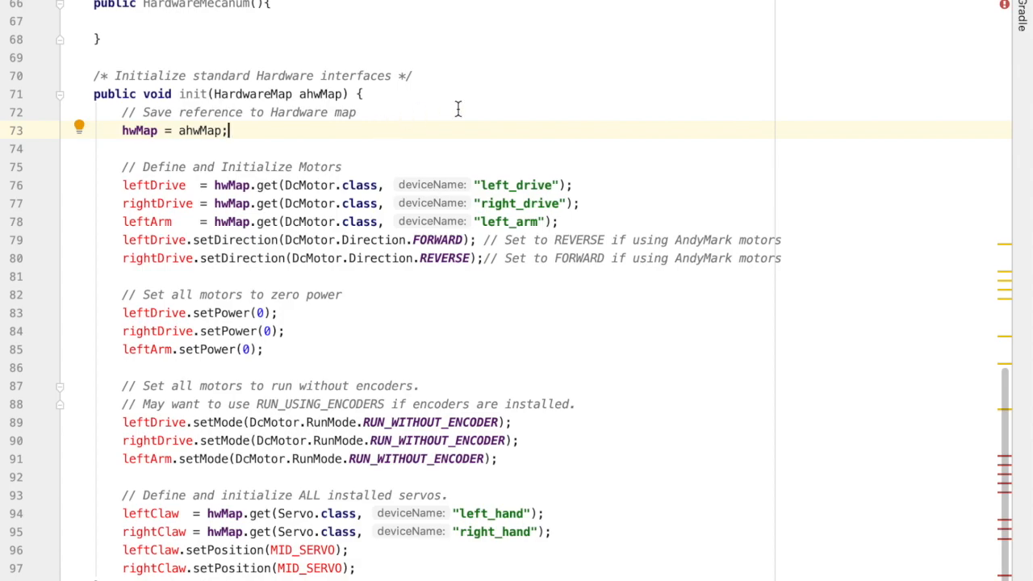
mouse_move(561, 197)
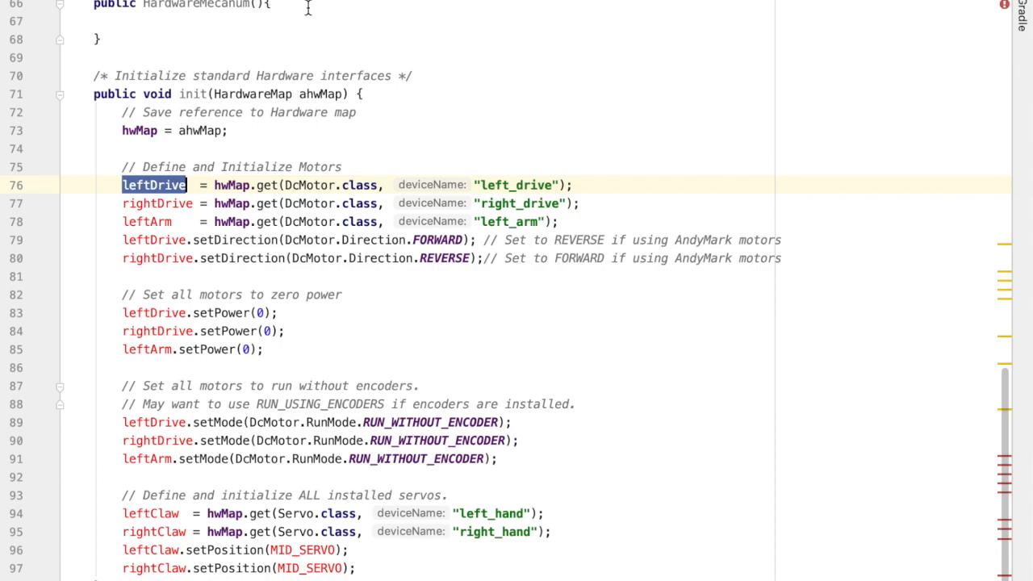
type("frontL")
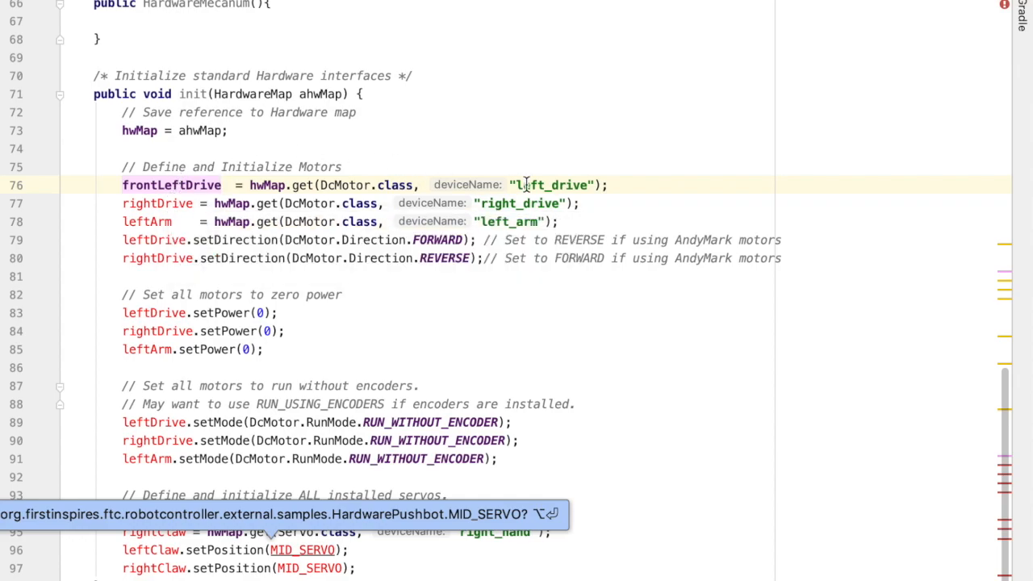
double_click(550, 184)
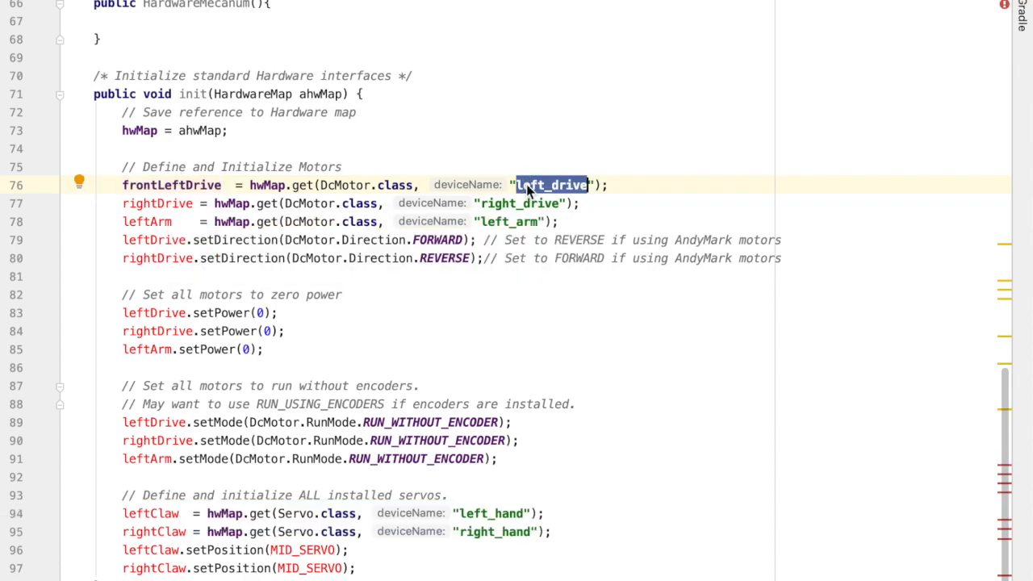
type("fl")
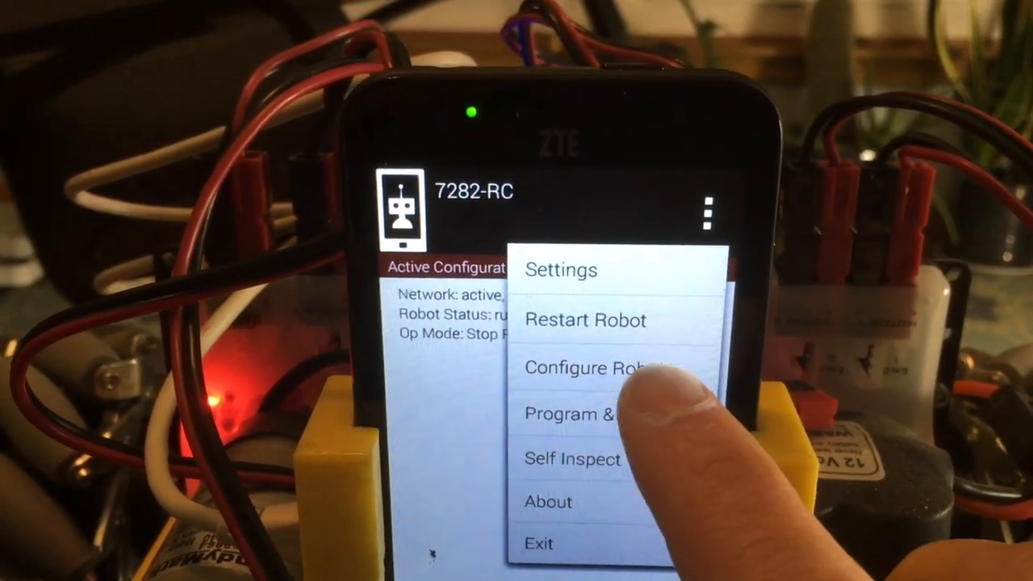
left_click(597, 368)
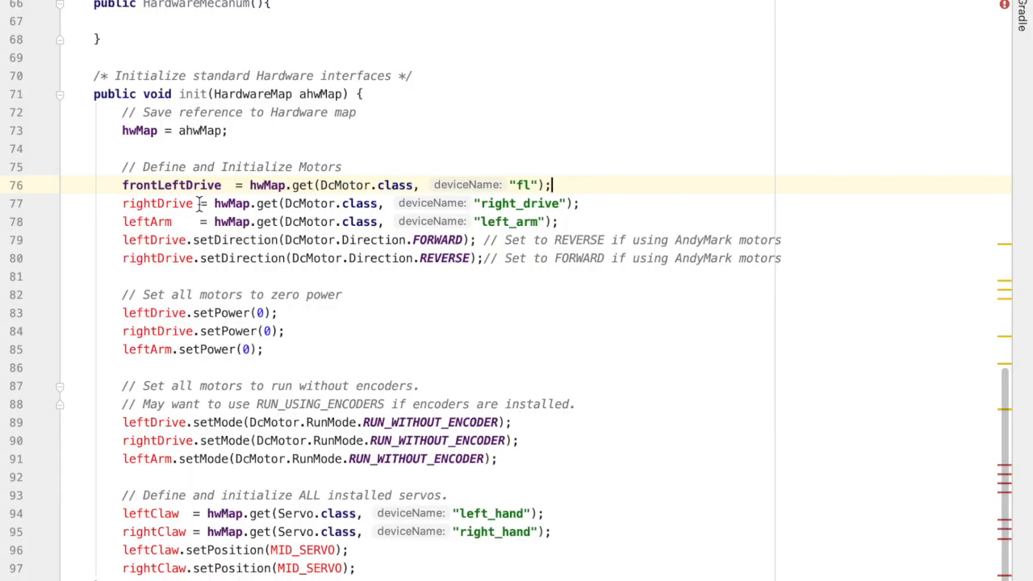
type("frontR")
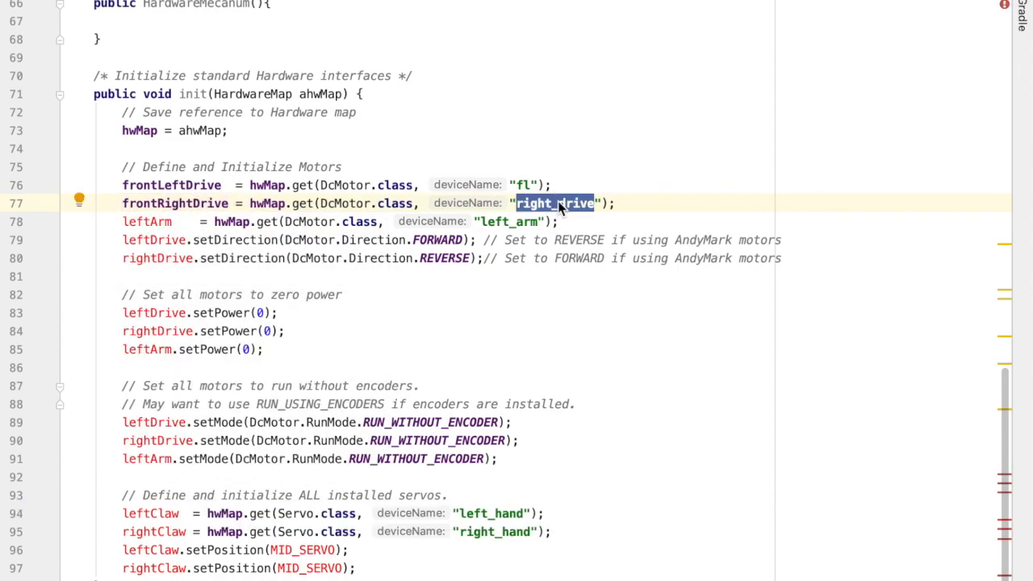
type("fr")
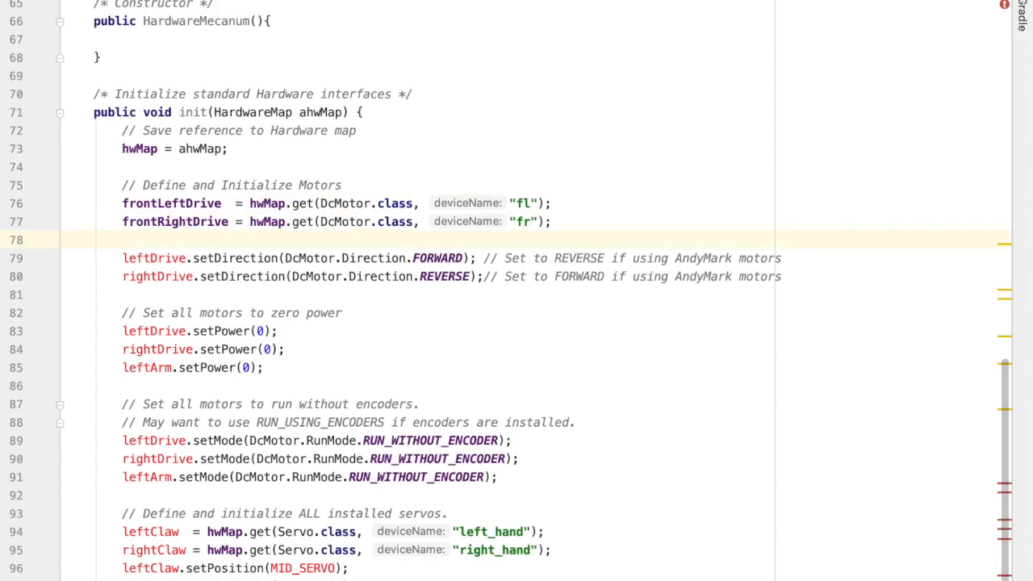
- Add hwMap.get(DcMotor.class, …) lines mapping backLeftDrive to "bl" and backRightDrive to "br"
type("backLeftDrive")
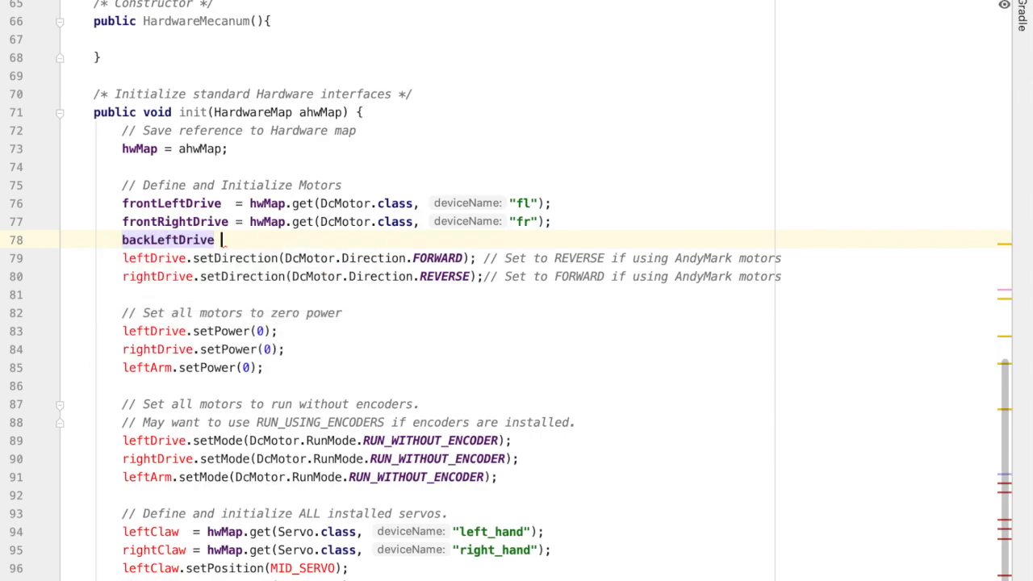
type("= hwMap.get(")
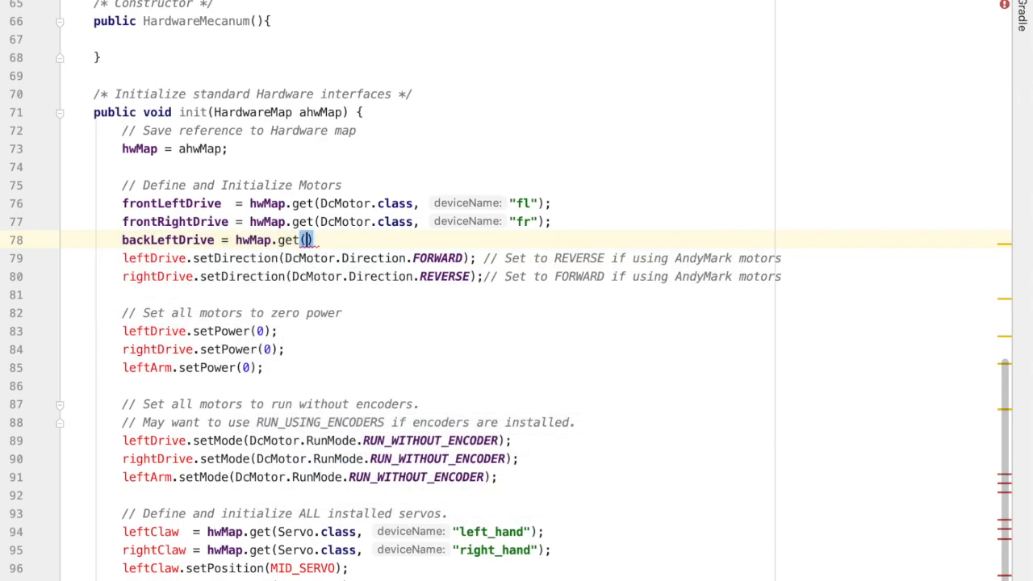
type("DcMotor.class,")
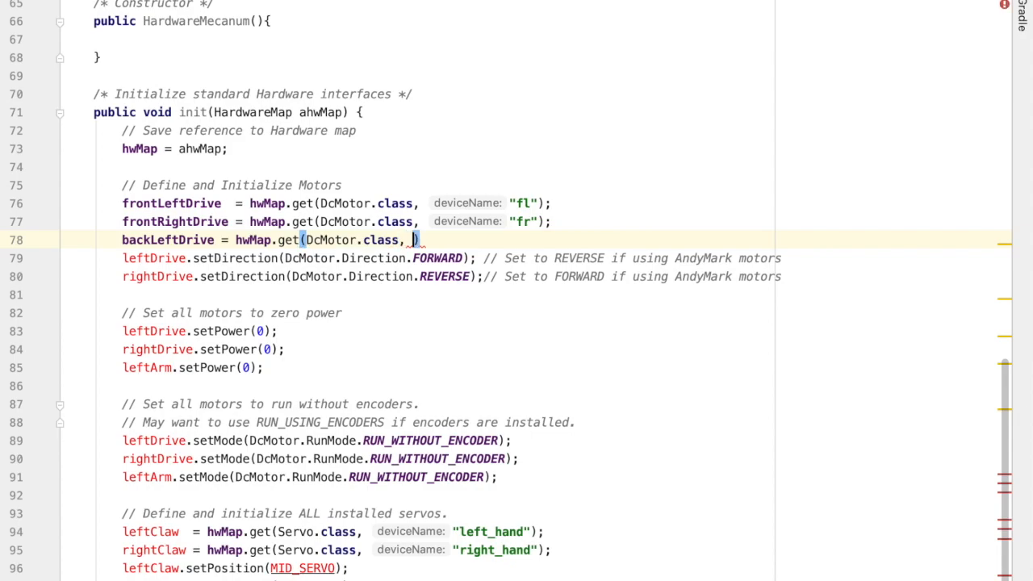
type("\"bl\"")
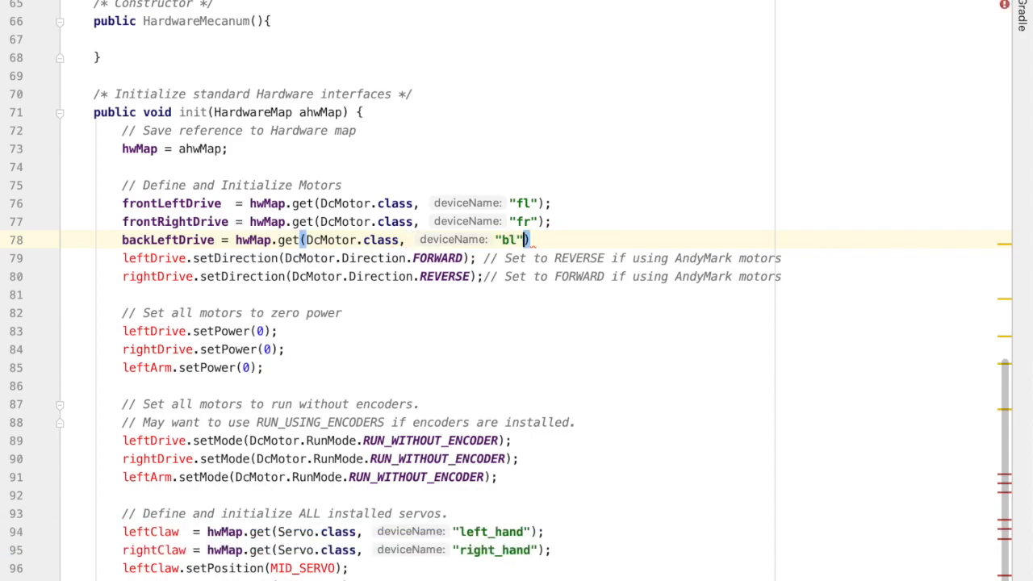
type("backRightDrive = hwMap.get();")
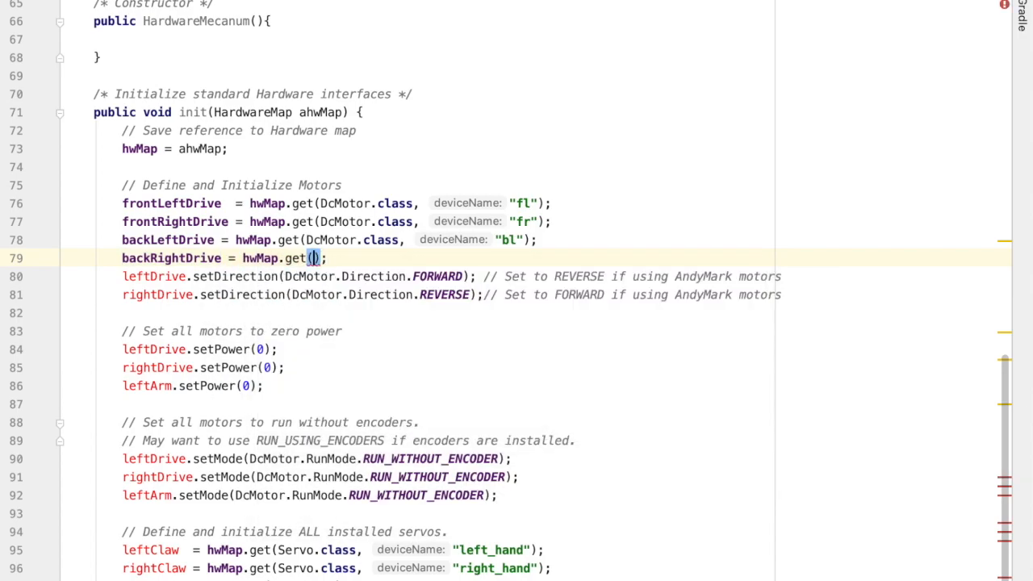
type("DcMotor.class, \"br")
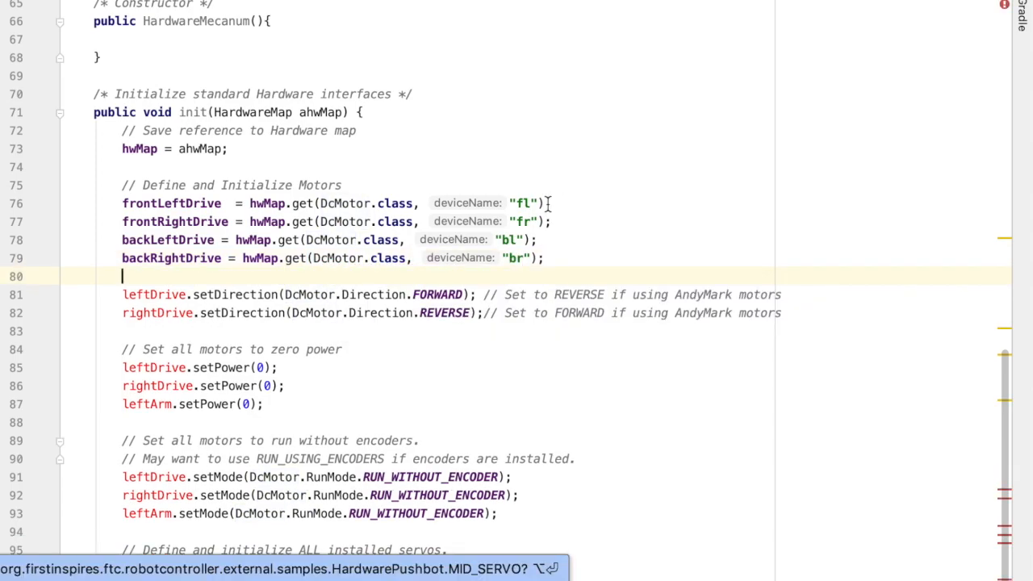
- Set frontLeftDrive and backLeftDrive to REVERSE, frontRightDrive and backRightDrive to FORWARD
left_click(539, 239)
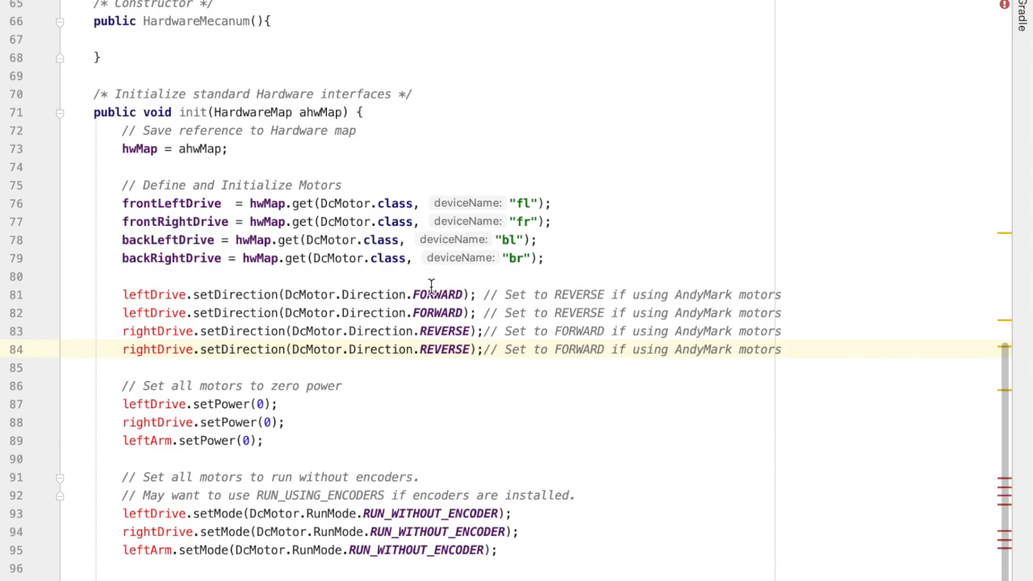
left_click(123, 276)
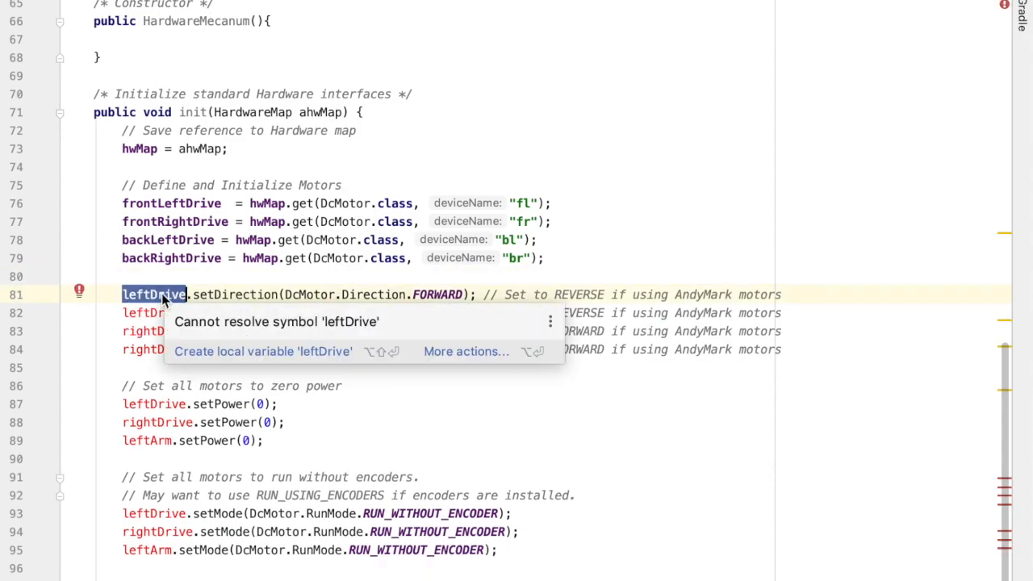
type("frontL")
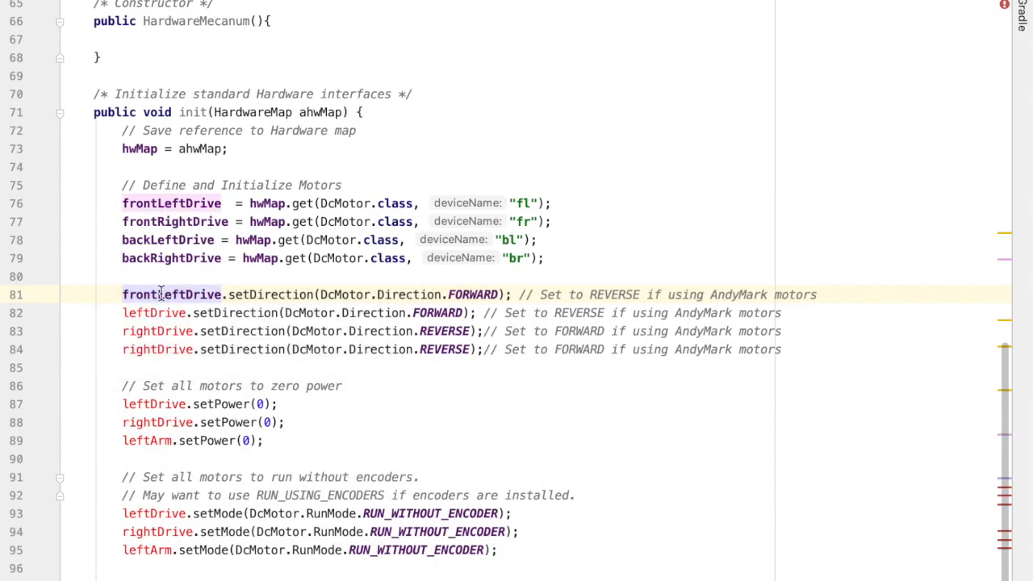
double_click(471, 294)
type("EVERSE")
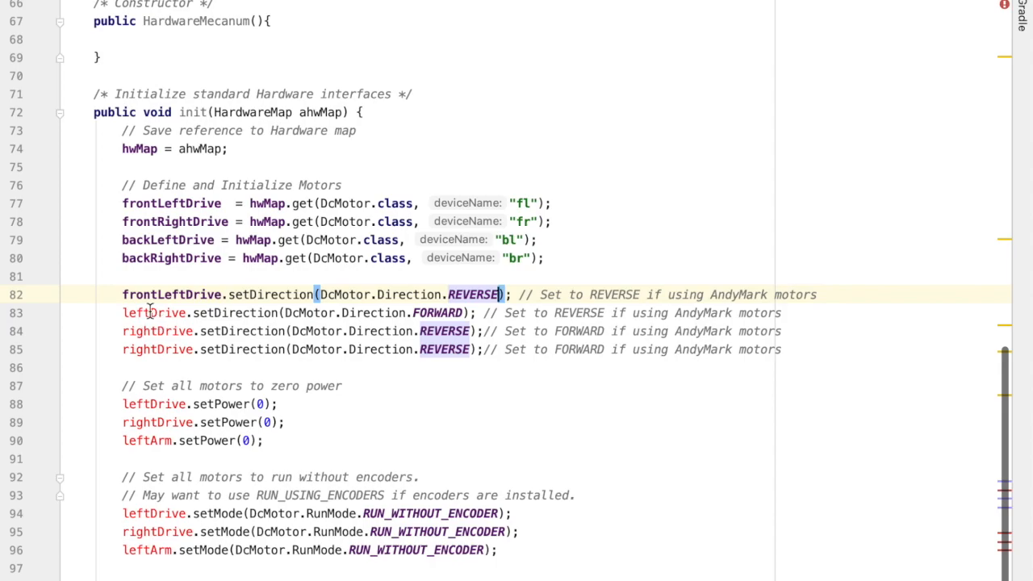
type("frontRigh")
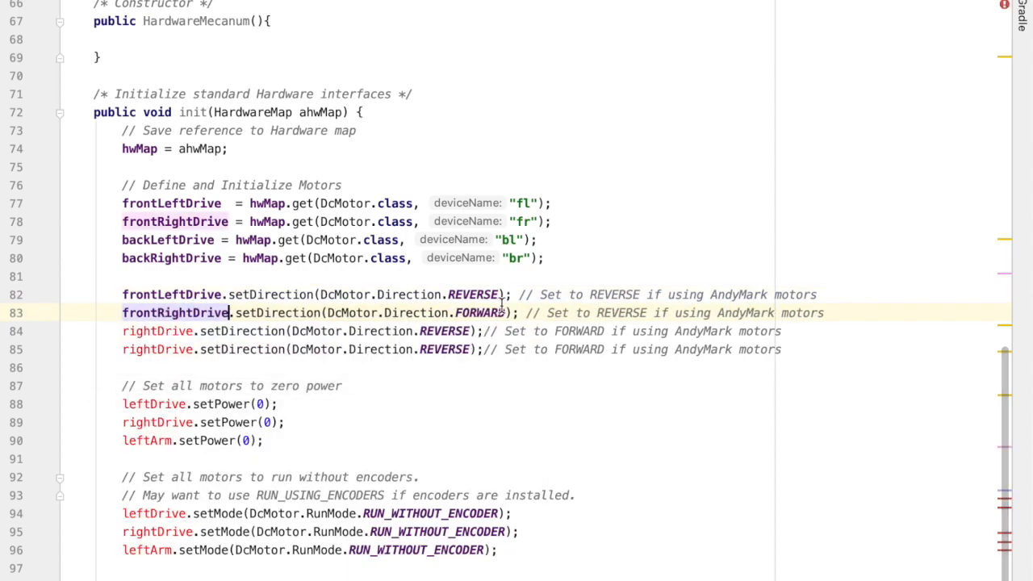
double_click(479, 313)
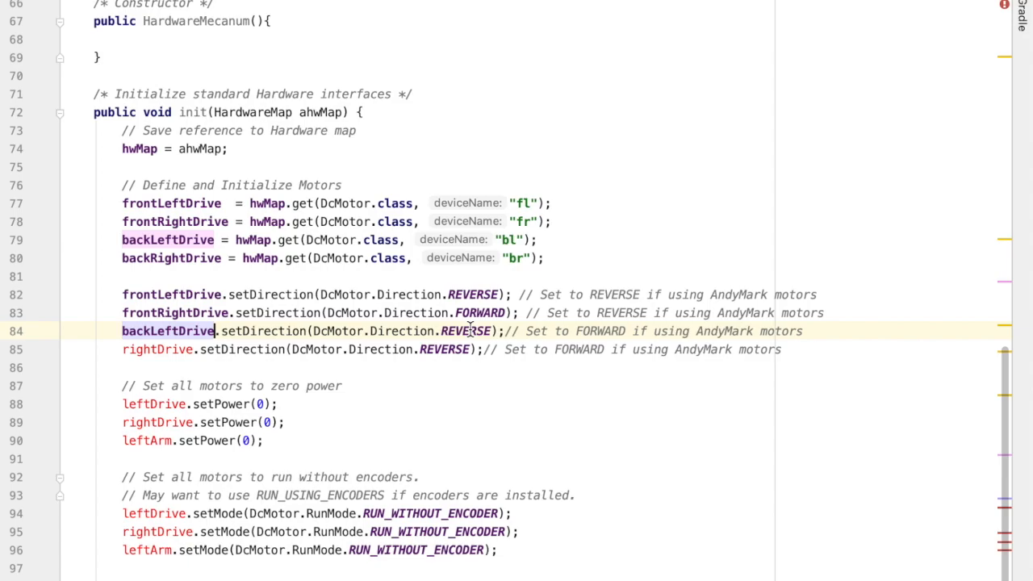
type("backR")
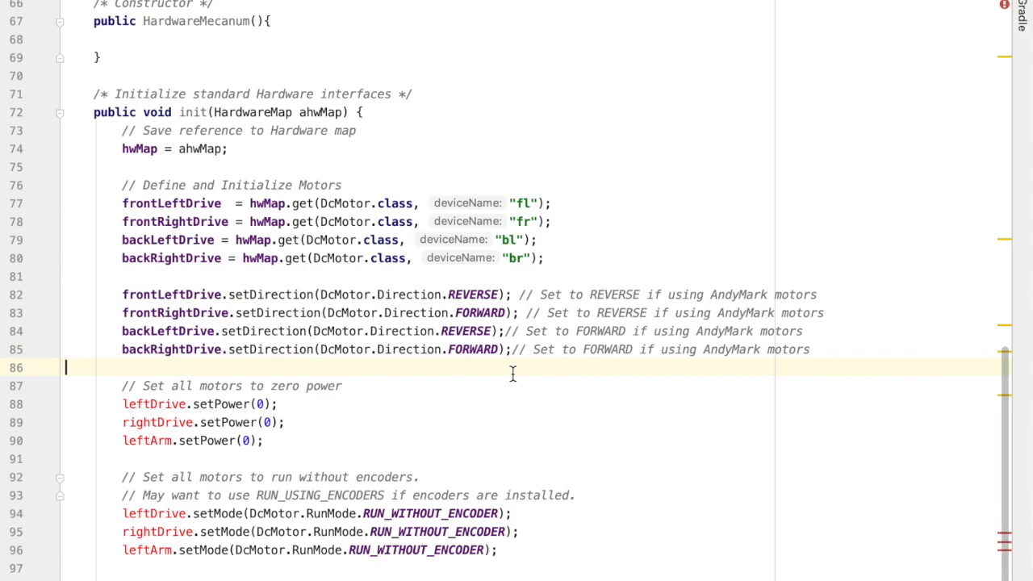
- Set frontLeftDrive, frontRightDrive, backLeftDrive and backRightDrive to power 0 in the zero-power block
scroll("down", 3)
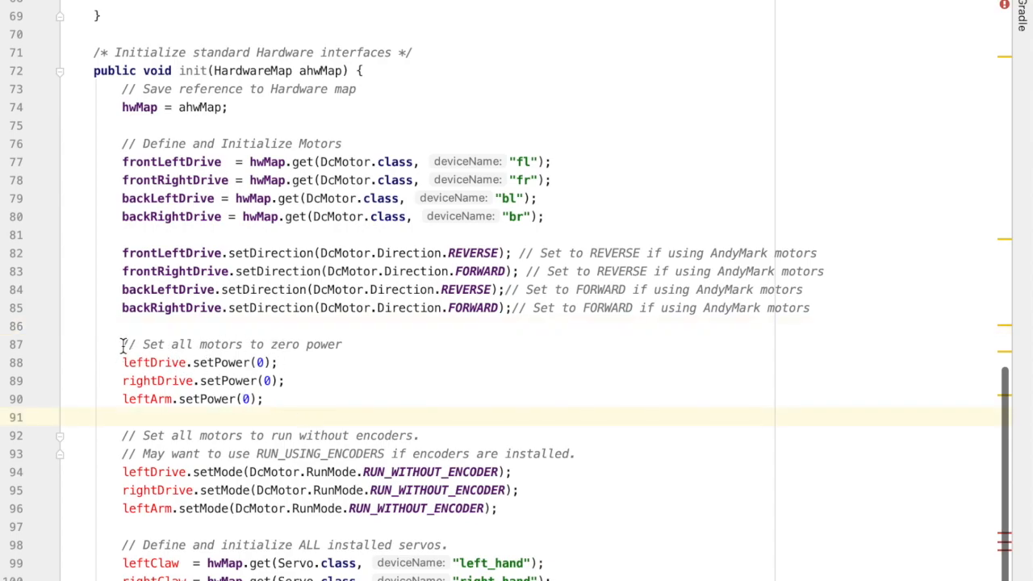
double_click(232, 344)
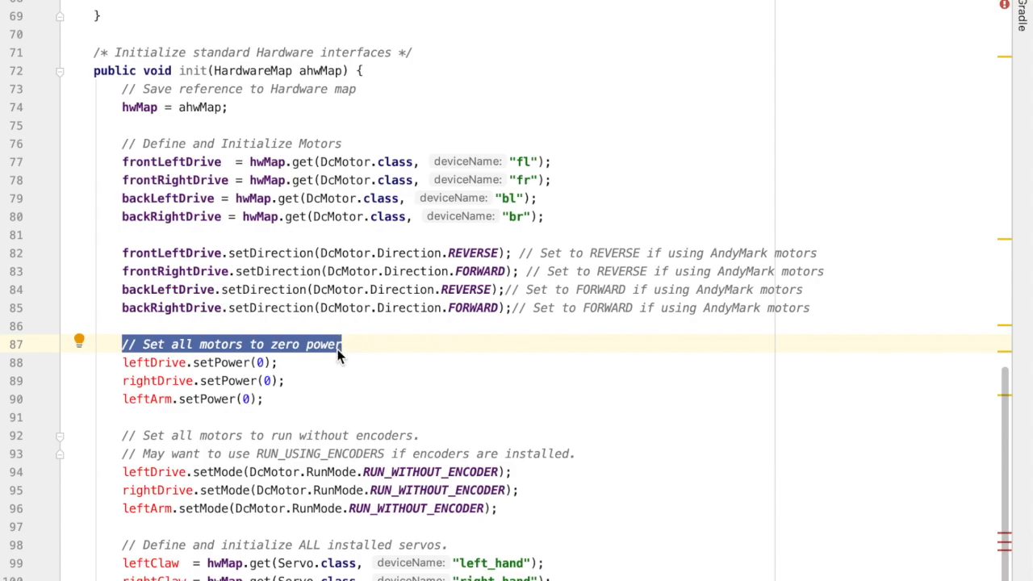
left_click(168, 381)
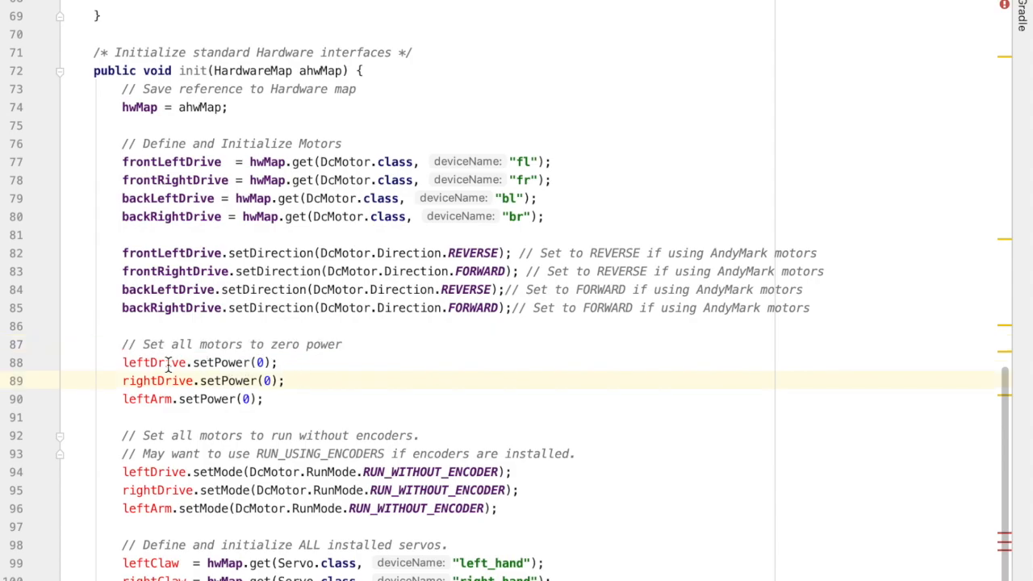
type("frontLeft")
type("frontR")
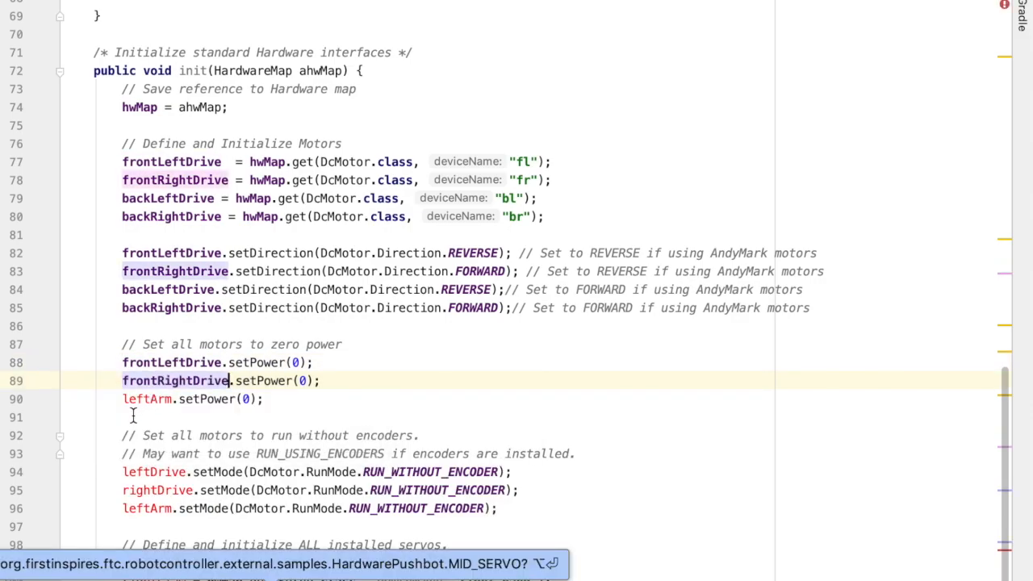
type("backL")
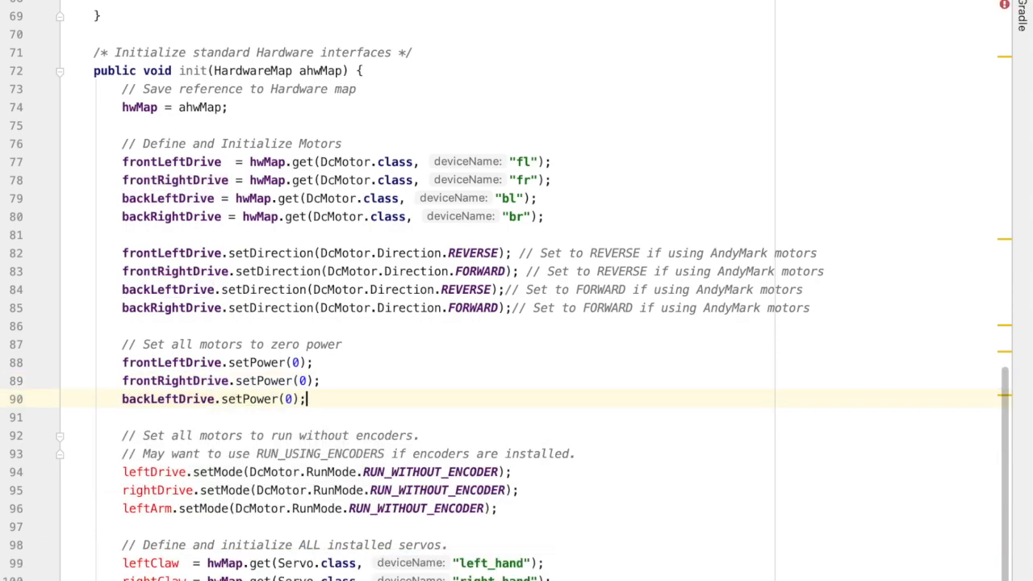
type("backRightDrive.setPower(0);")
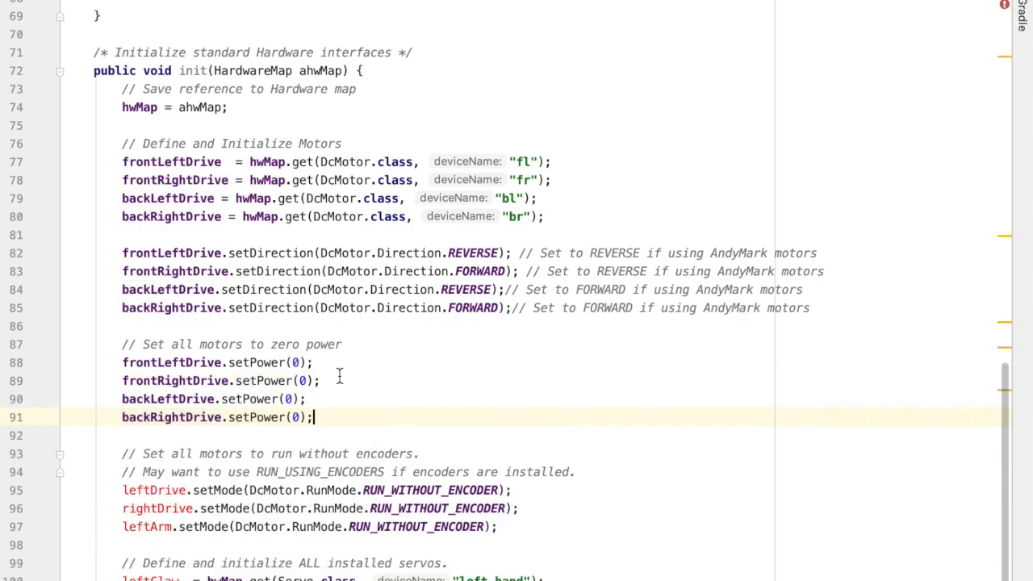
- Put frontLeftDrive, frontRightDrive, backLeftDrive and backRightDrive in RUN_WITHOUT_ENCODER mode
scroll("down", 3)
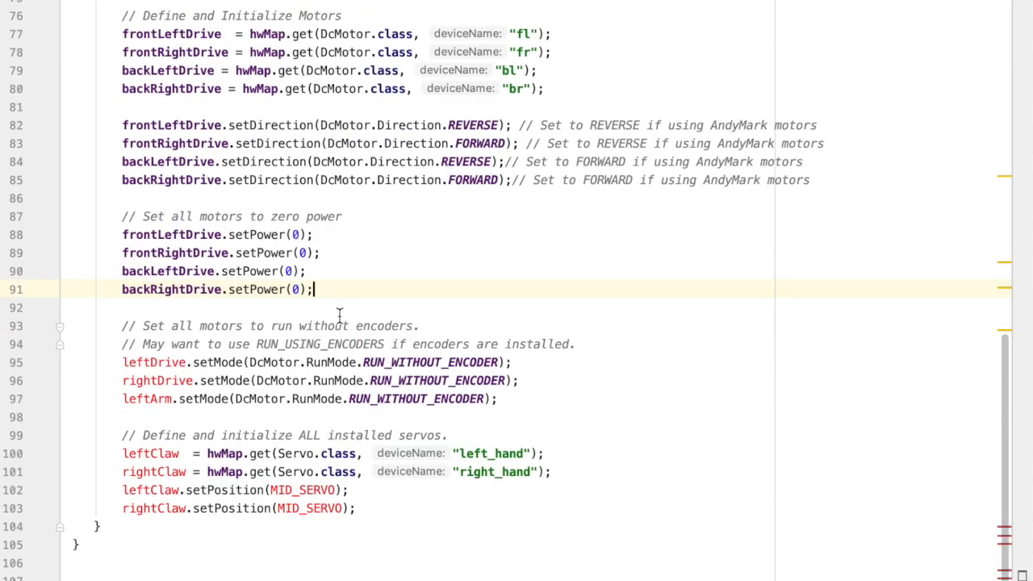
mouse_move(418, 339)
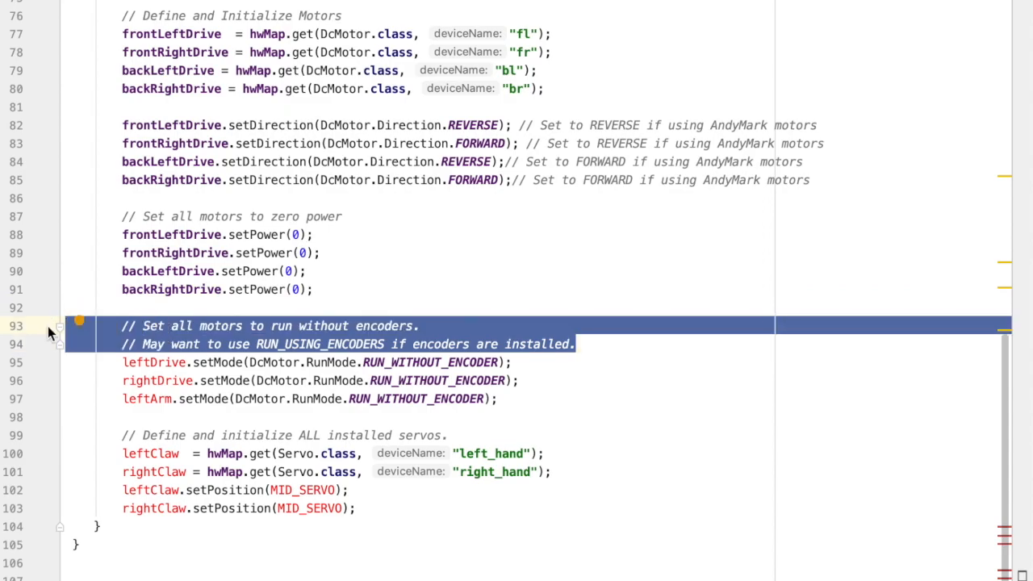
left_click(243, 326)
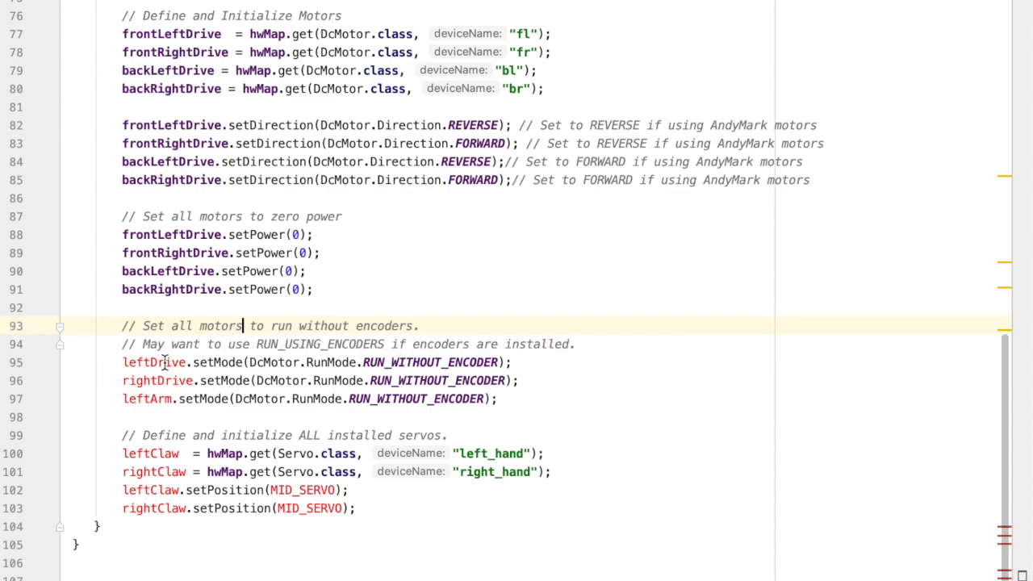
double_click(153, 362)
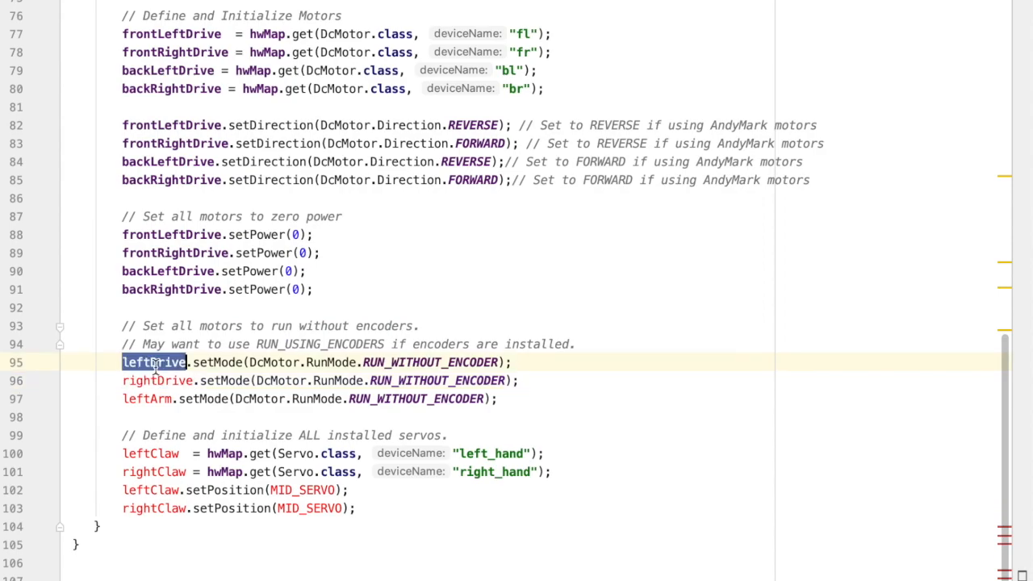
type("frontRight")
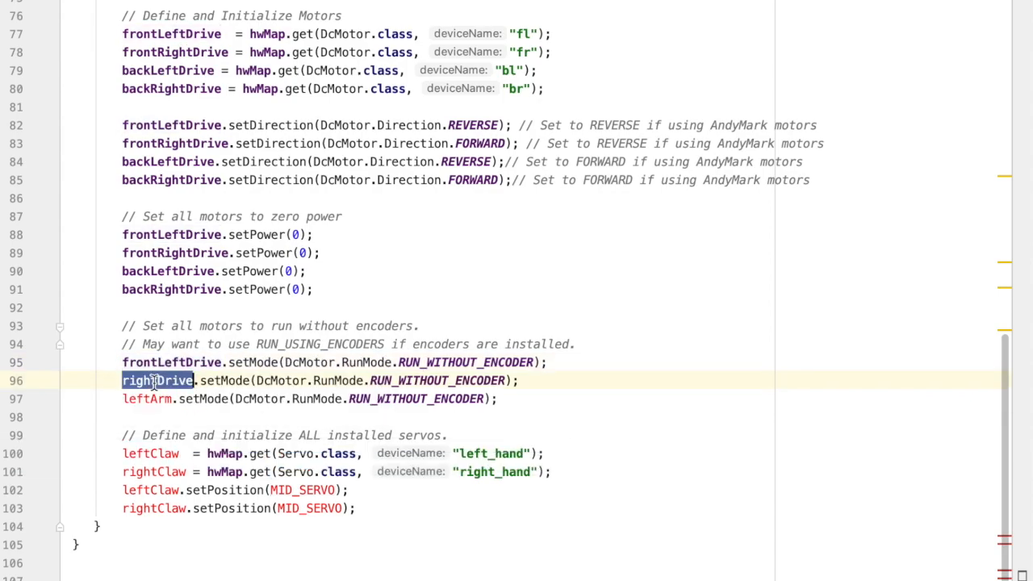
type("frontRightDr")
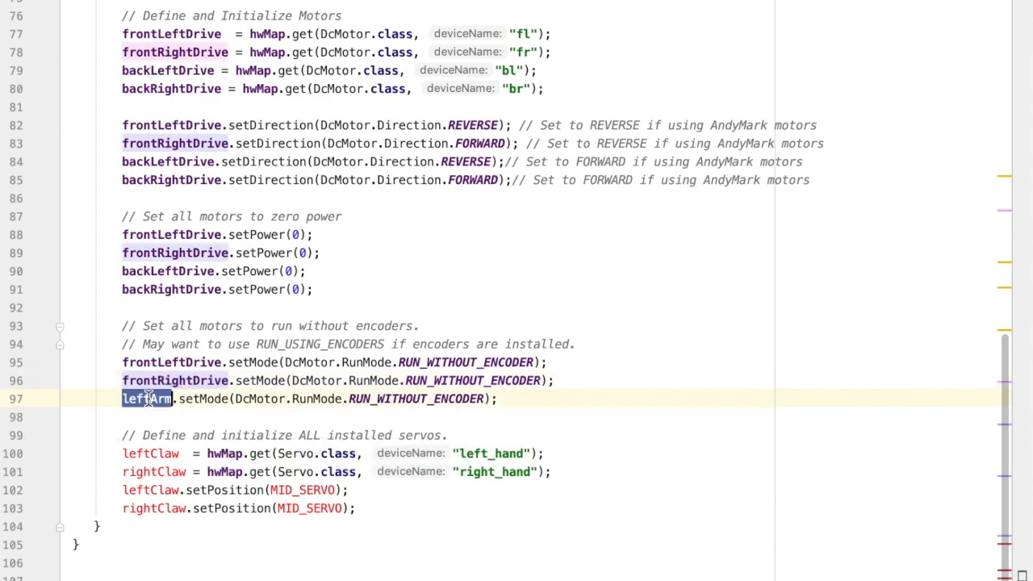
type("backL")
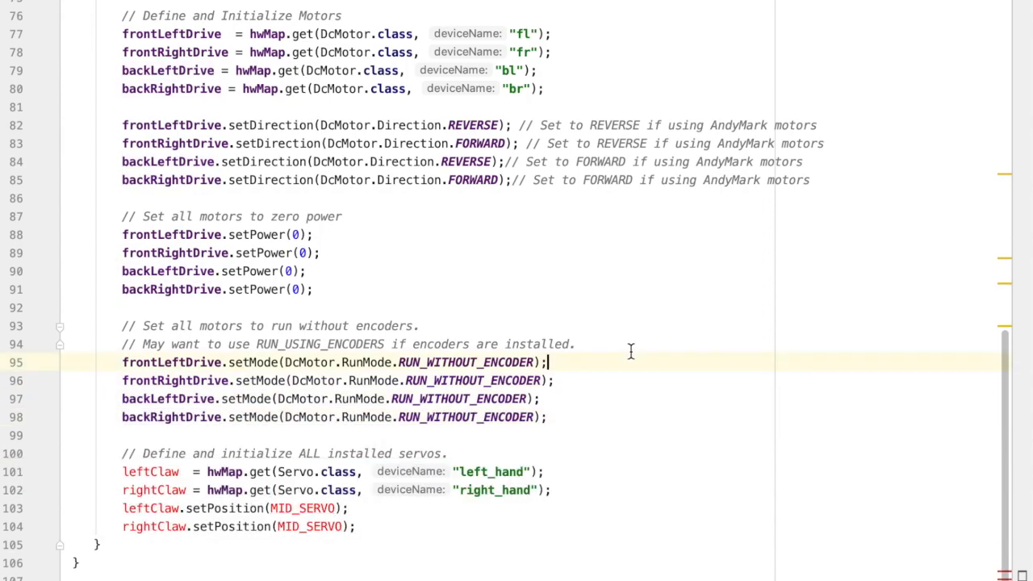
- Remove the claw servo initialisation lines and show the Project tool window
left_click(416, 546)
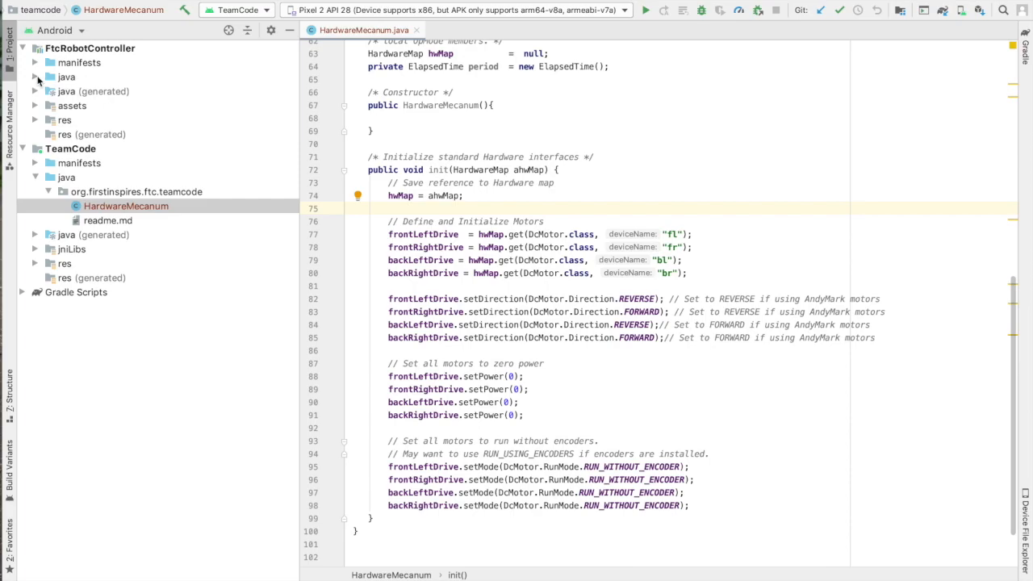
- Locate and copy the PushbotTeleopPOV_Linear sample in external.samples
left_click(66, 77)
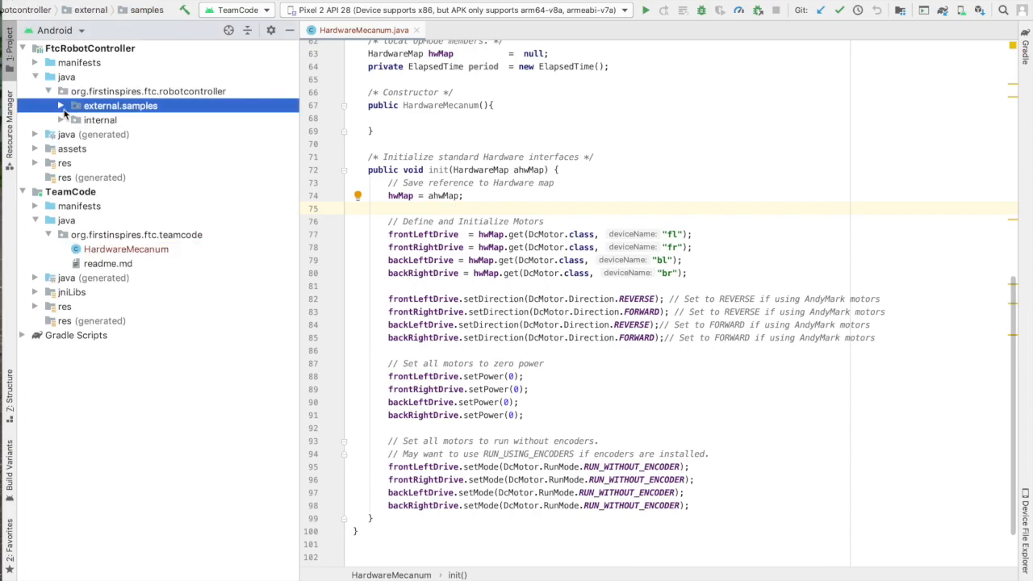
left_click(61, 106)
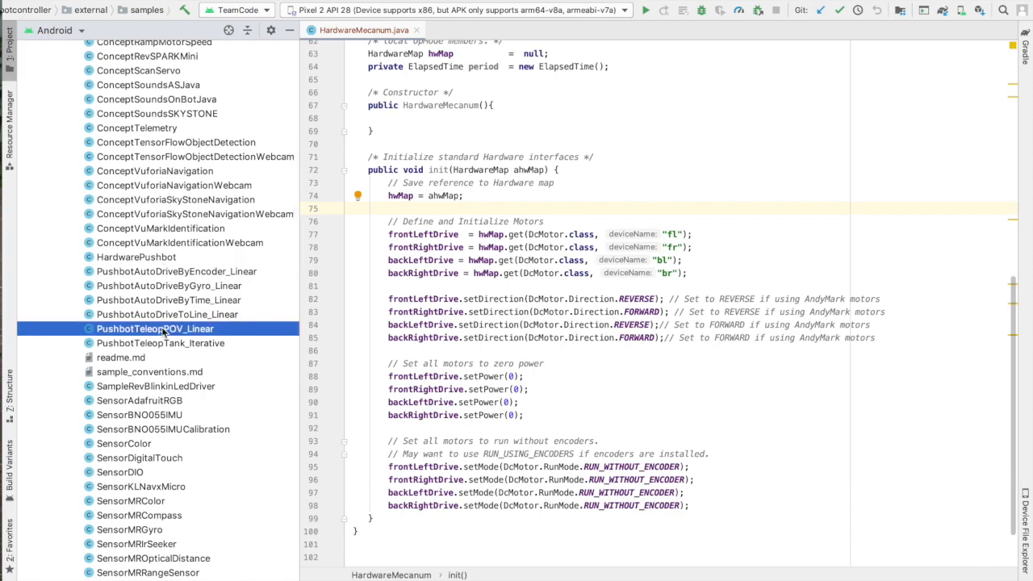
left_click(155, 329)
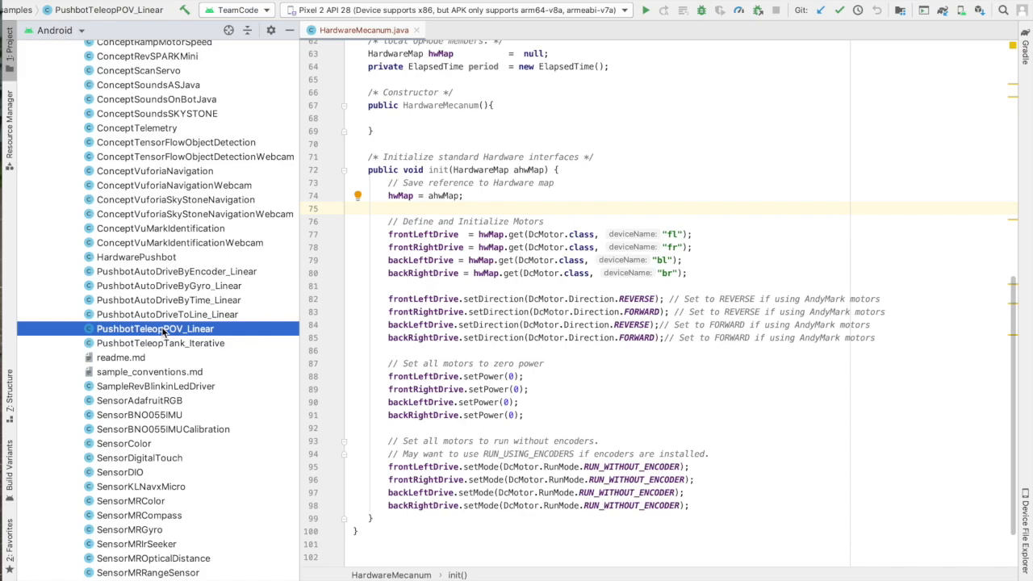
right_click(155, 329)
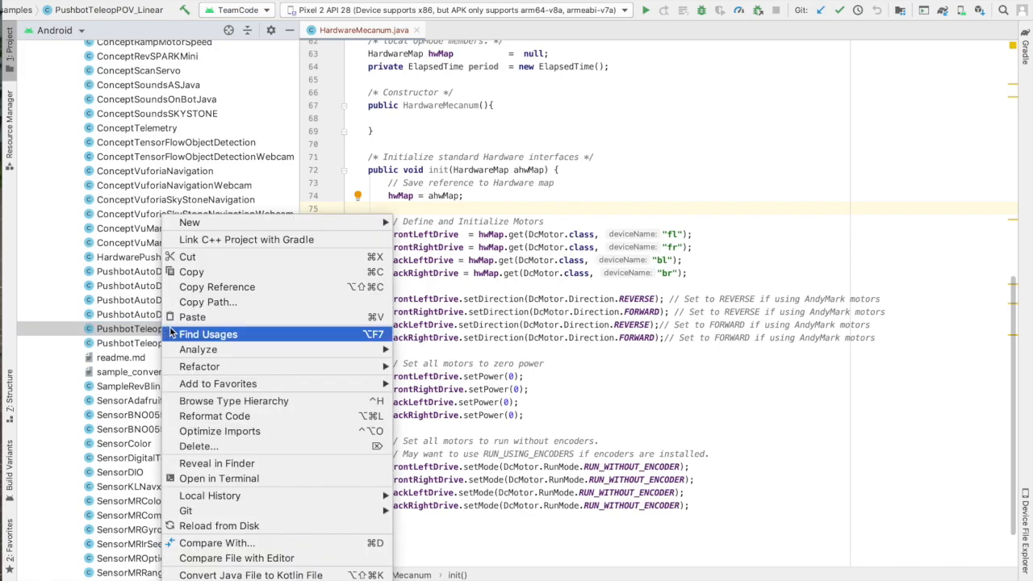
mouse_move(215, 416)
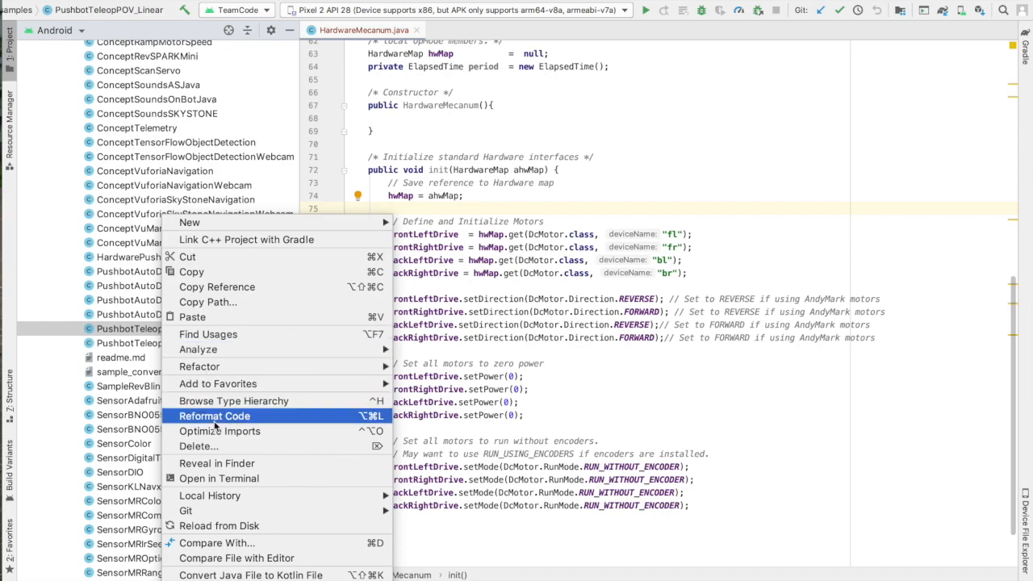
mouse_move(200, 366)
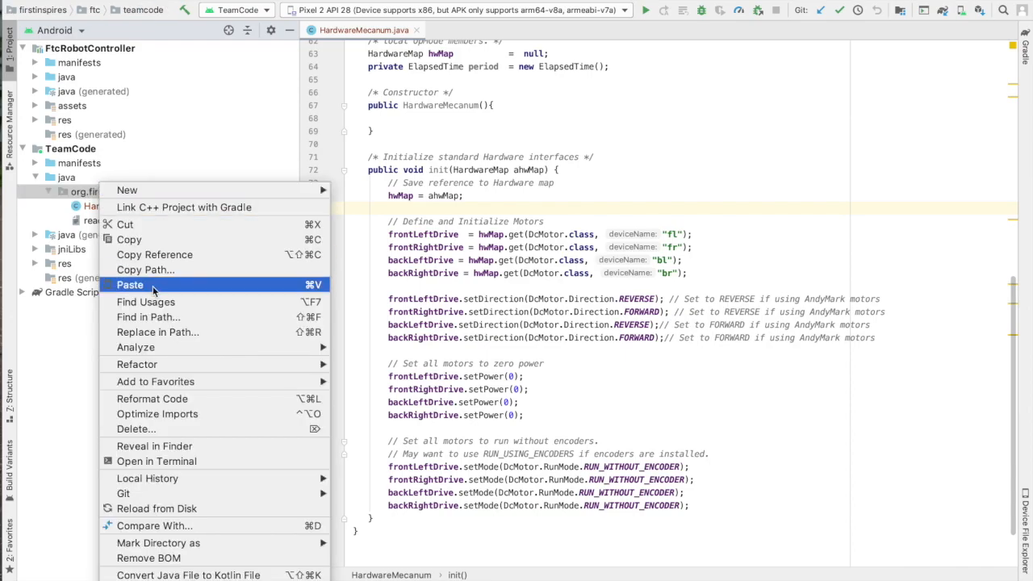
- Paste it into teamcode as a new class named MecanumTeleop
left_click(129, 284)
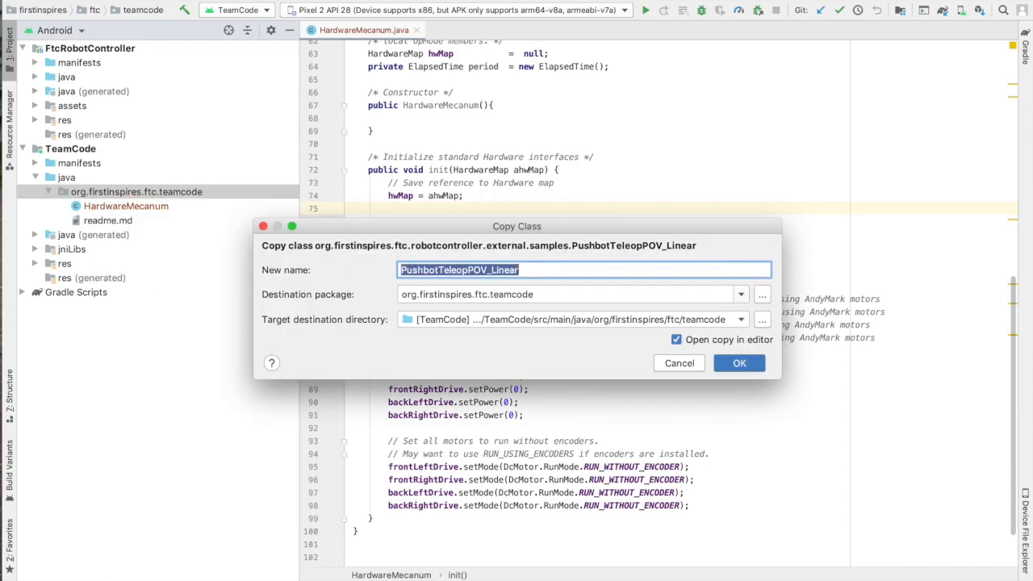
type("Mecanum")
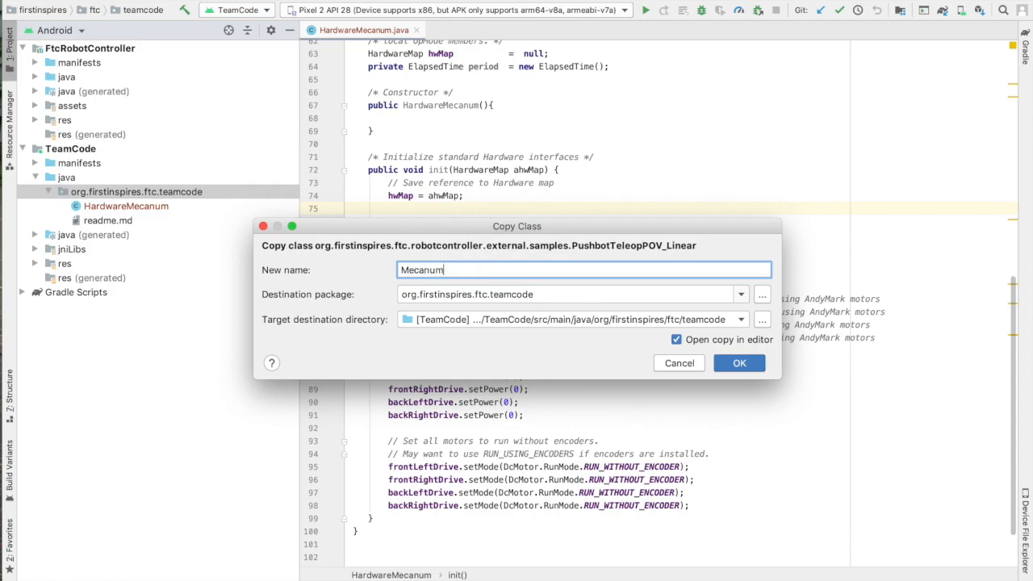
type("Teleop")
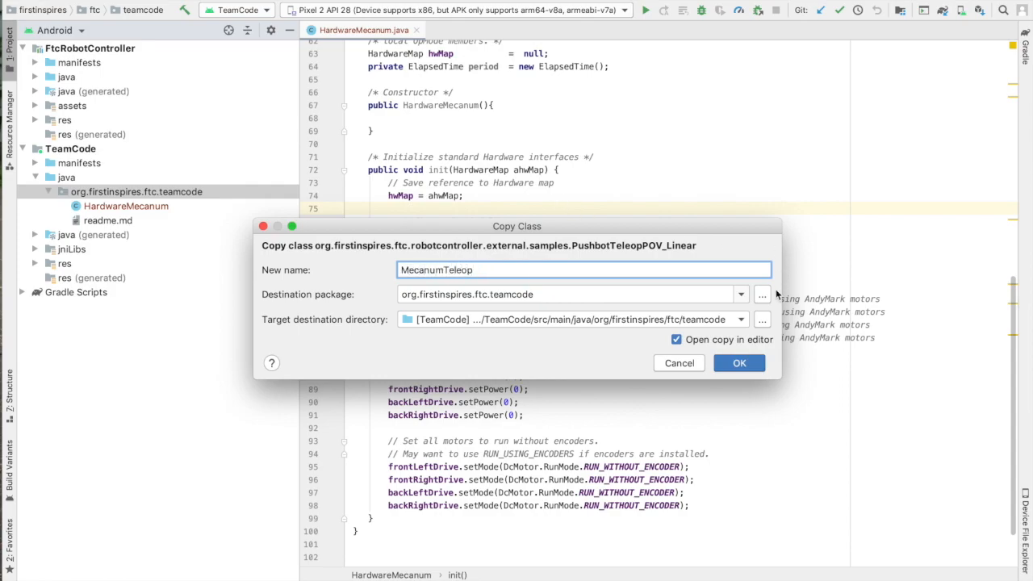
left_click(739, 361)
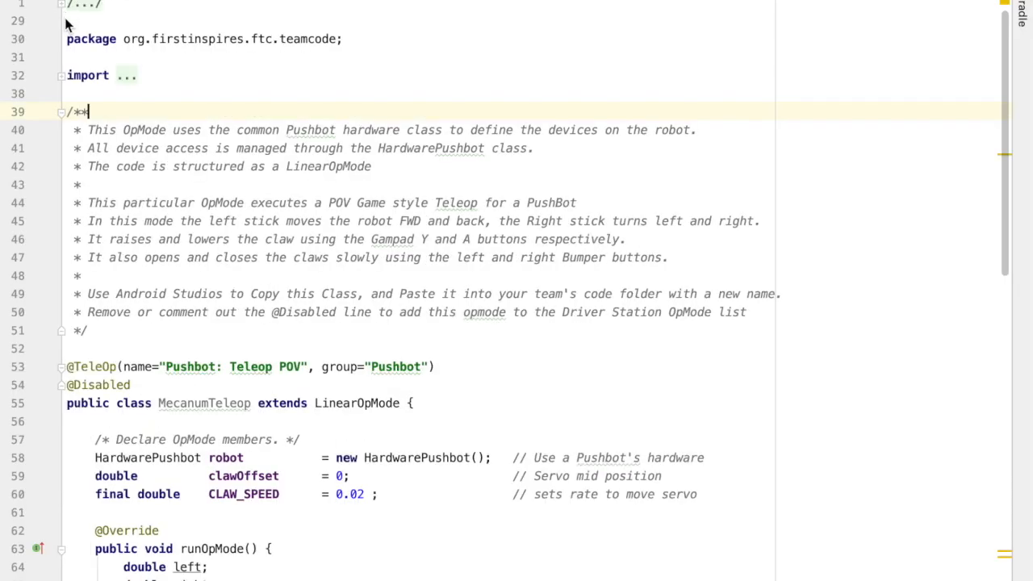
left_click(59, 76)
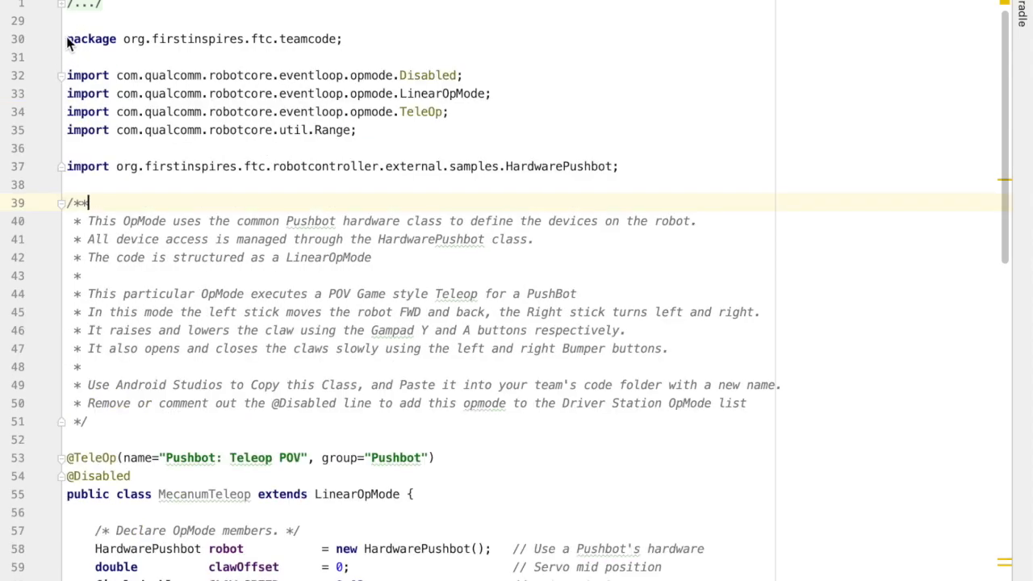
left_click_drag(68, 39, 355, 149)
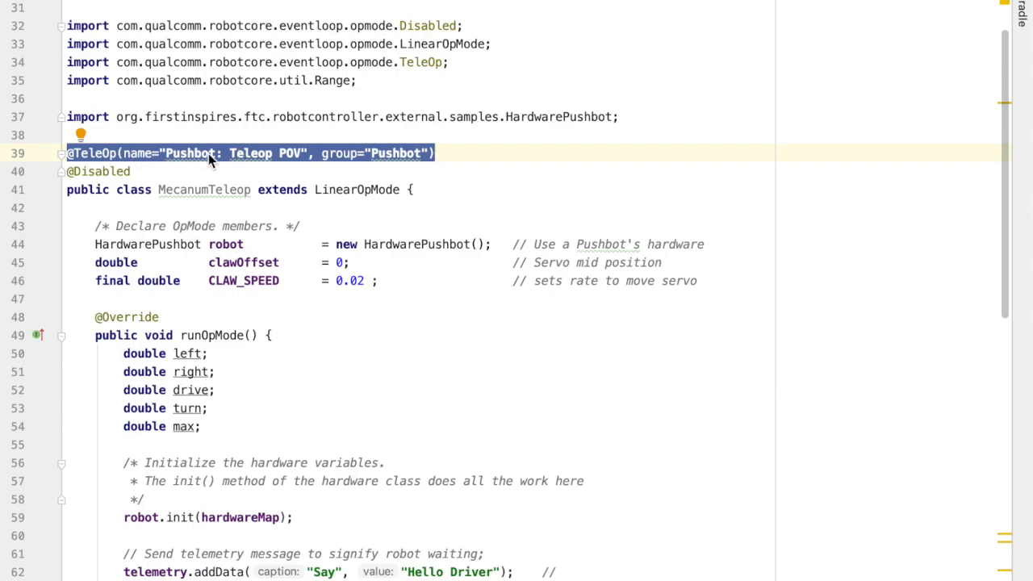
type("Me")
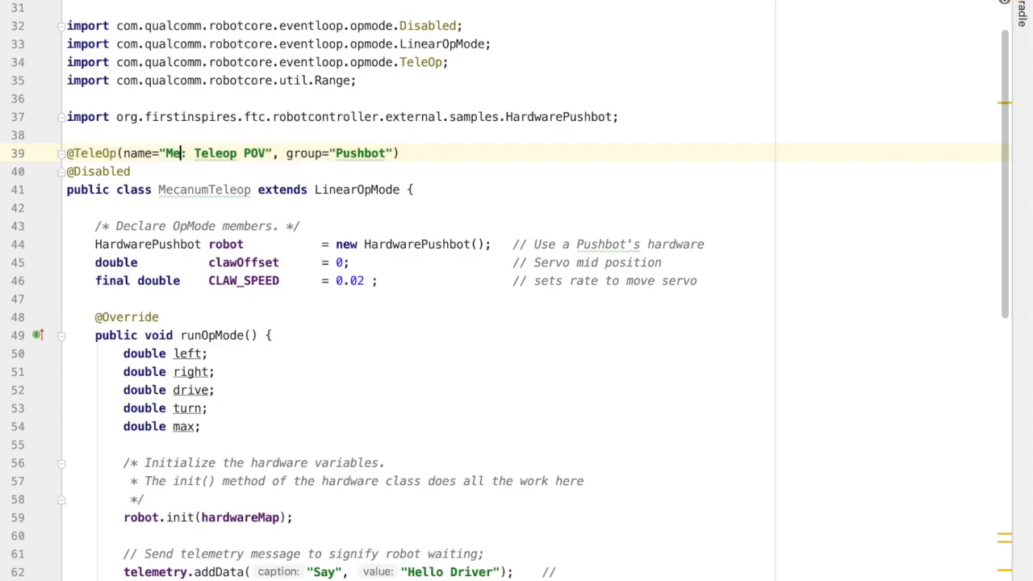
type("canum")
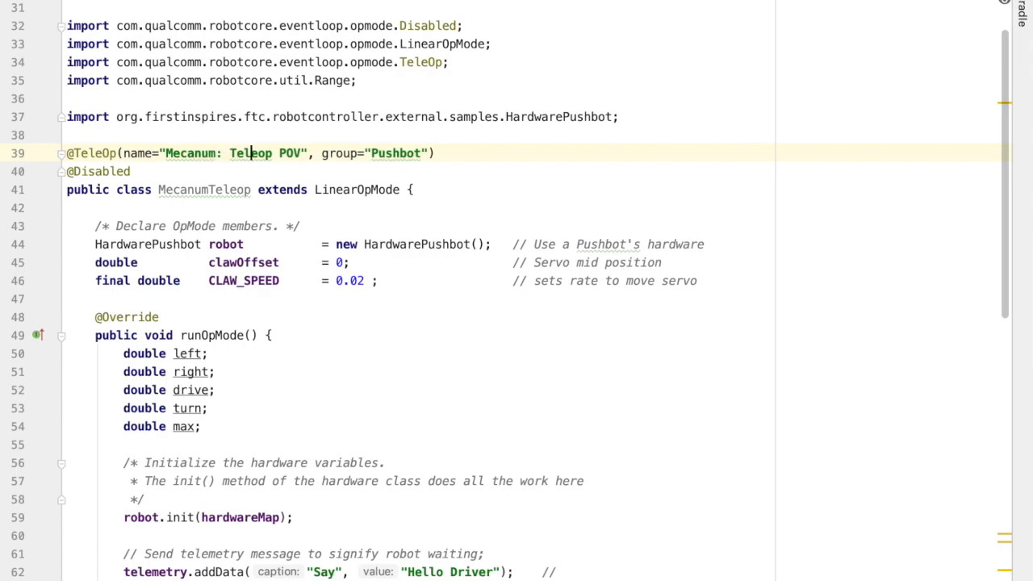
key("Backspace")
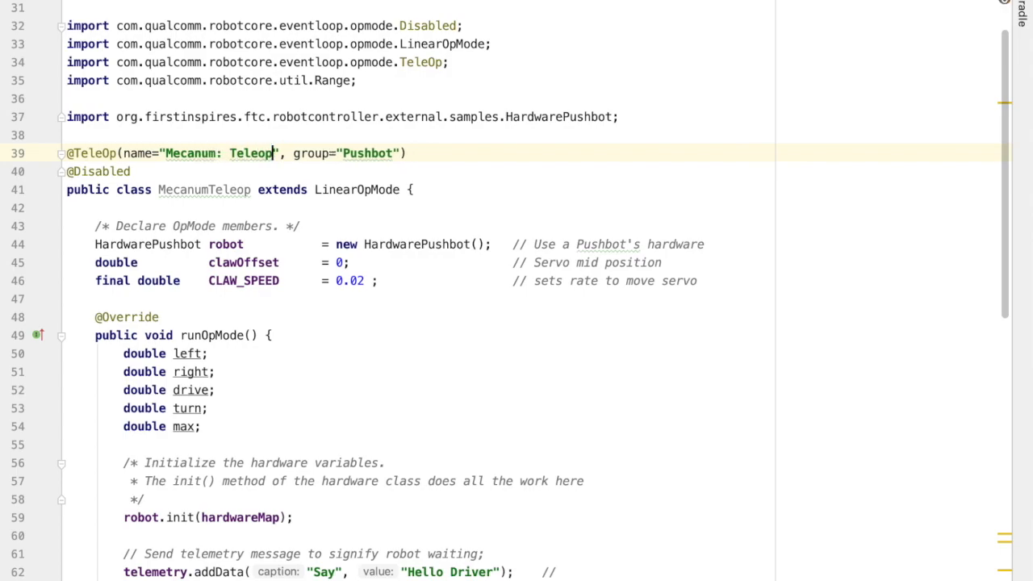
type("M")
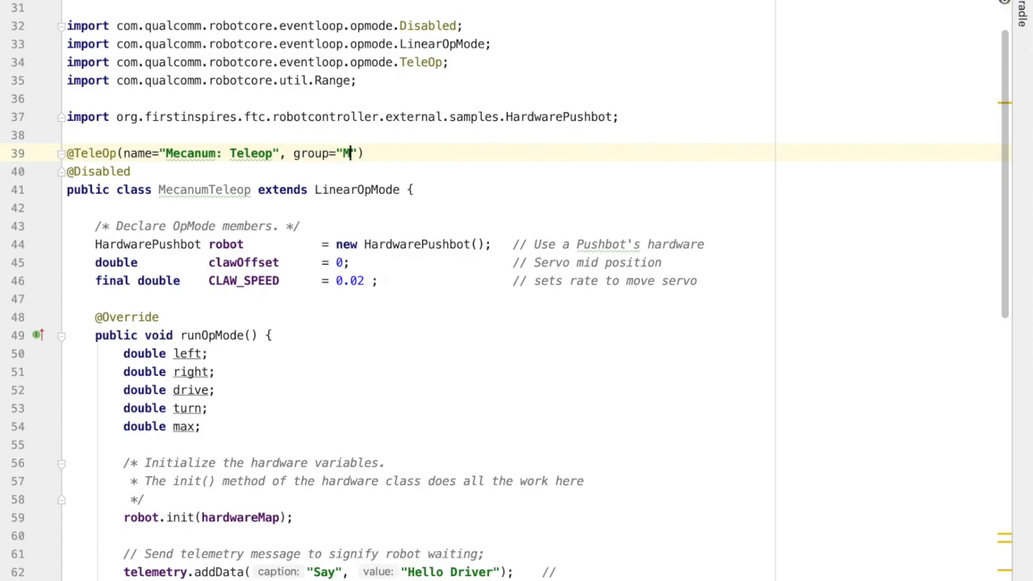
type("ecanum")
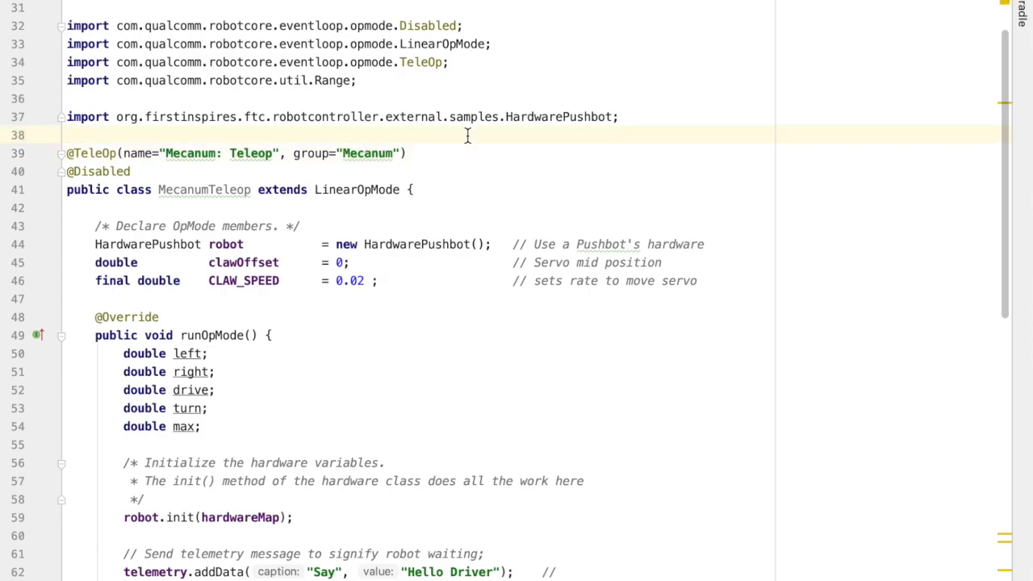
left_click(155, 171)
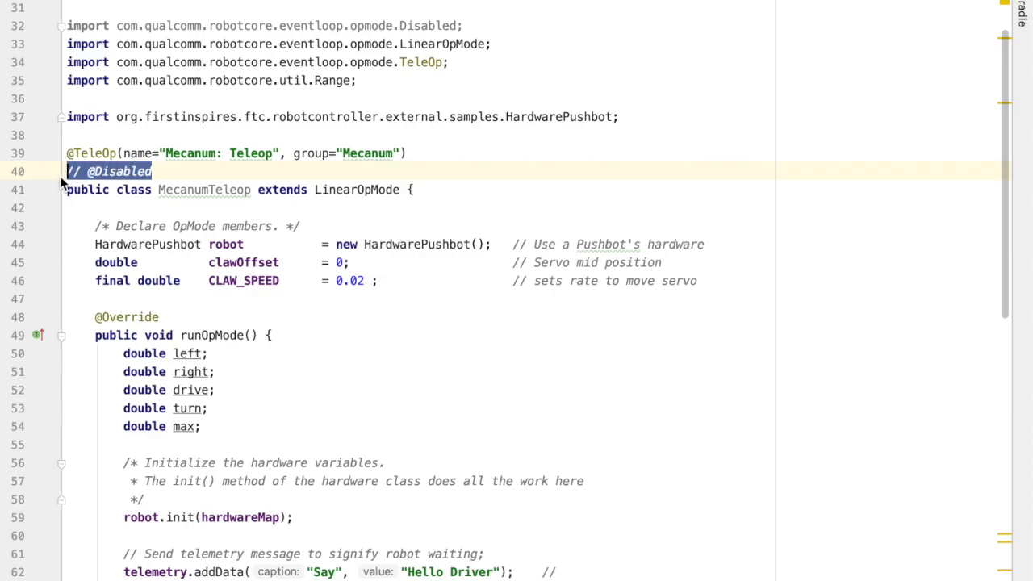
key("Delete")
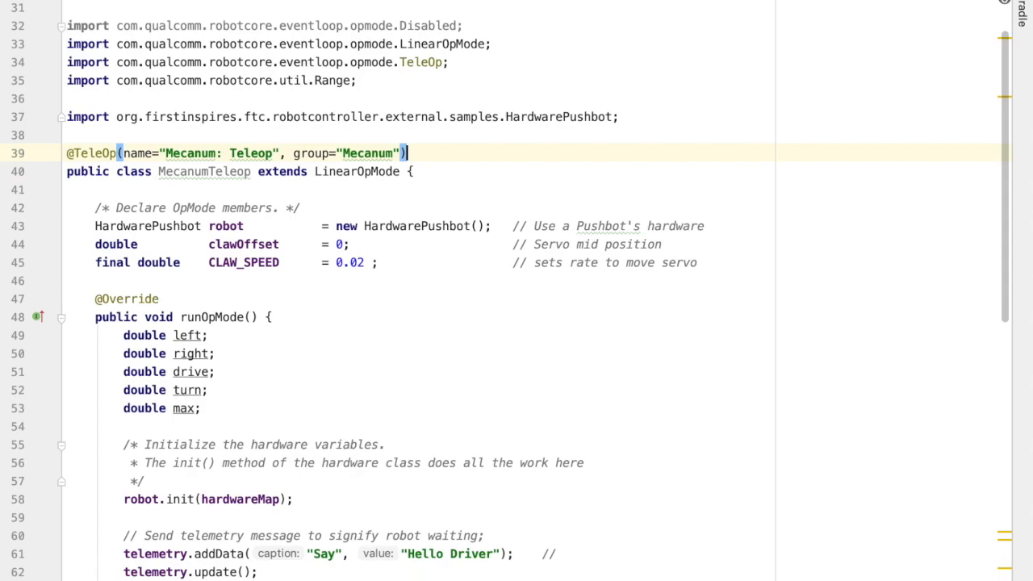
left_click(300, 116)
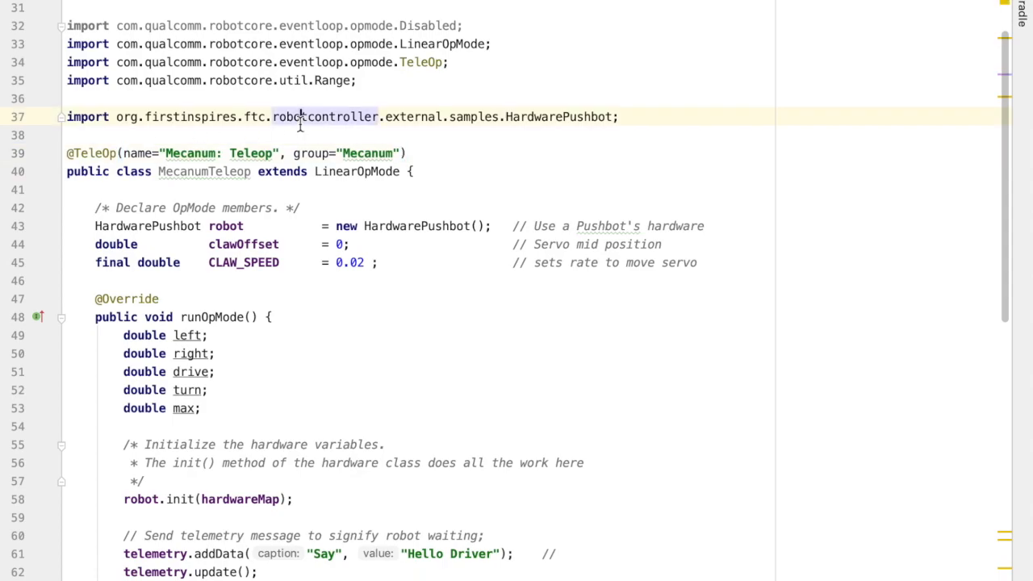
- Change the robot member's declared type on line 43 from HardwarePushbot to HardwareMecanum
scroll("down", 3)
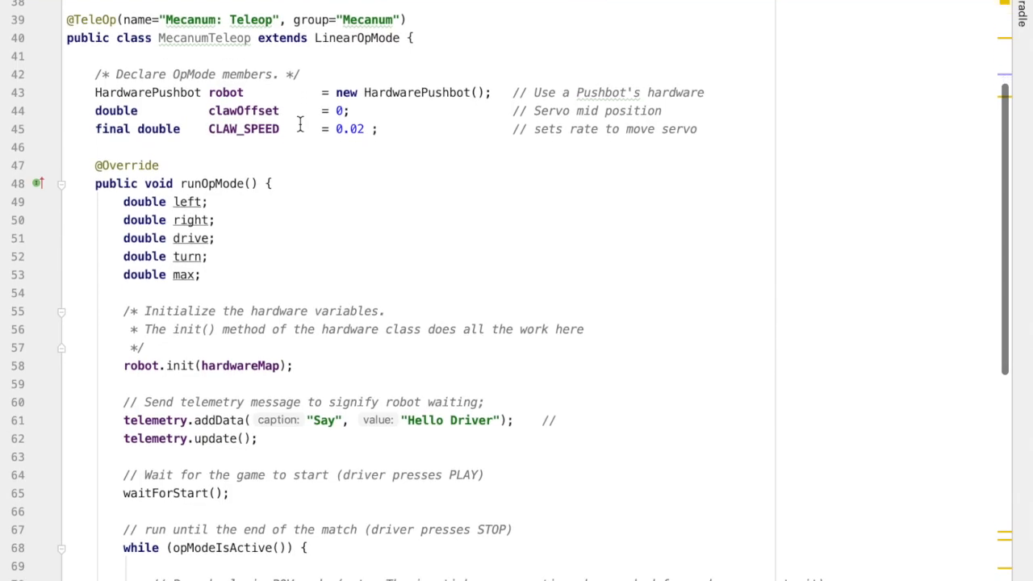
scroll("down", 3)
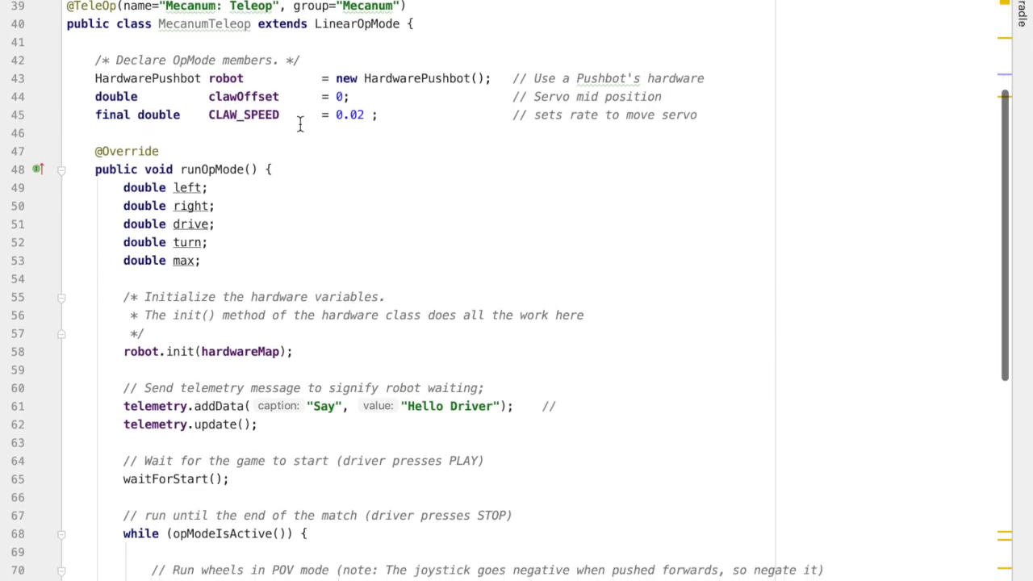
scroll("down", 3)
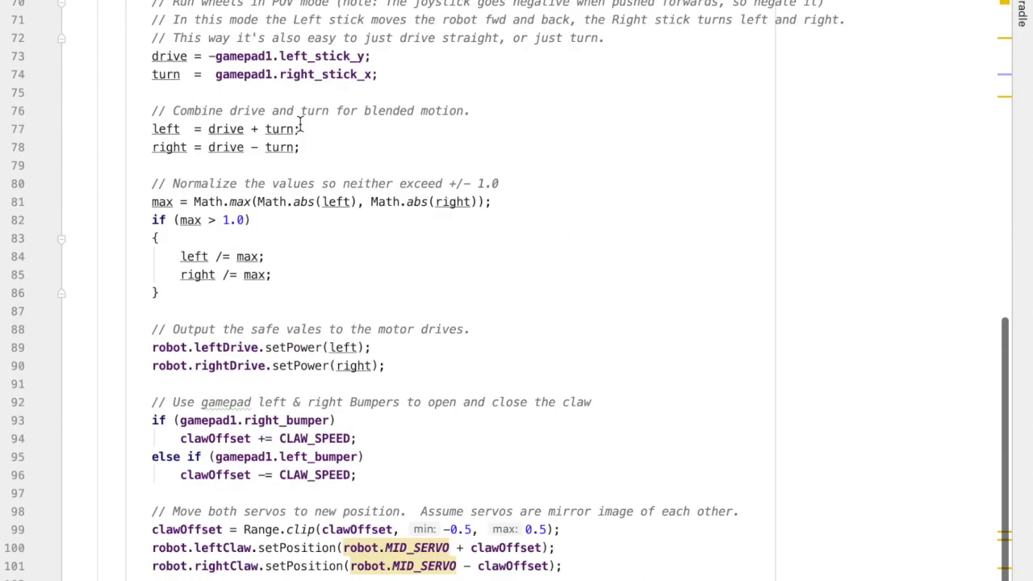
scroll("up", 3)
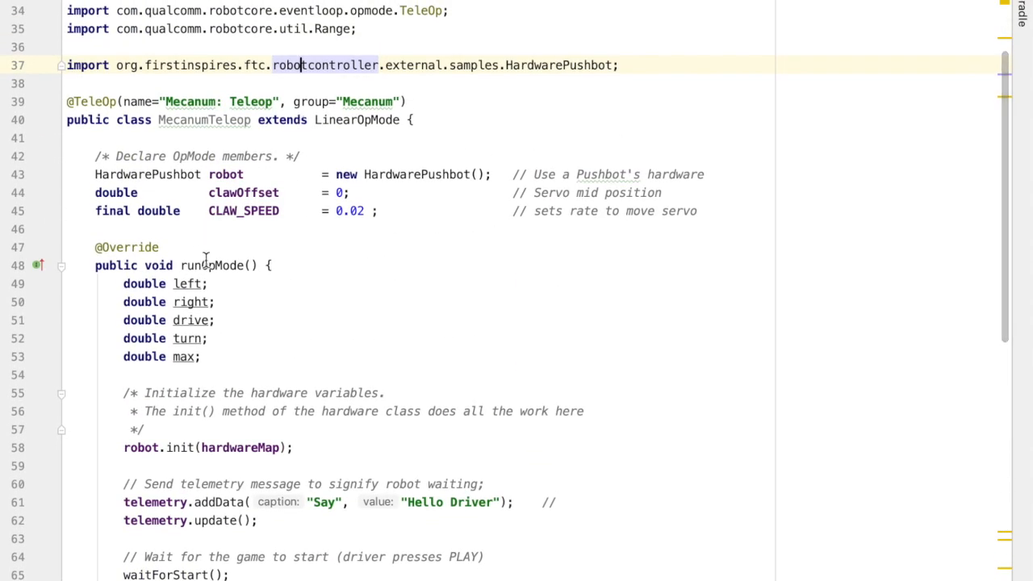
double_click(134, 119)
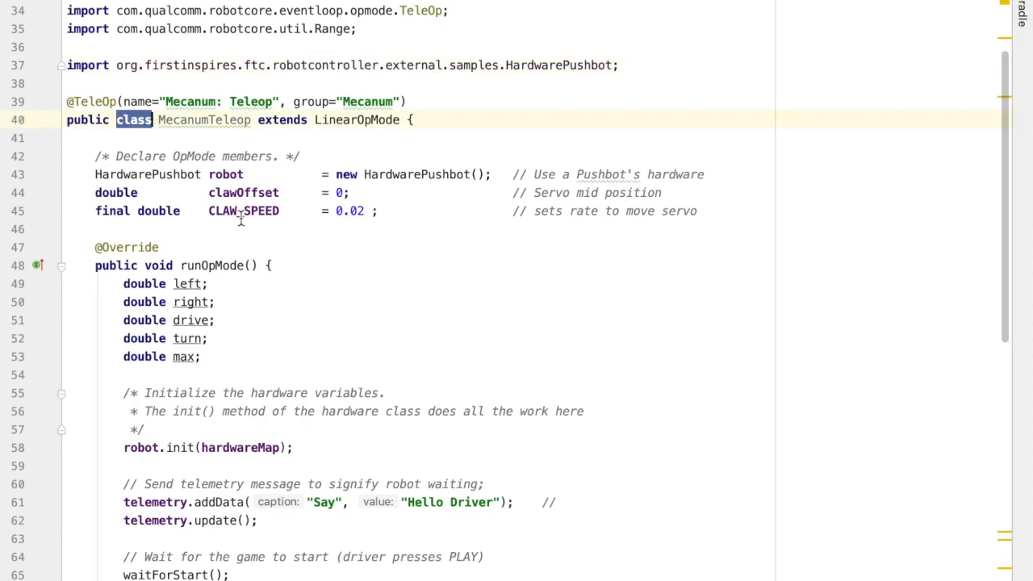
double_click(212, 265)
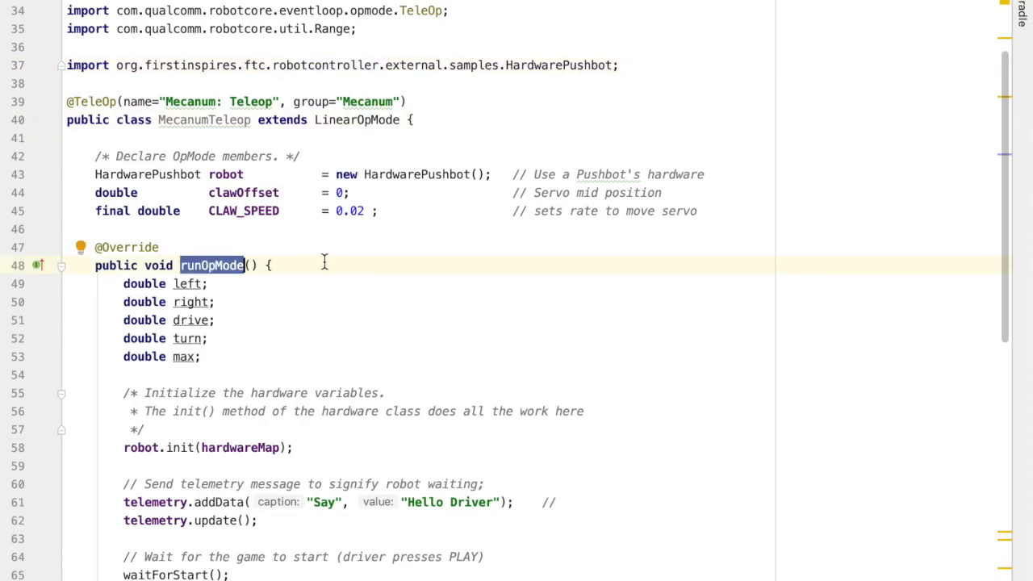
left_click(226, 174)
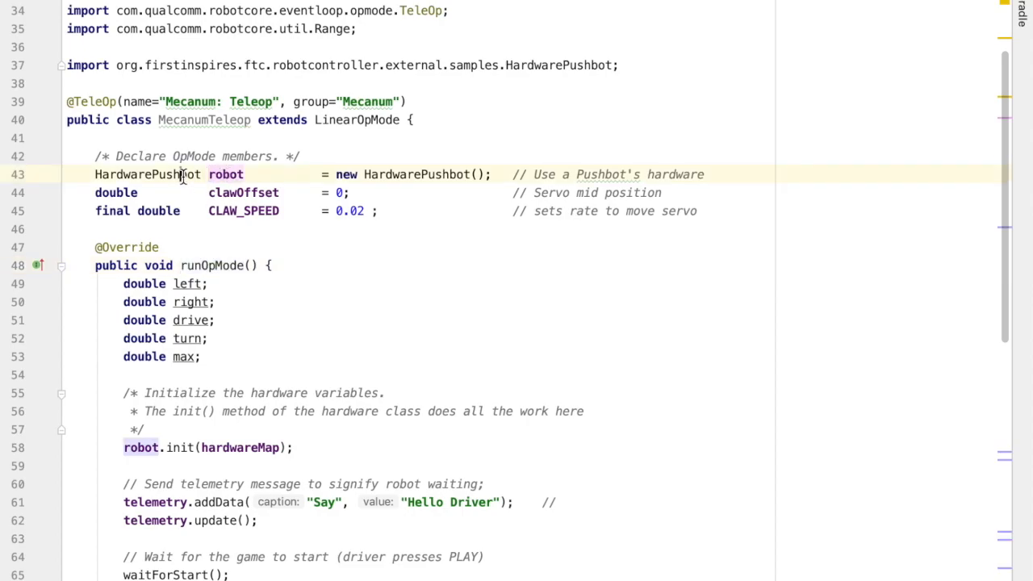
double_click(149, 174)
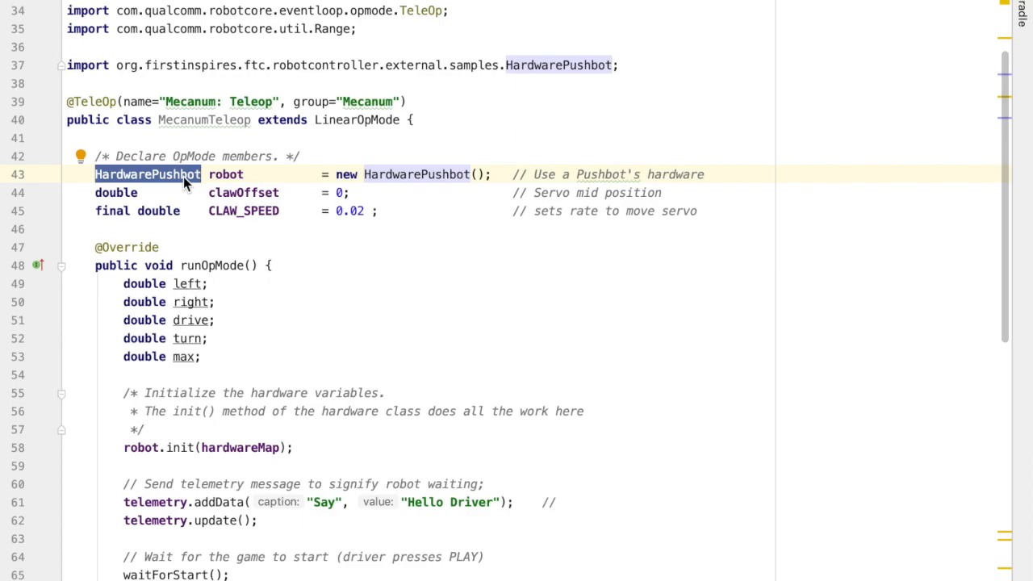
type("Mecanum")
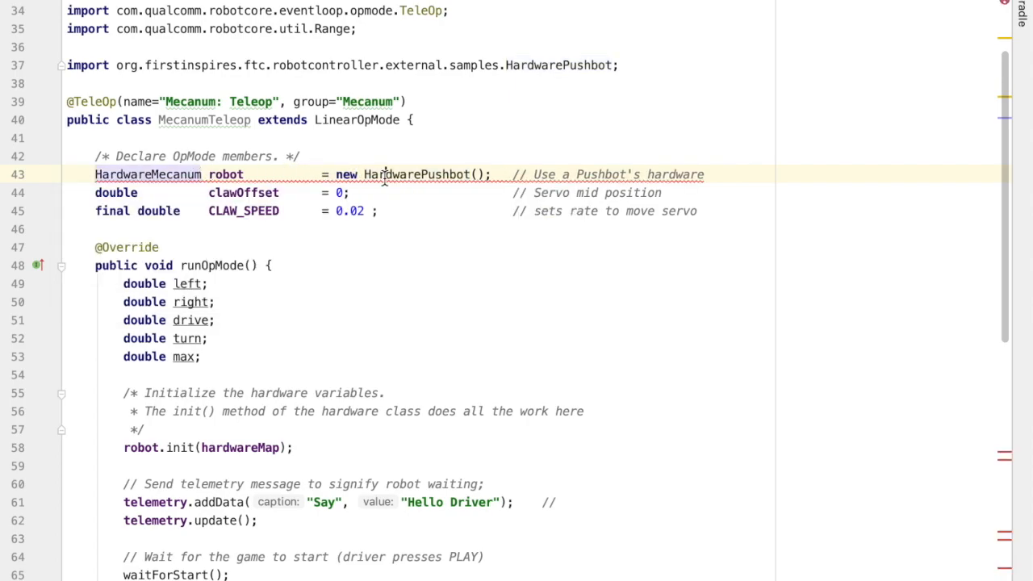
- Finish the HardwareMecanum constructor and comment, then remove the clawOffset and CLAW_SPEED members
type("Ha")
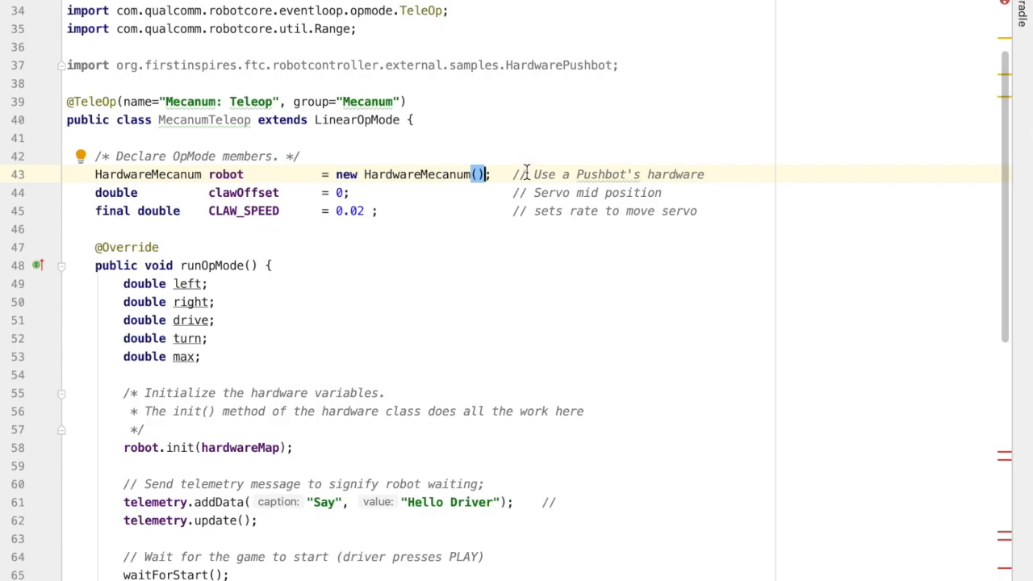
type("MEd")
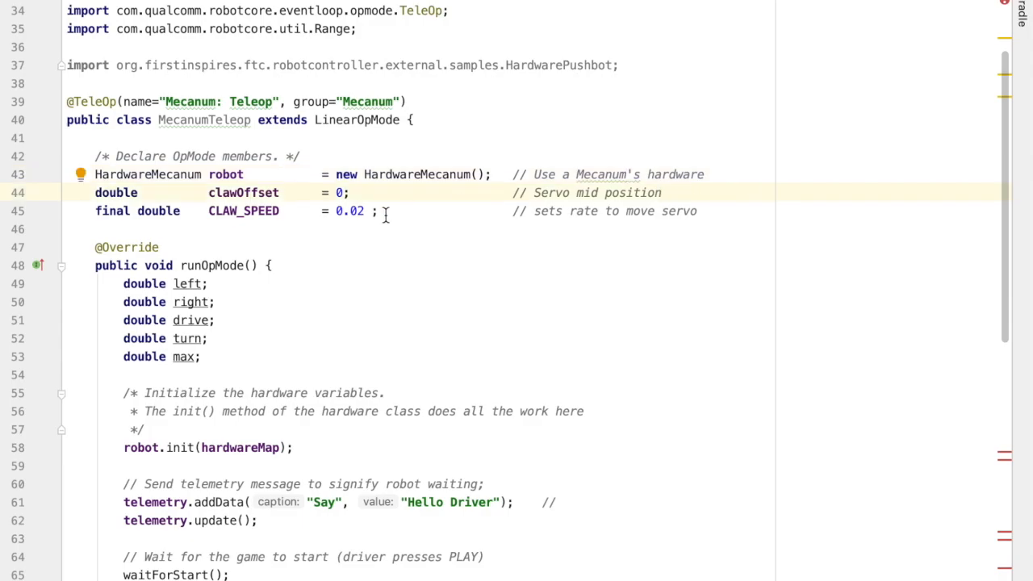
double_click(116, 192)
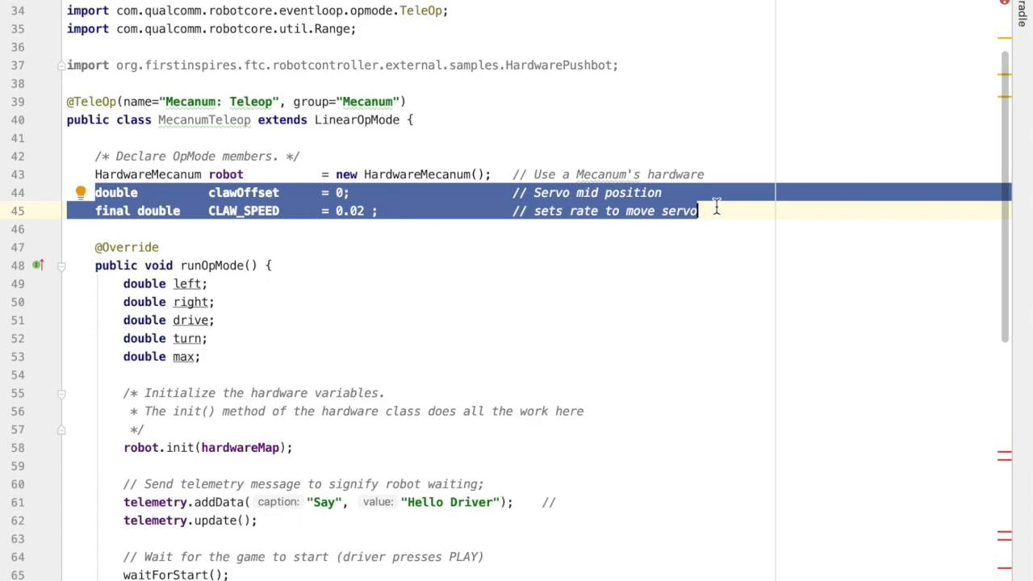
key("Delete")
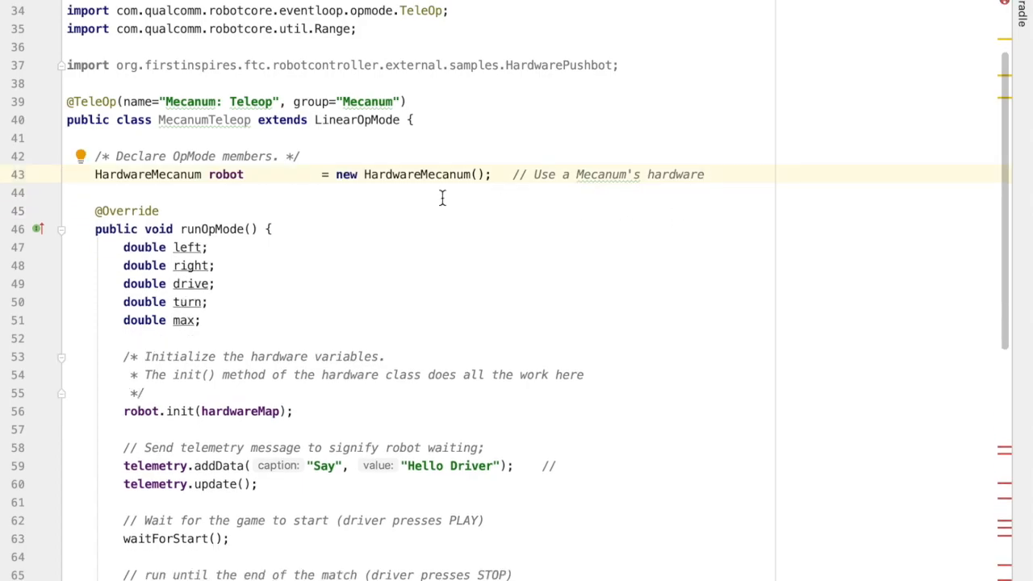
- Replace the drive/turn/max locals with double x1 // left/right and double y1 // front/back
scroll("down", 3)
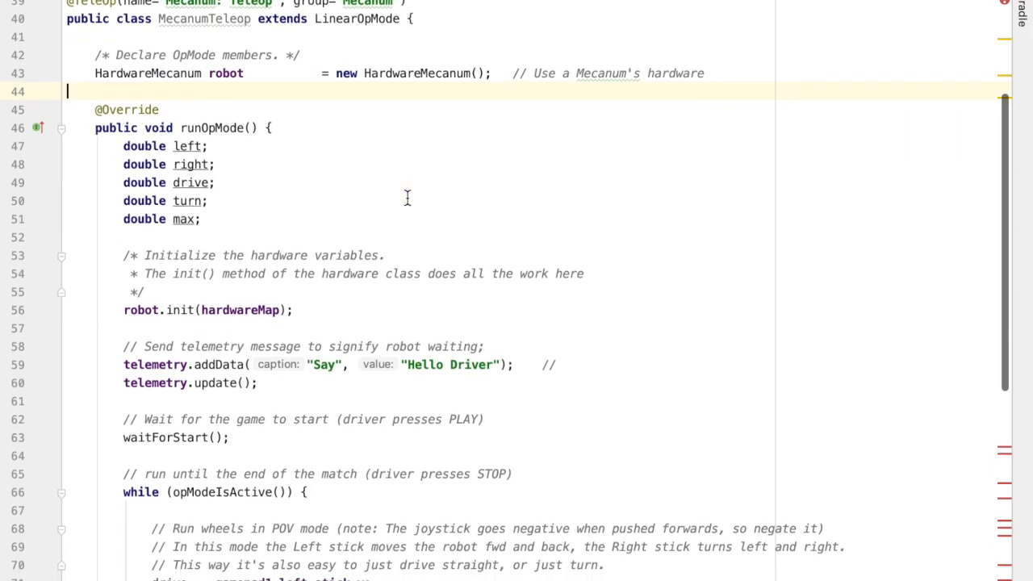
scroll("down", 3)
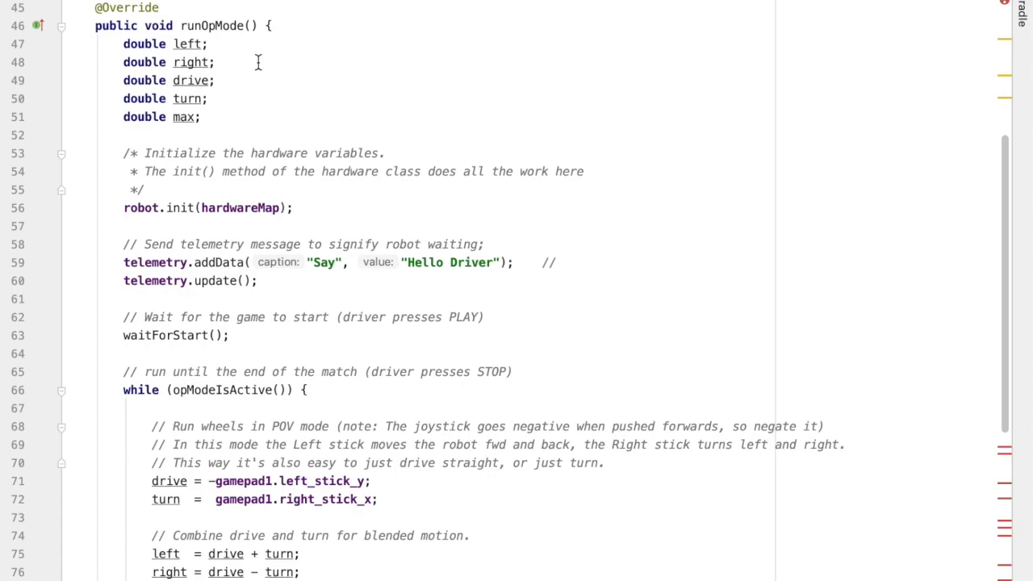
left_click(206, 116)
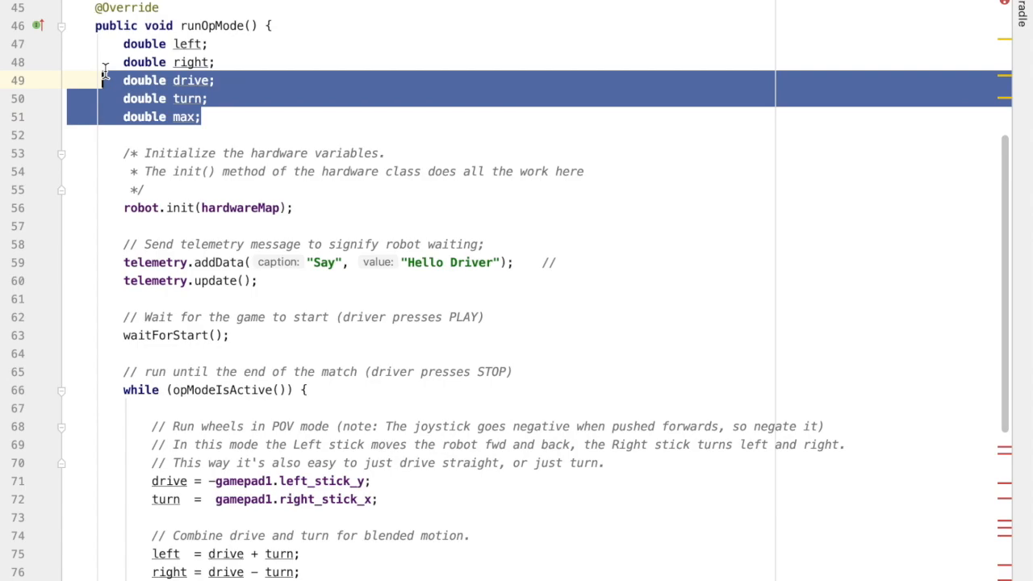
mouse_move(66, 84)
type("x1; // ")
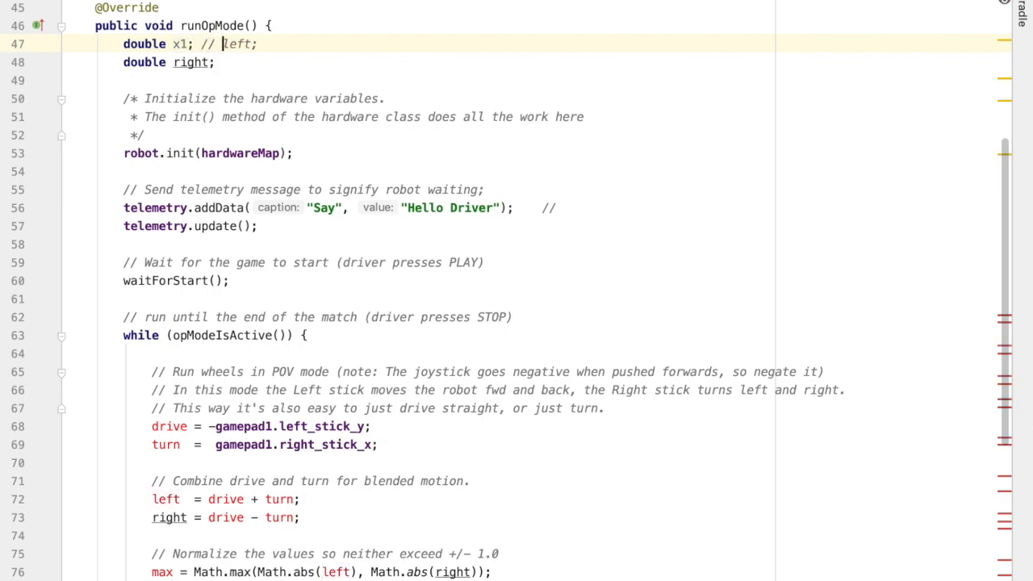
key("Backspace")
type("y1; /")
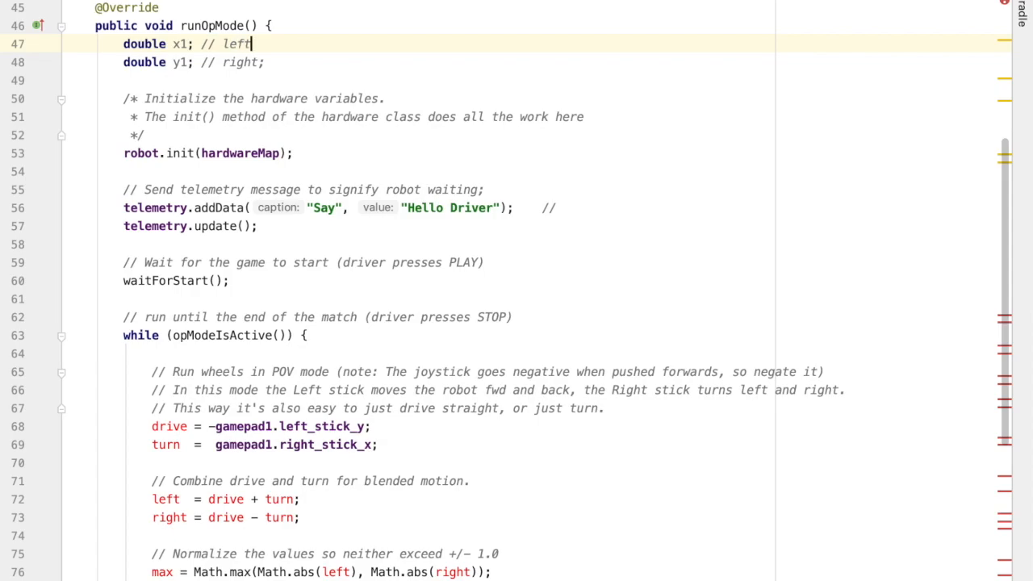
type("/right")
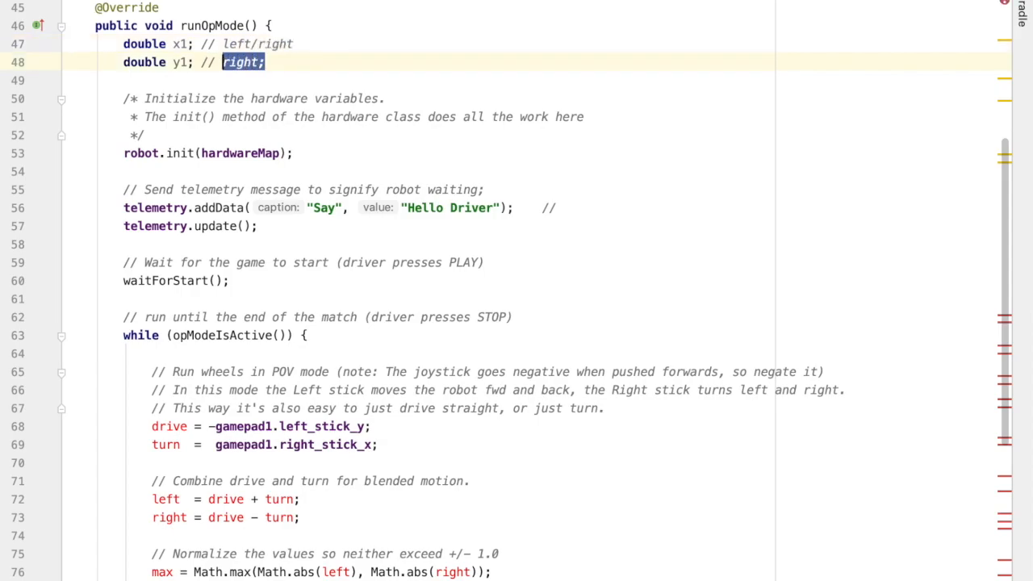
type("front/bac")
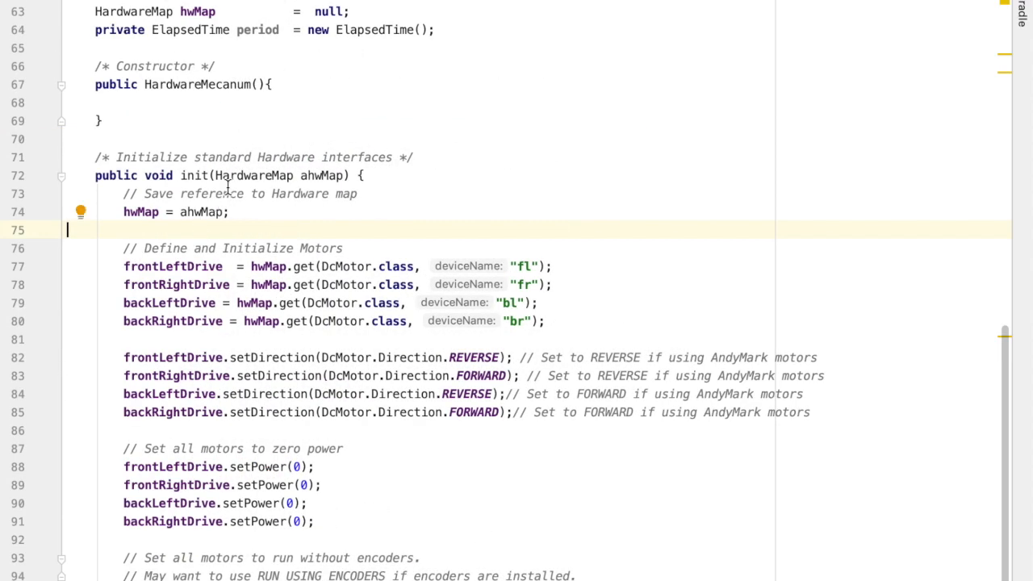
- Delete the three '// Run wheels in POV mode' comment lines inside the while loop
double_click(194, 174)
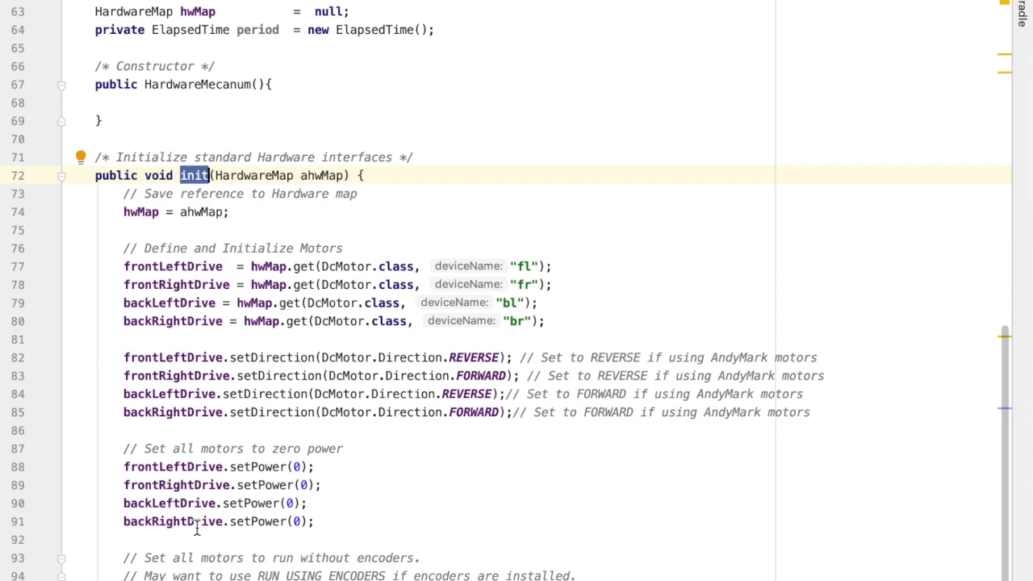
mouse_move(209, 97)
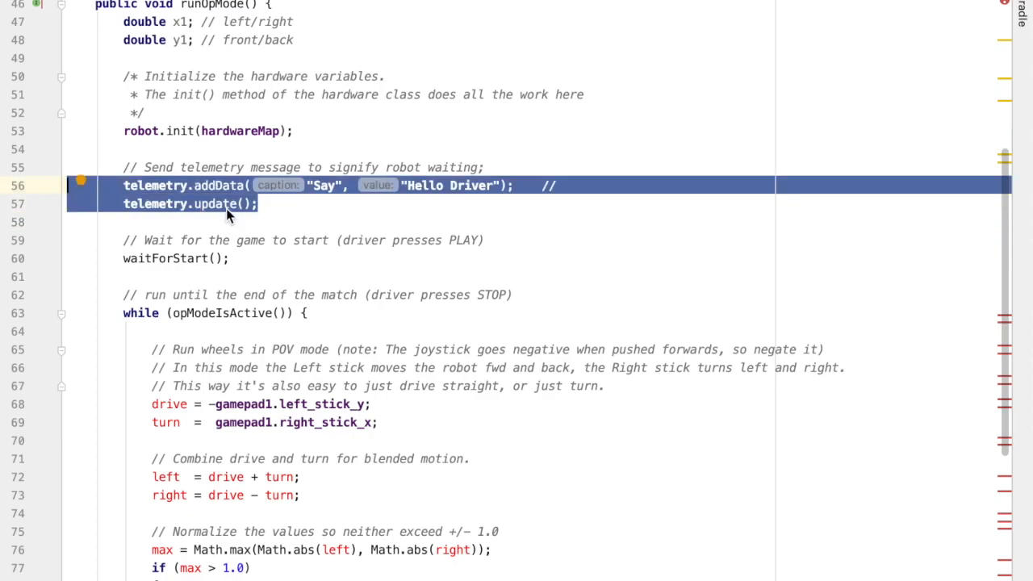
mouse_move(232, 204)
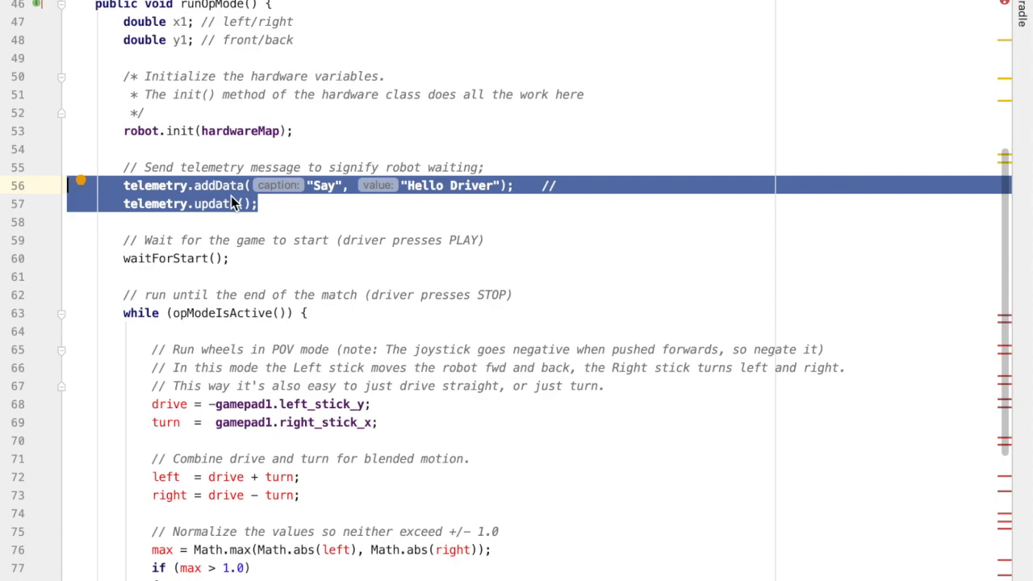
left_click(242, 239)
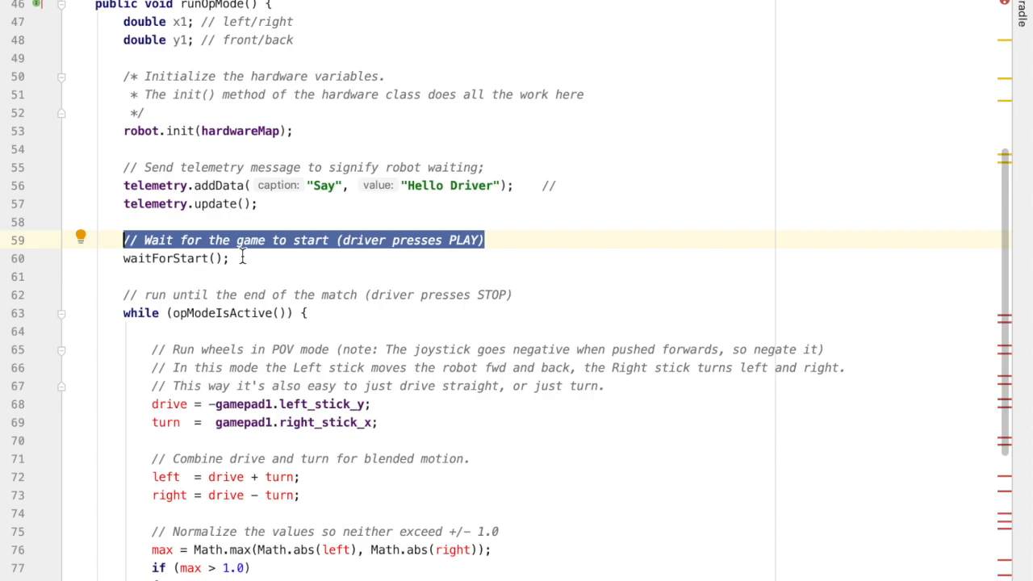
scroll("down", 3)
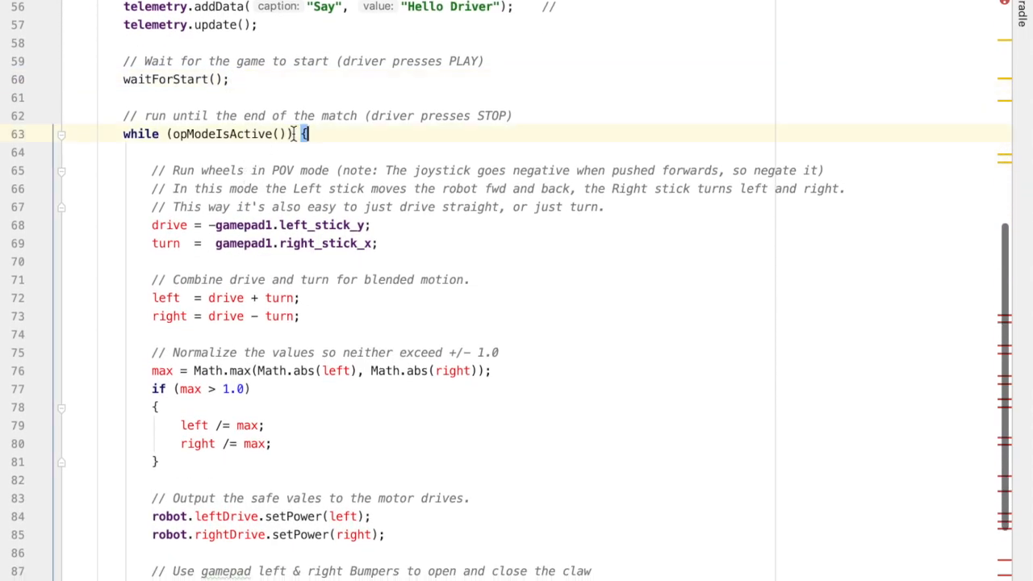
double_click(213, 133)
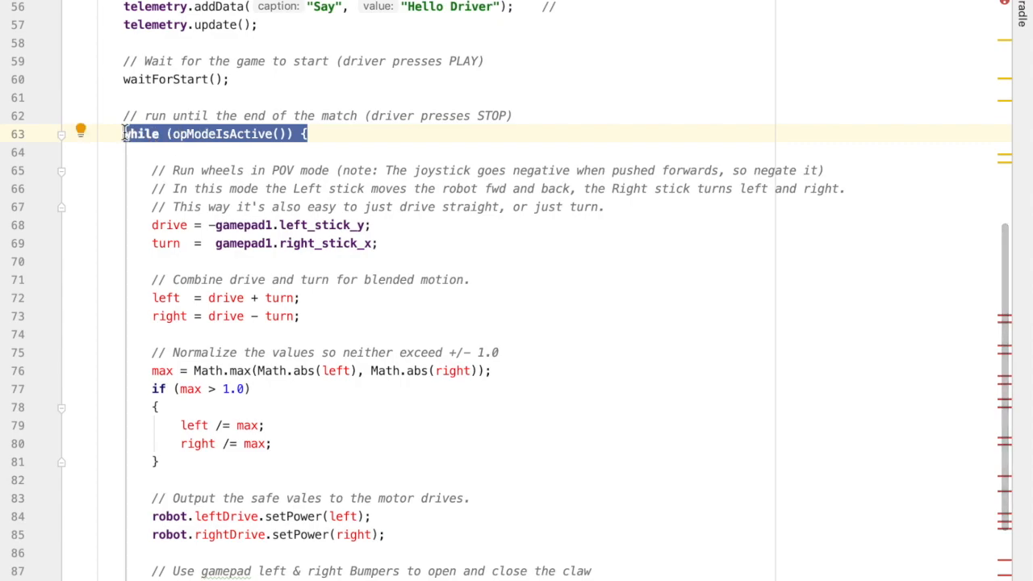
left_click(300, 134)
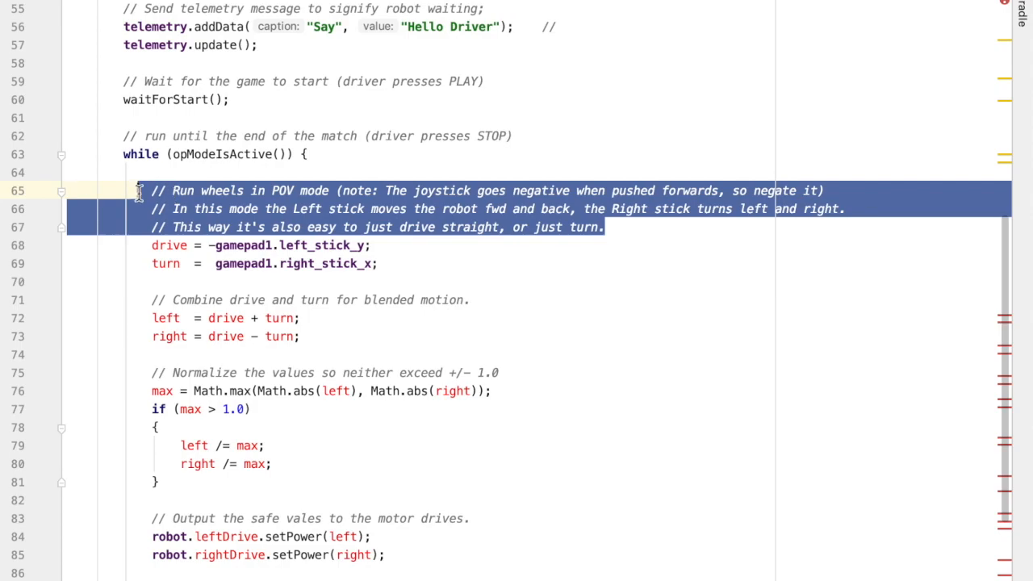
key("Delete")
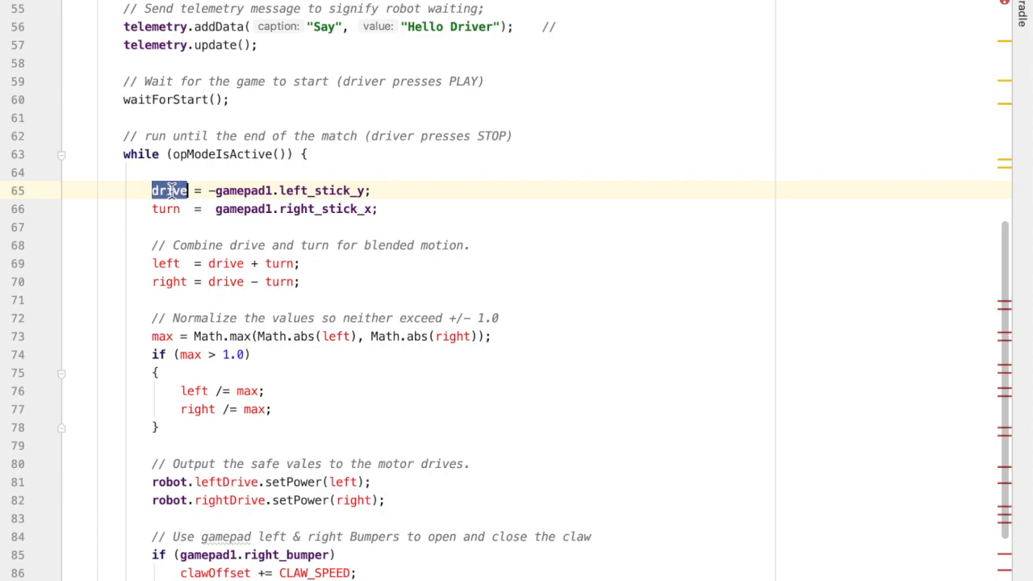
- Read y1 and x1 from left_stick_y/left_stick_x and delete the combine-and-normalize block
scroll("up", 3)
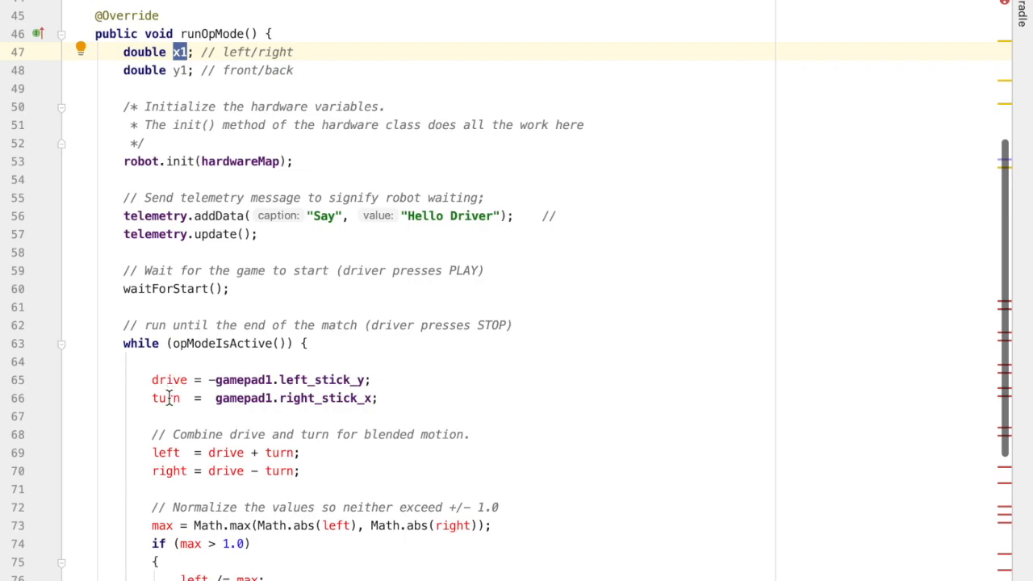
type("x1")
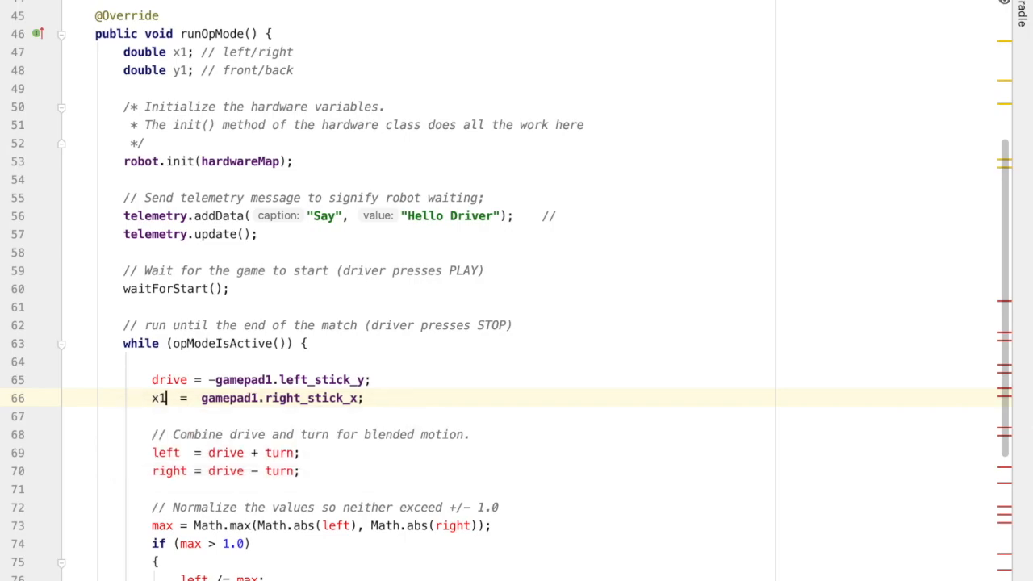
double_click(158, 397)
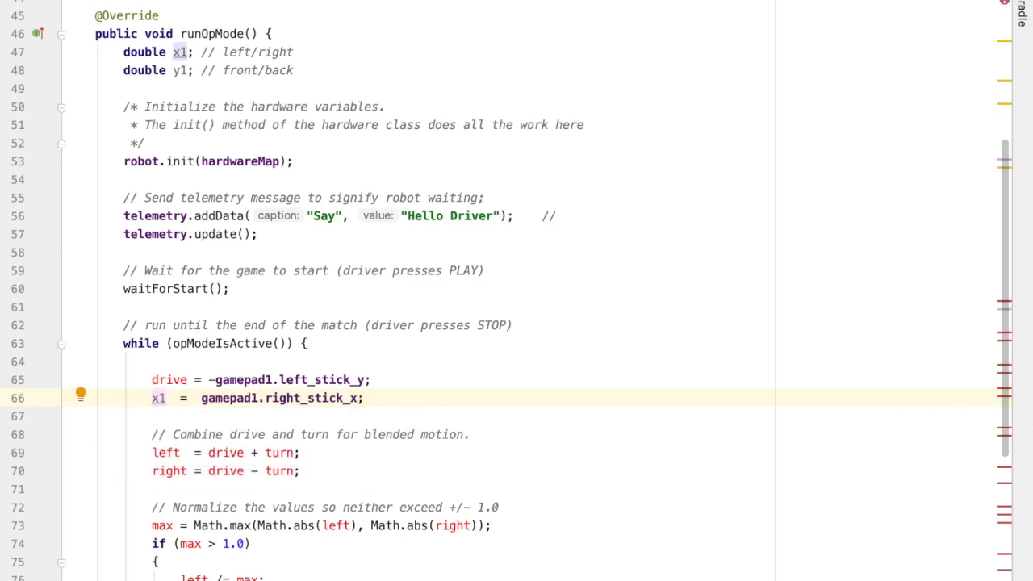
double_click(168, 379)
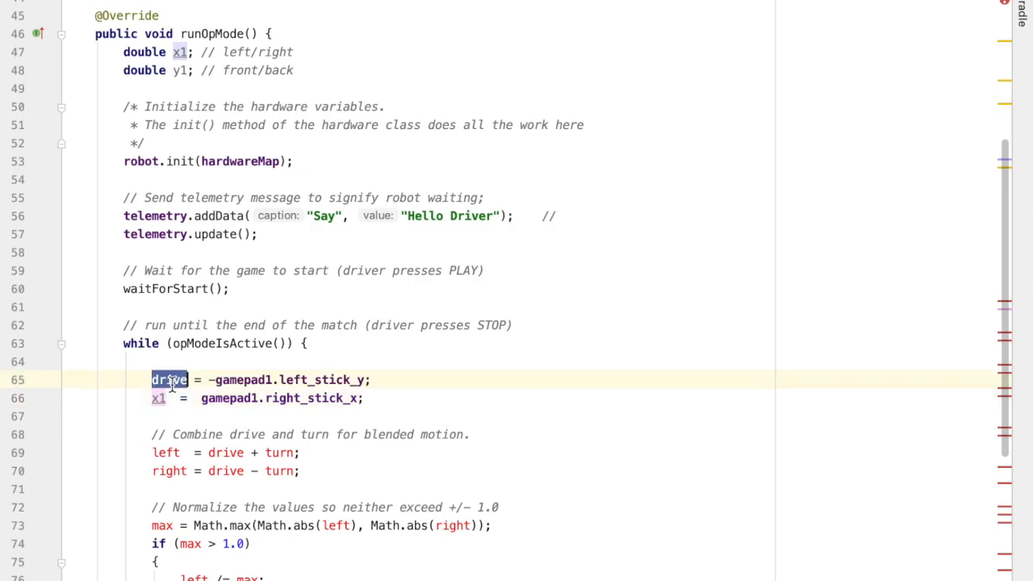
type("y1")
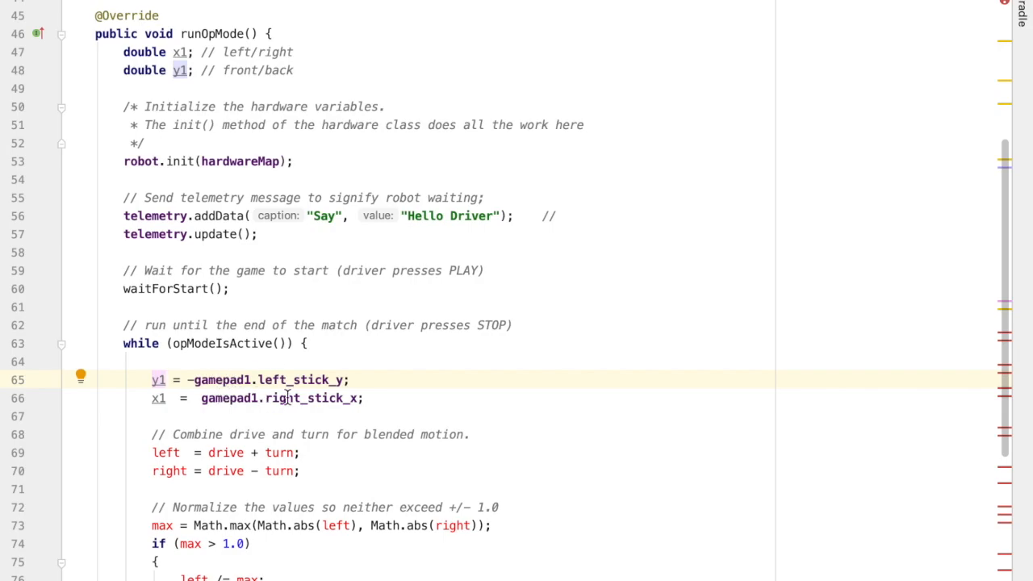
mouse_move(297, 397)
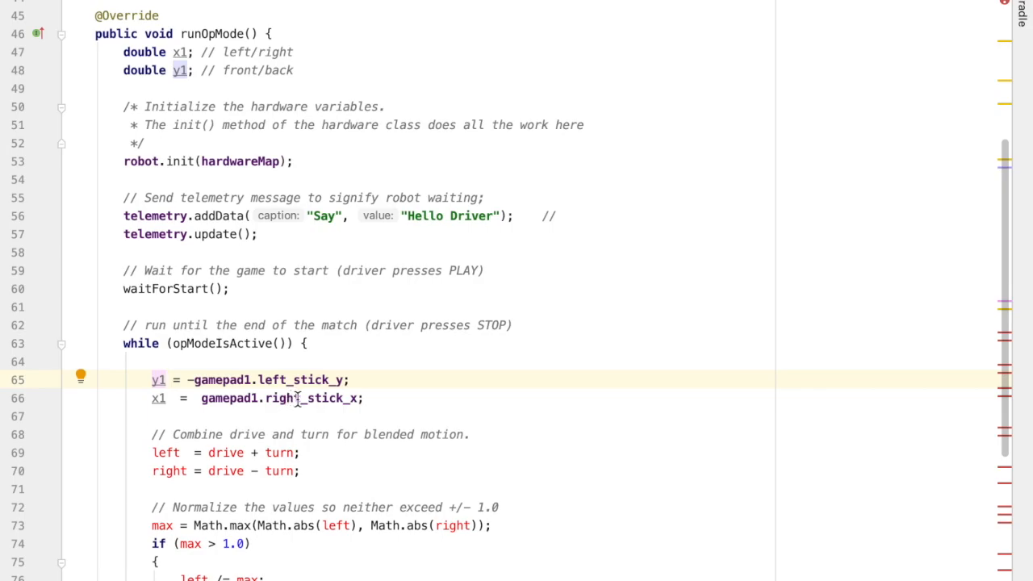
double_click(309, 397)
type("lef")
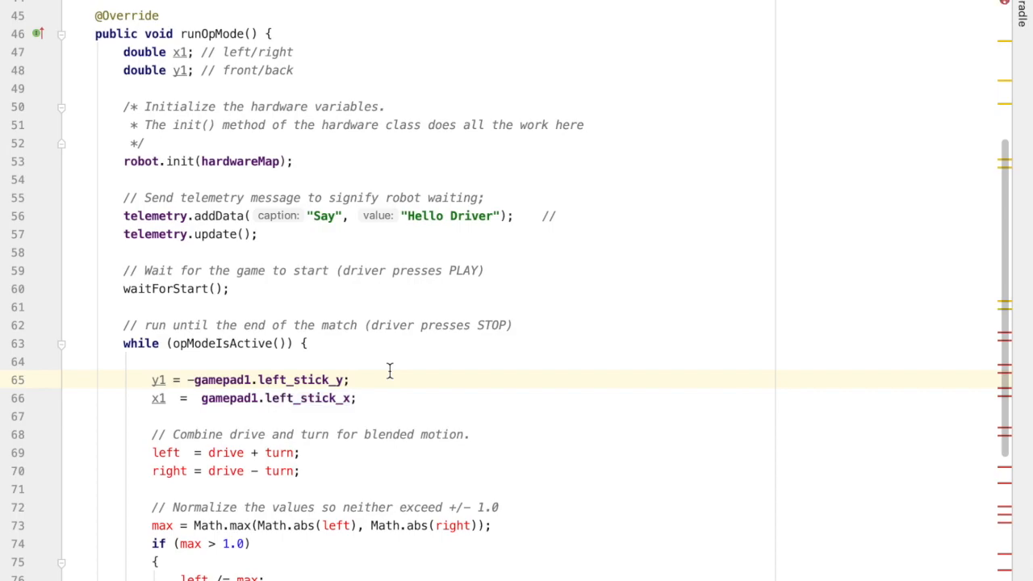
scroll("down", 3)
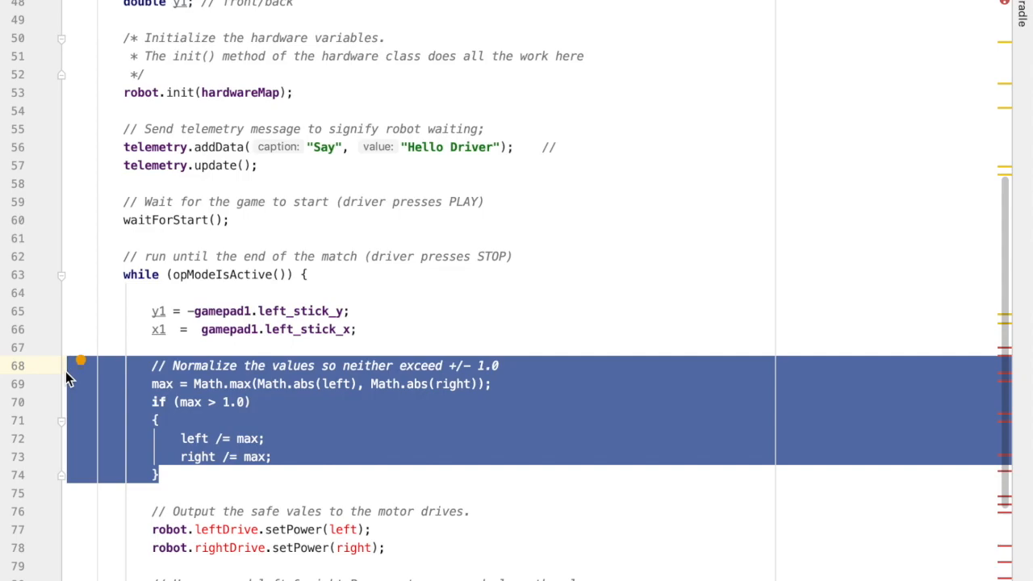
key("Delete")
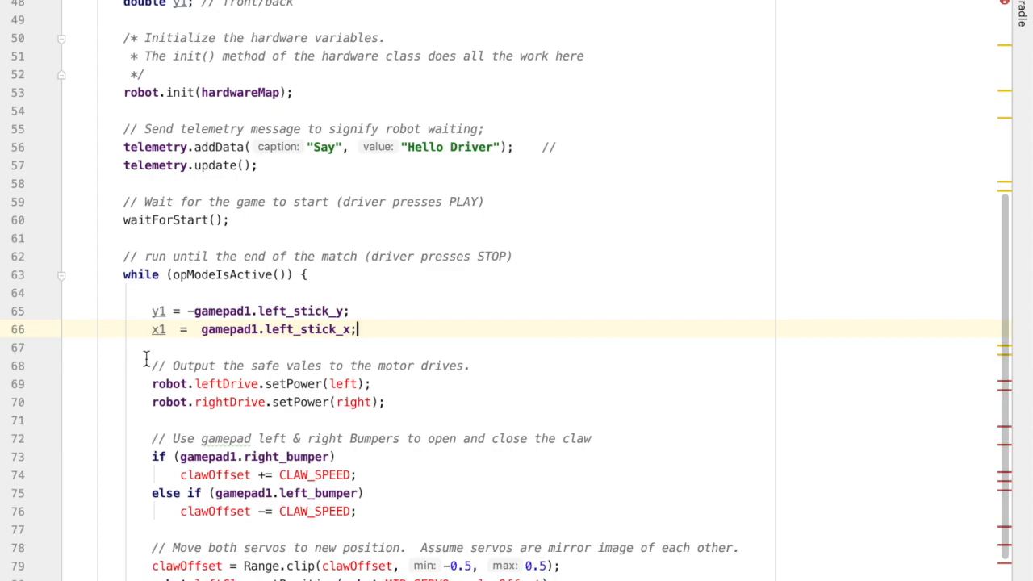
- Set frontLeftDrive, frontRightDrive, backLeftDrive and backRightDrive power to y1
type("frontL")
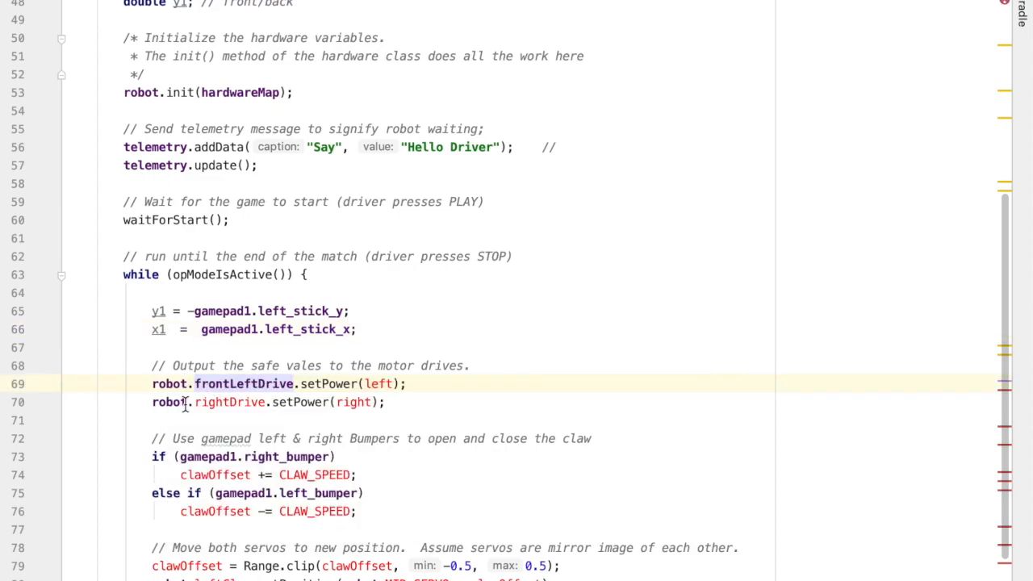
type("front")
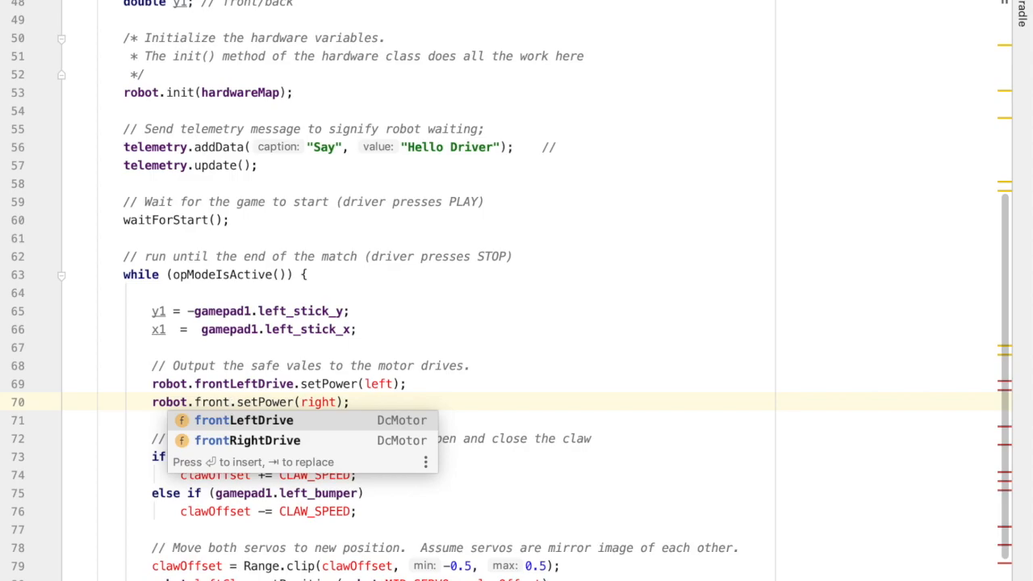
left_click(249, 439)
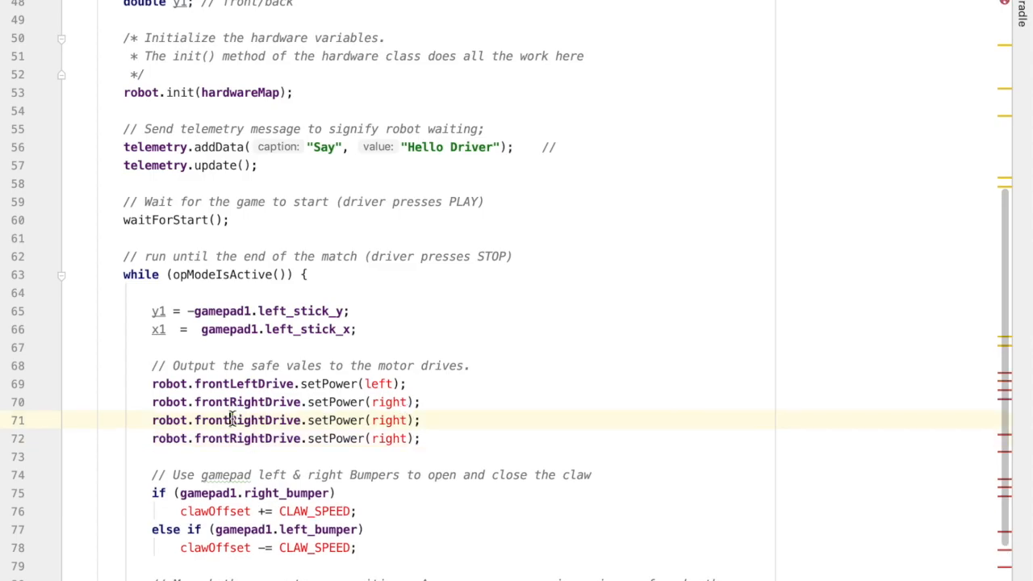
type("backLe")
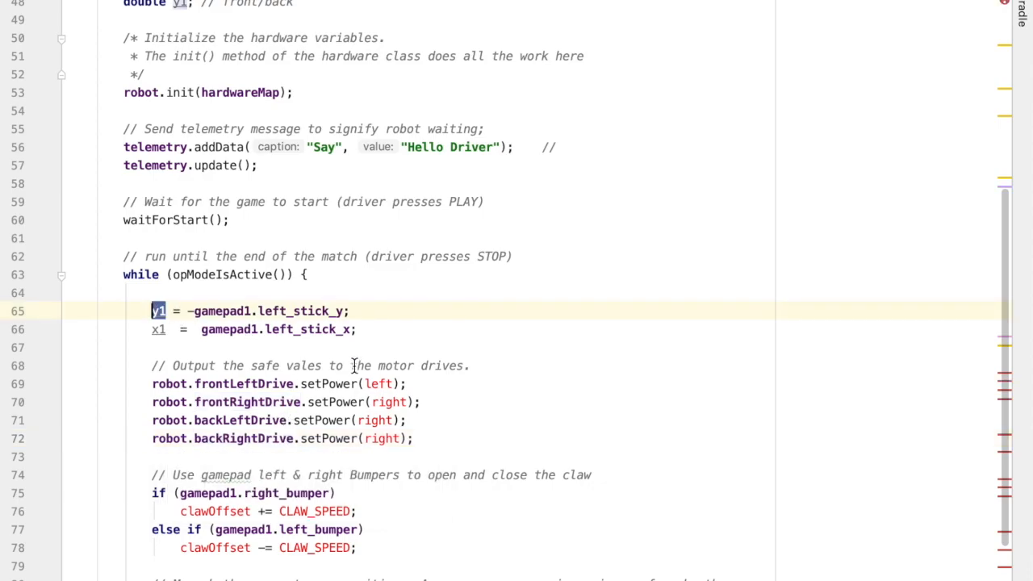
double_click(378, 384)
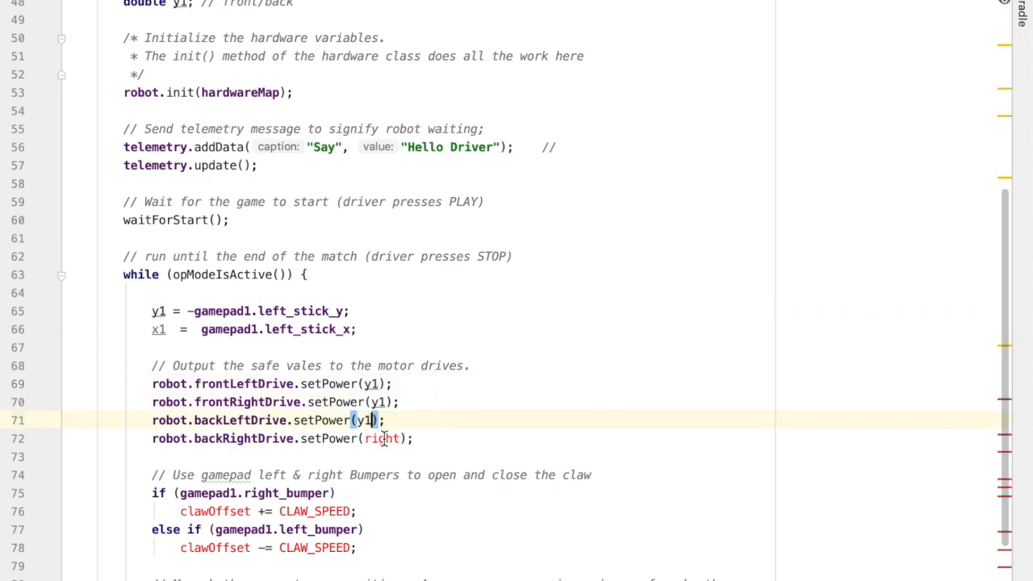
type("y1")
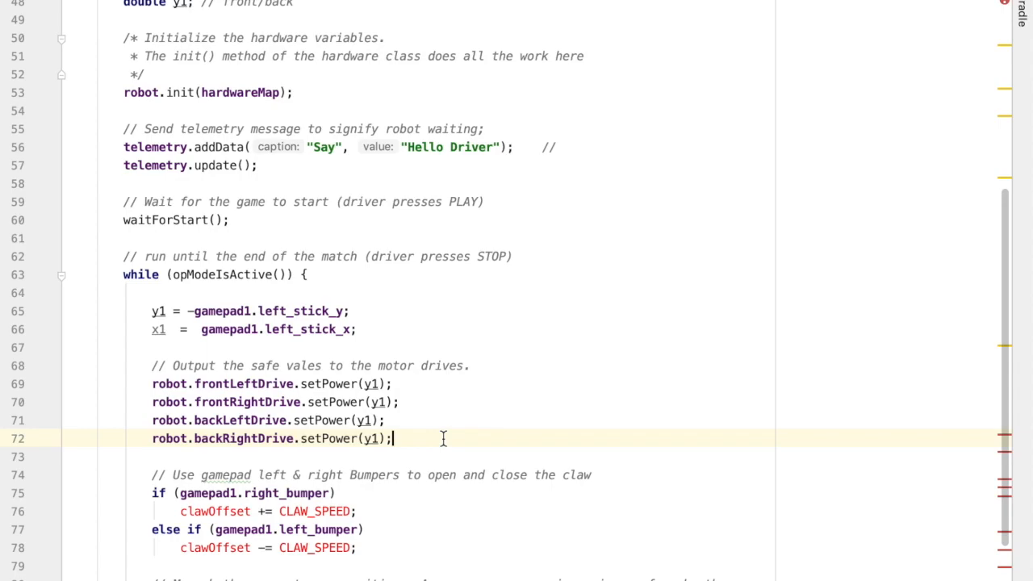
scroll("down", 3)
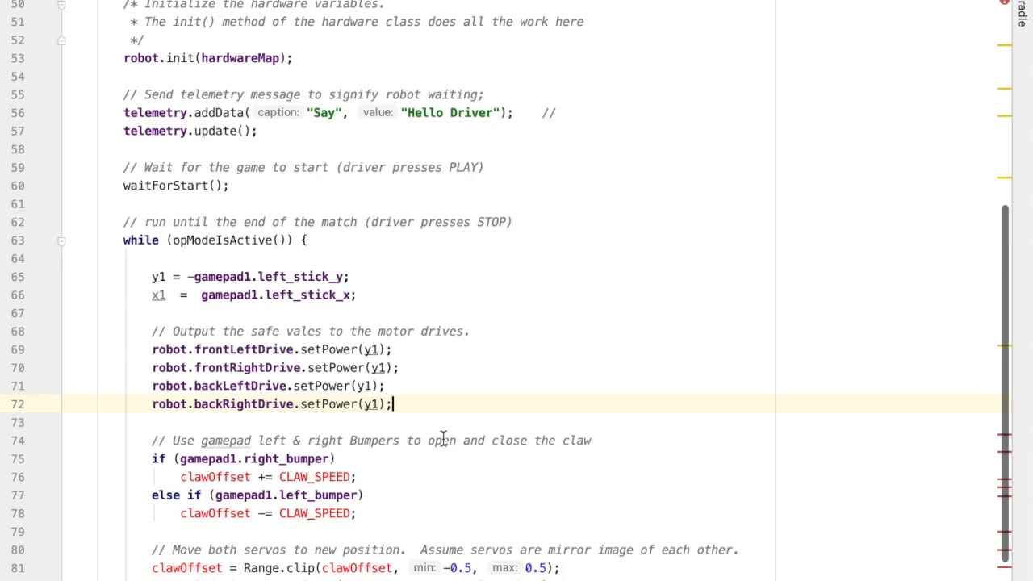
scroll("down", 3)
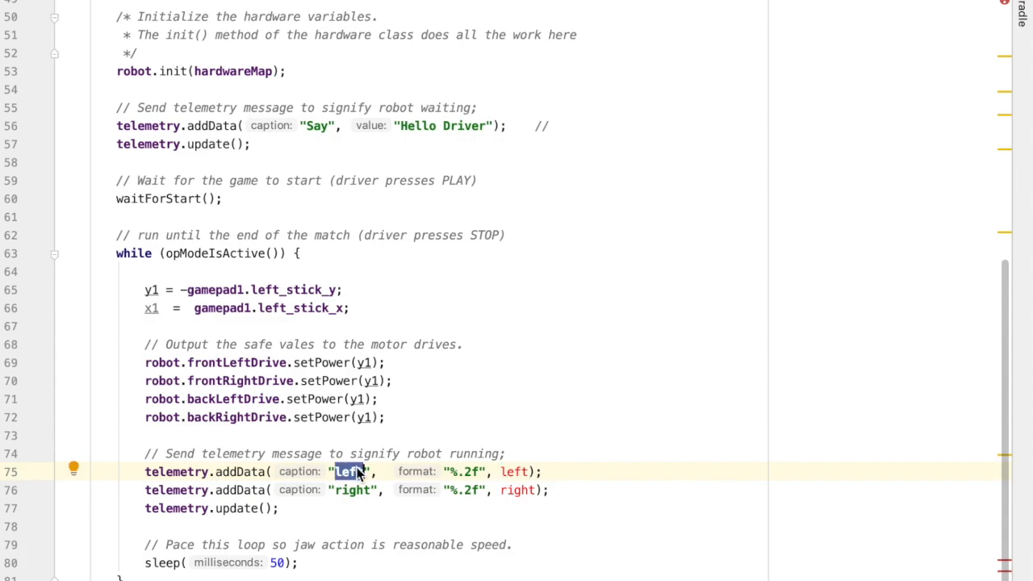
type("x1")
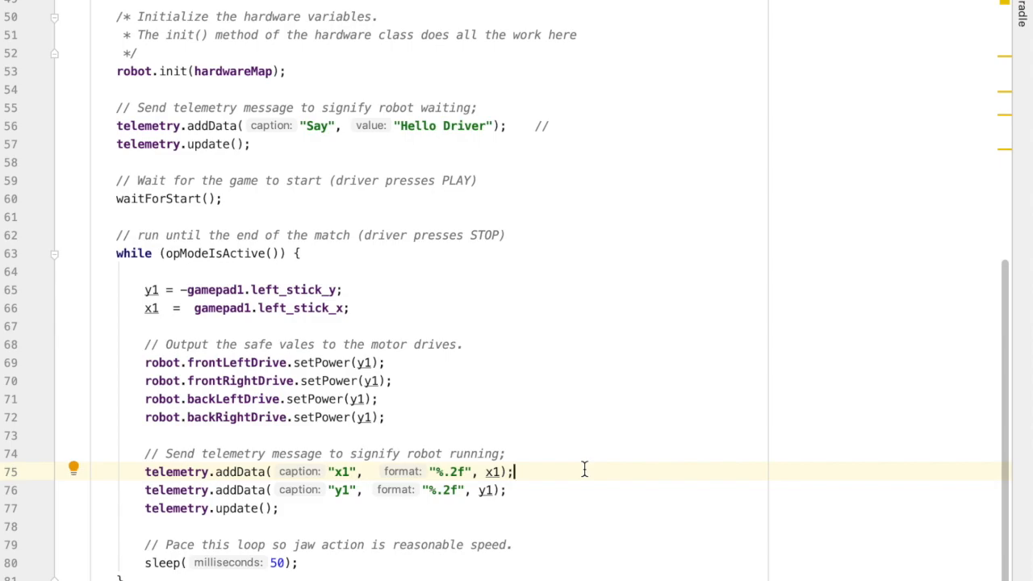
mouse_move(335, 552)
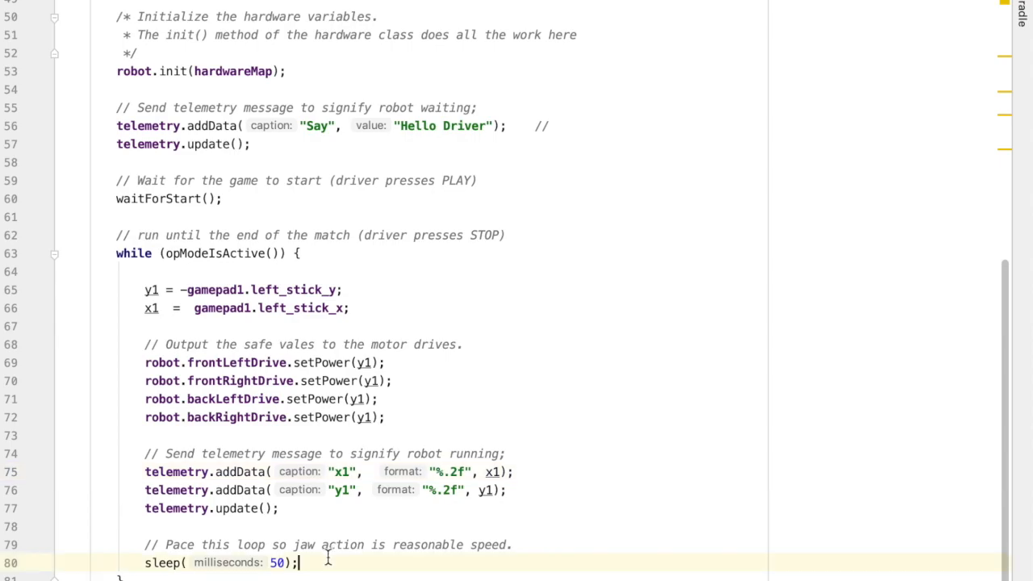
double_click(341, 544)
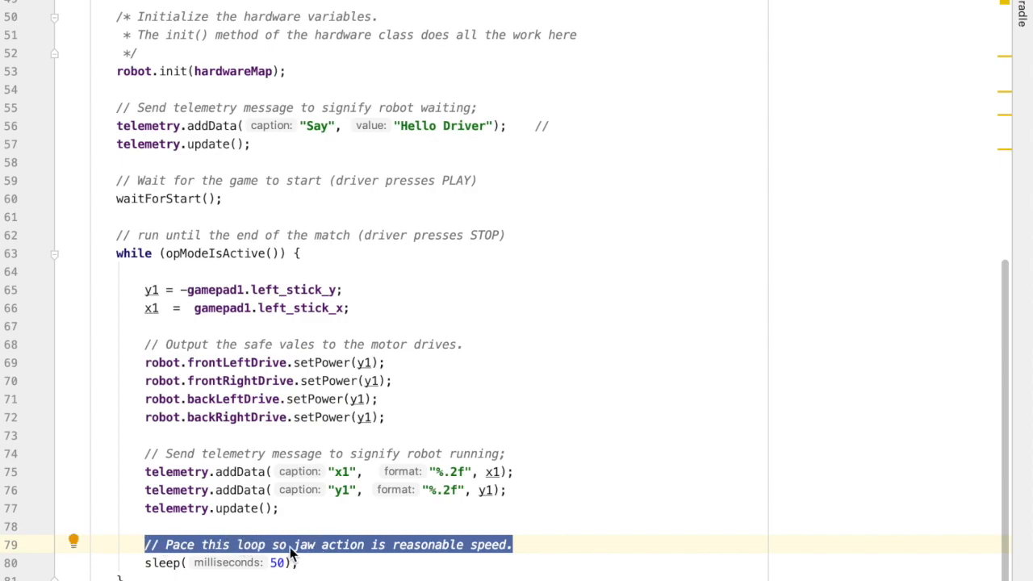
mouse_move(303, 561)
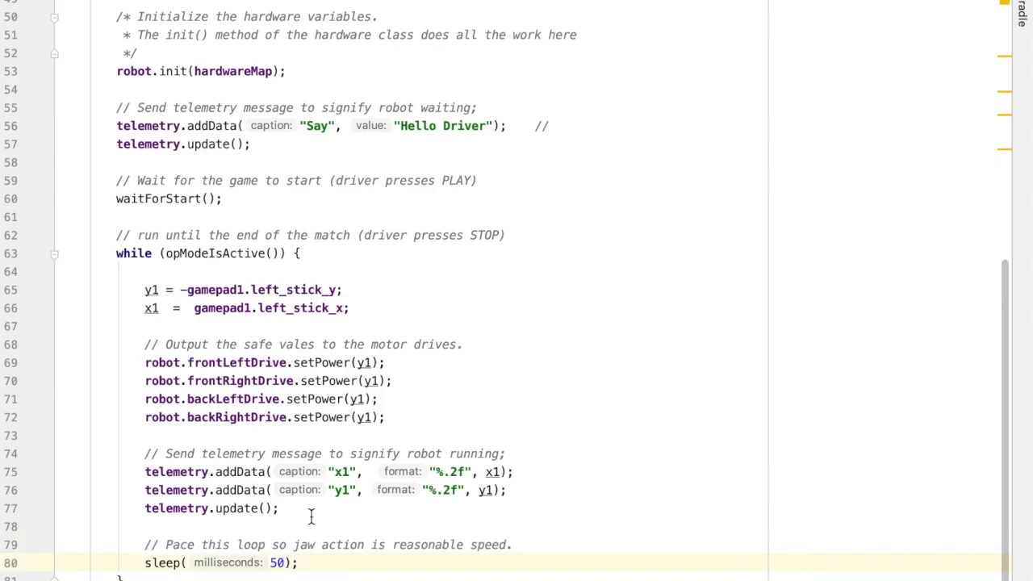
left_click(272, 544)
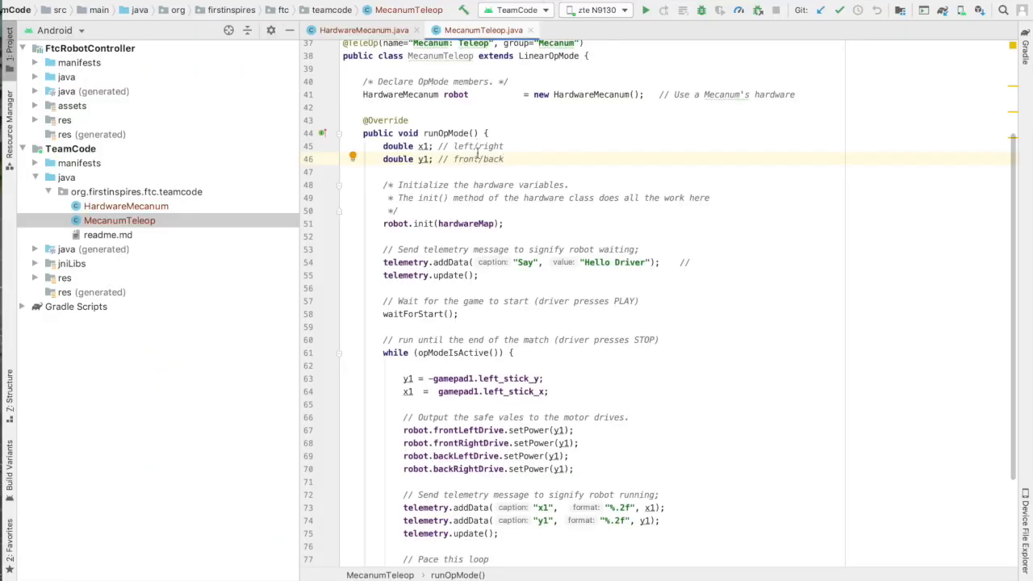
left_click(596, 10)
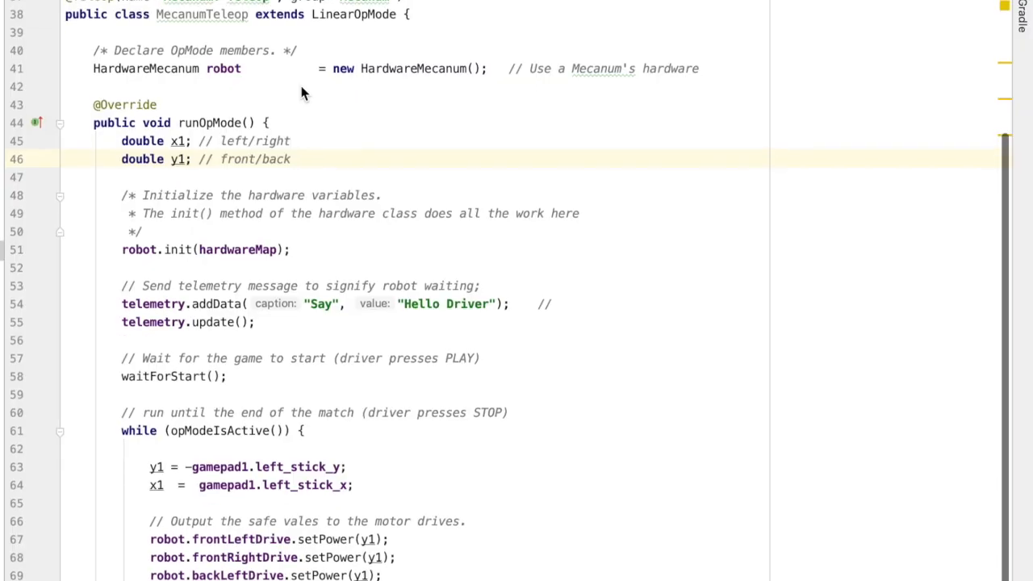
- Give frontLeftDrive and backRightDrive setPower(x1), keeping frontRightDrive and backLeftDrive on y1
scroll("down", 3)
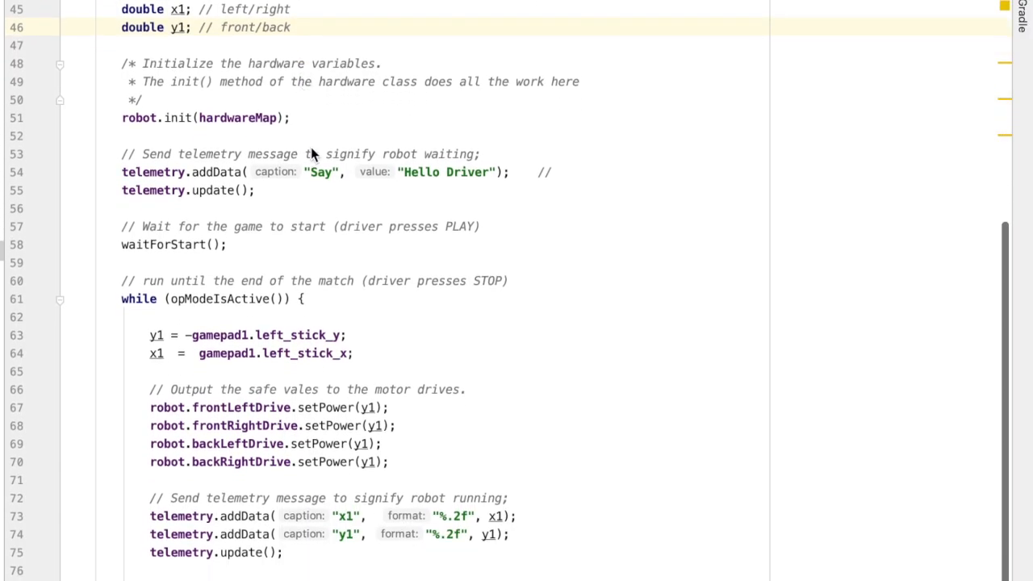
mouse_move(395, 412)
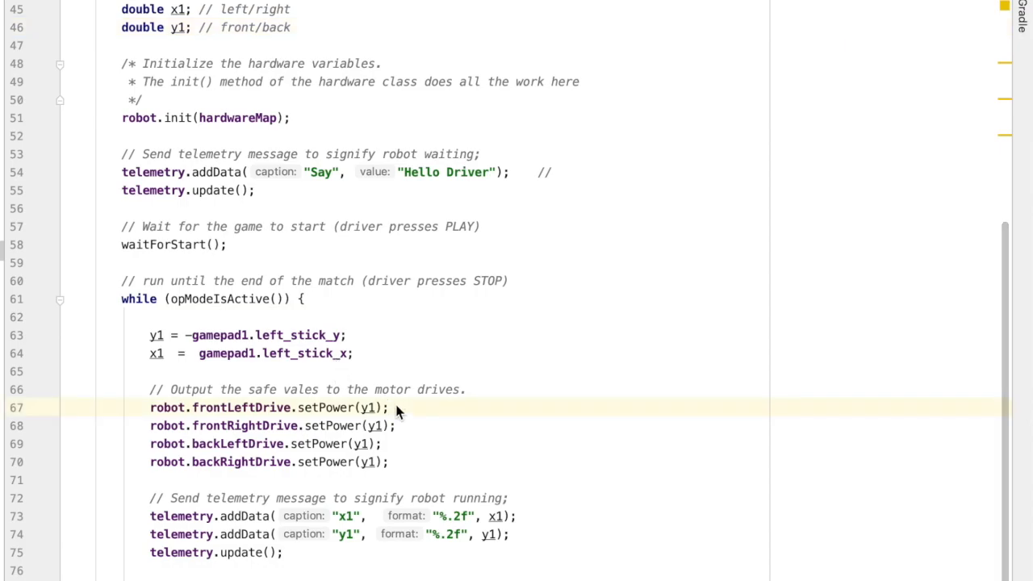
double_click(368, 407)
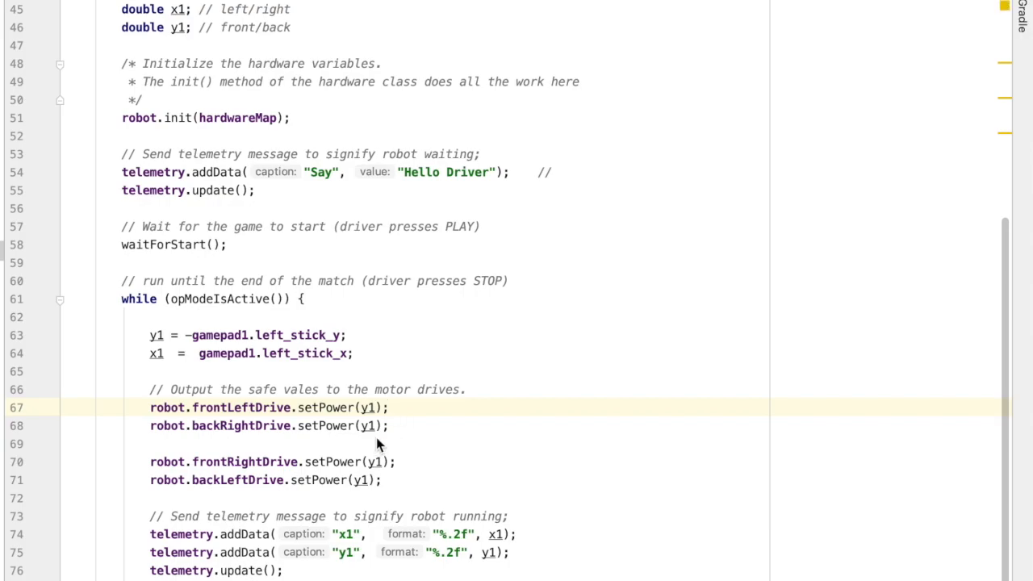
mouse_move(374, 432)
type("x")
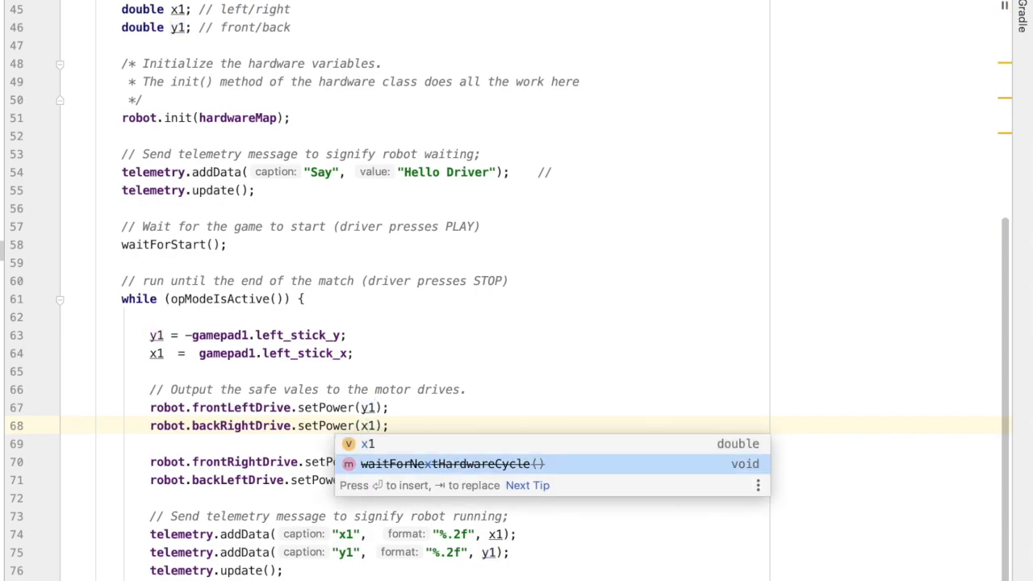
mouse_move(372, 412)
type("x")
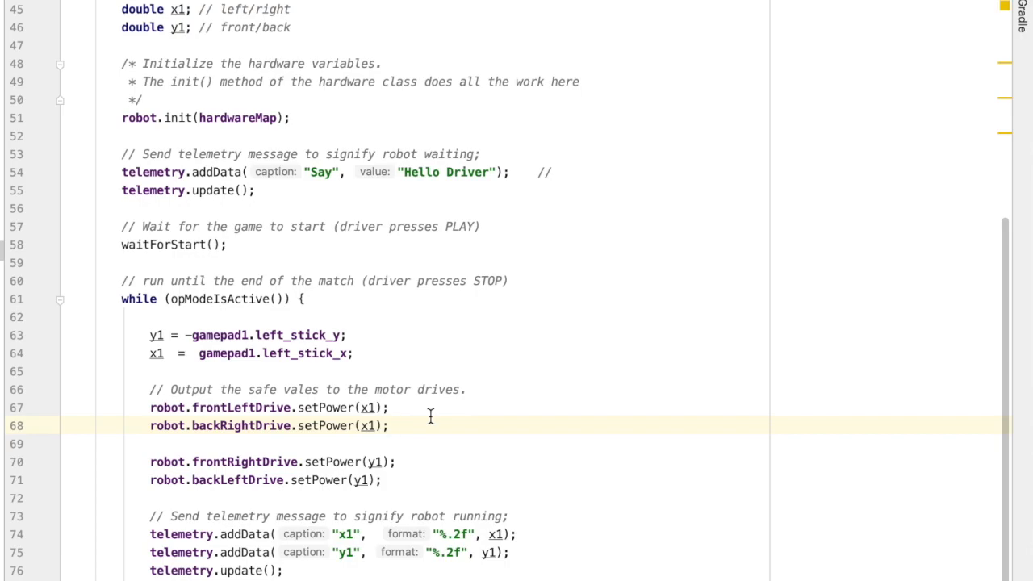
left_click(388, 479)
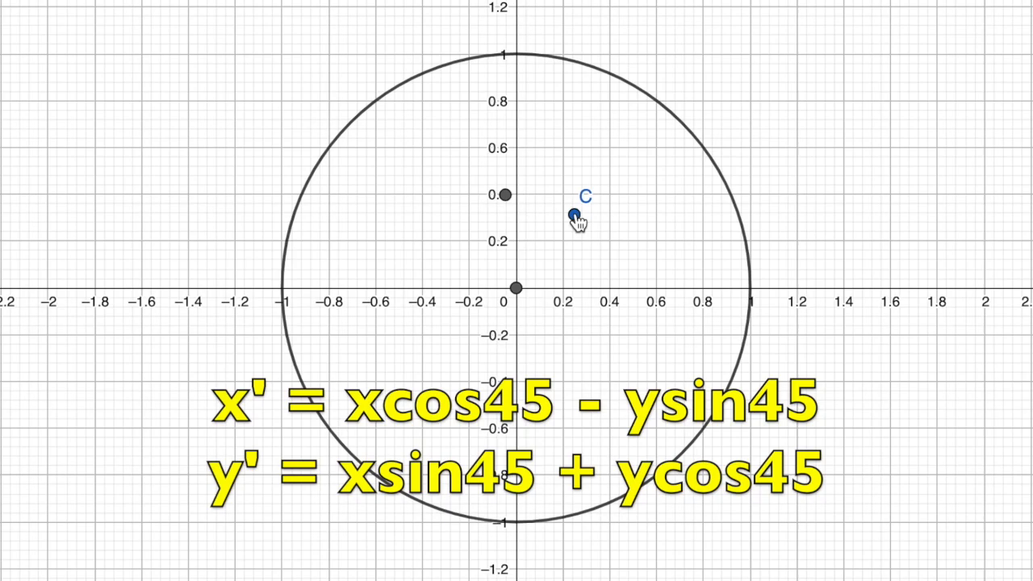
- Drag point C around inside the unit circle, ending in the lower-right quadrant
left_click_drag(574, 216, 621, 190)
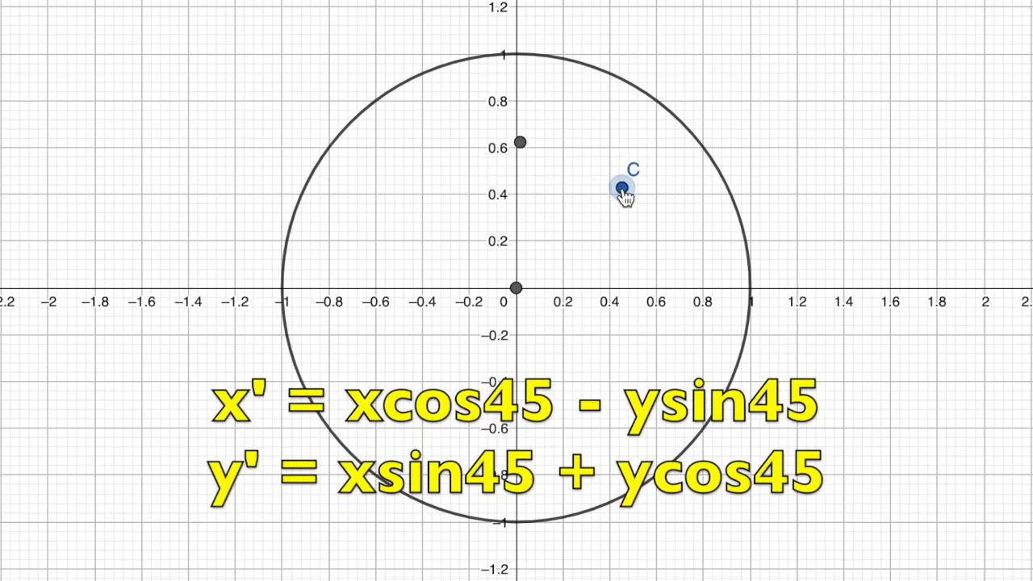
left_click_drag(621, 187, 632, 225)
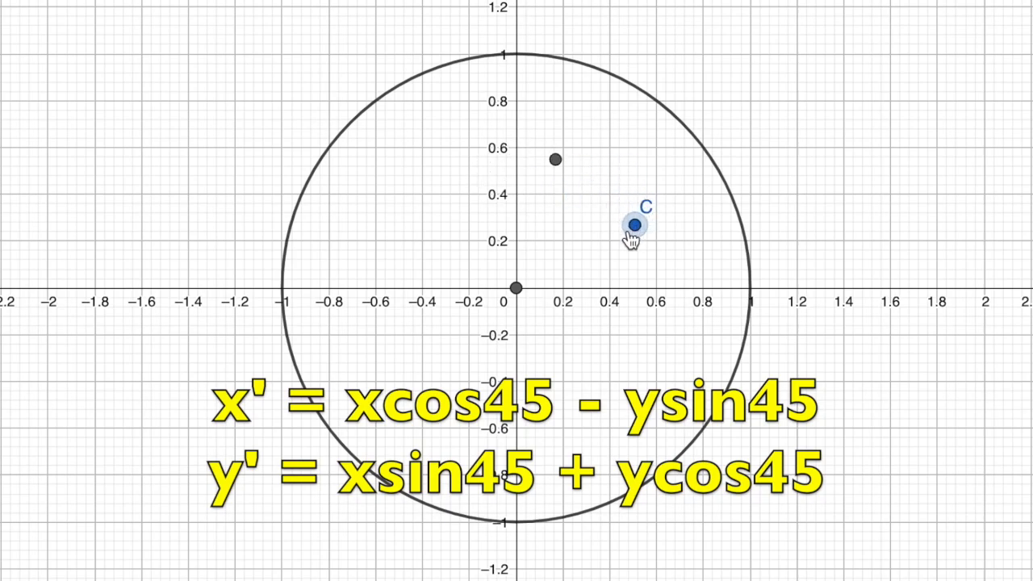
left_click_drag(635, 222, 555, 243)
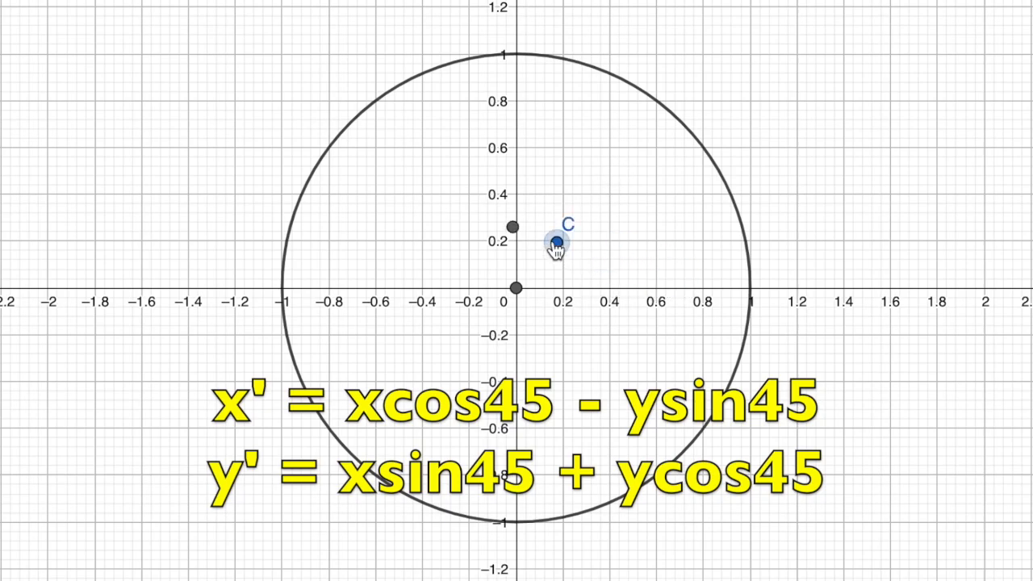
left_click_drag(556, 245, 600, 238)
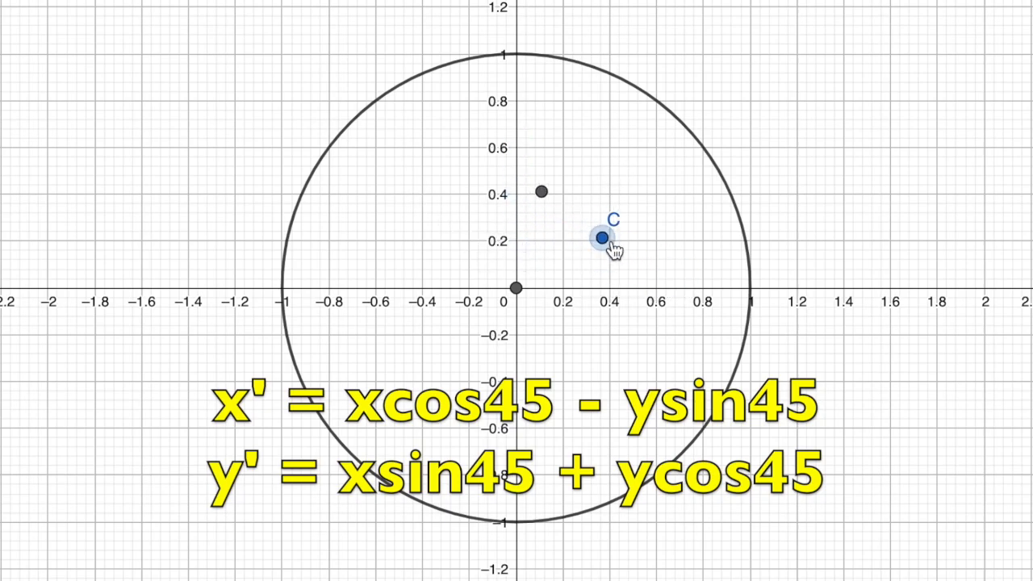
left_click_drag(600, 239, 645, 352)
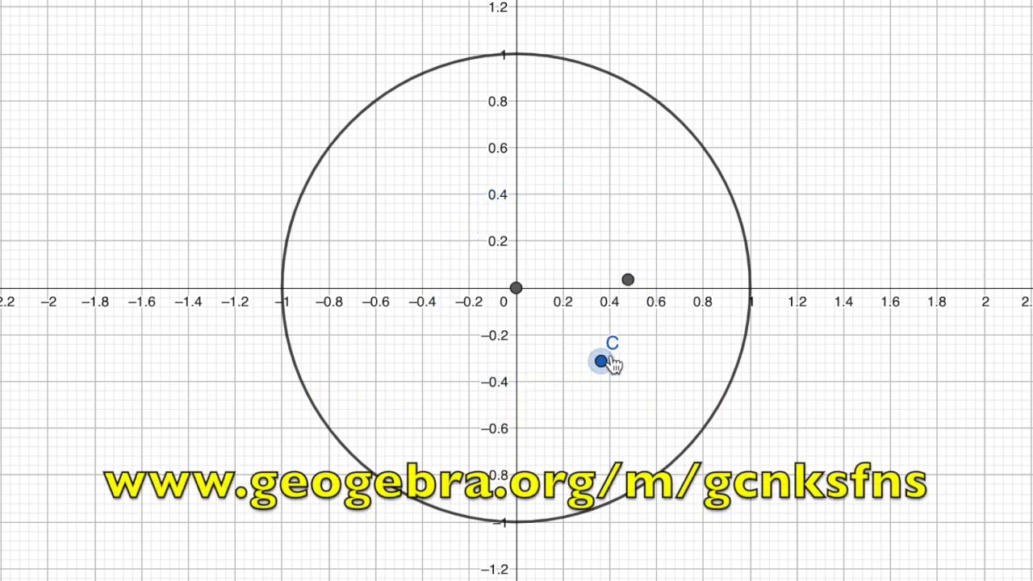
left_click_drag(604, 358, 597, 75)
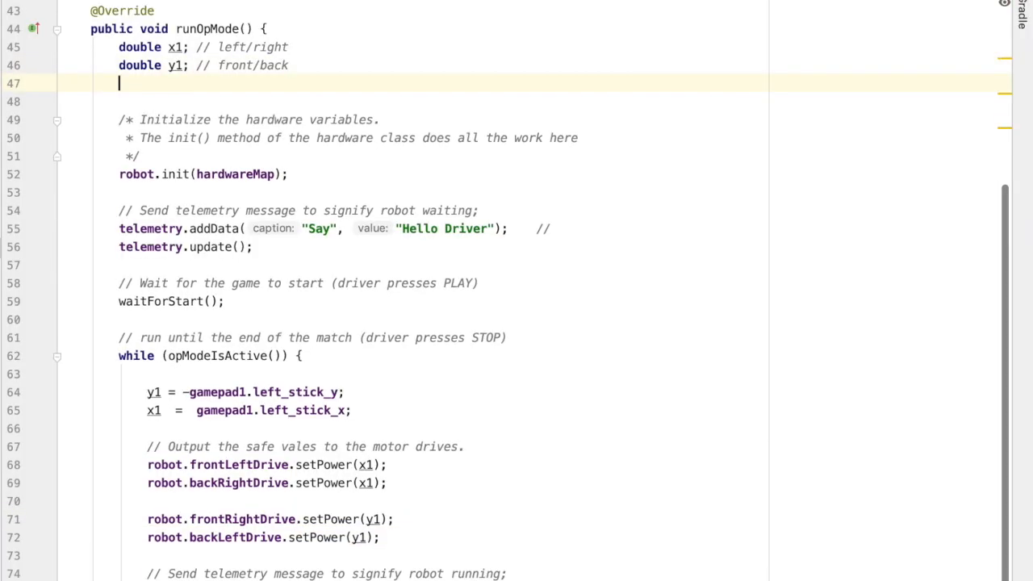
- Declare double fortyFiveInRads as the 45-degree angle in radians using Math …/4
type("double")
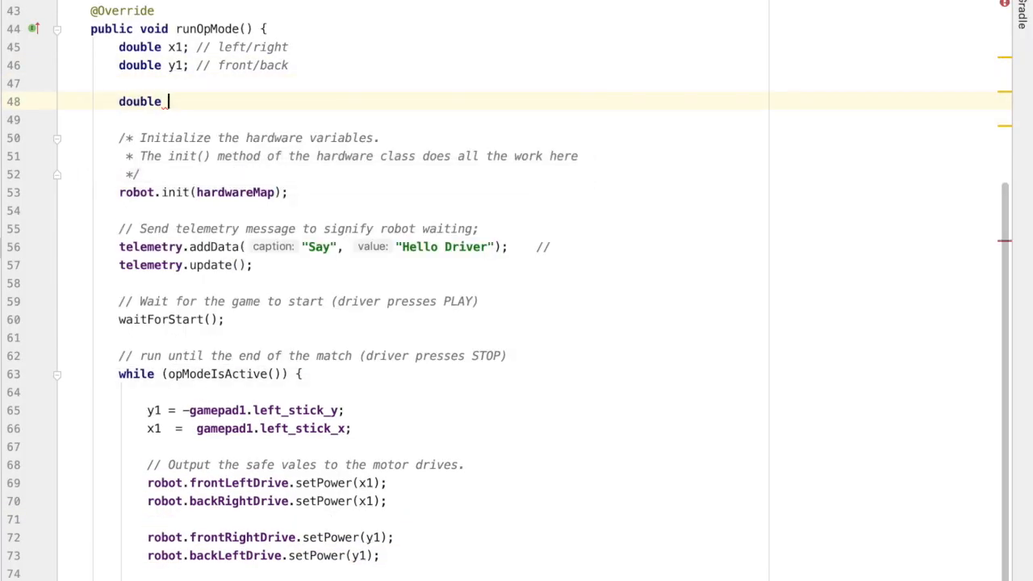
type("fortyFive")
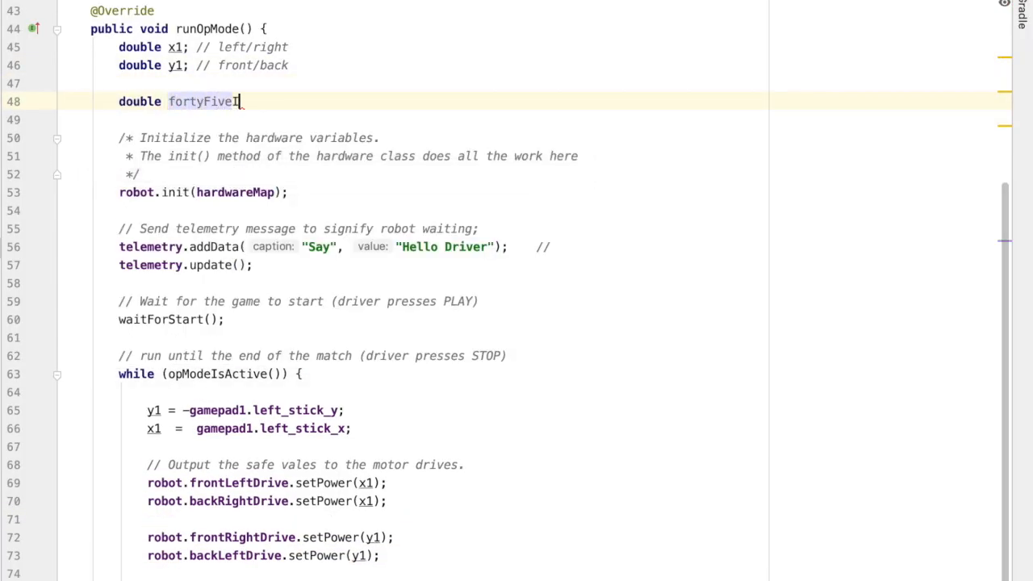
type("InRads =")
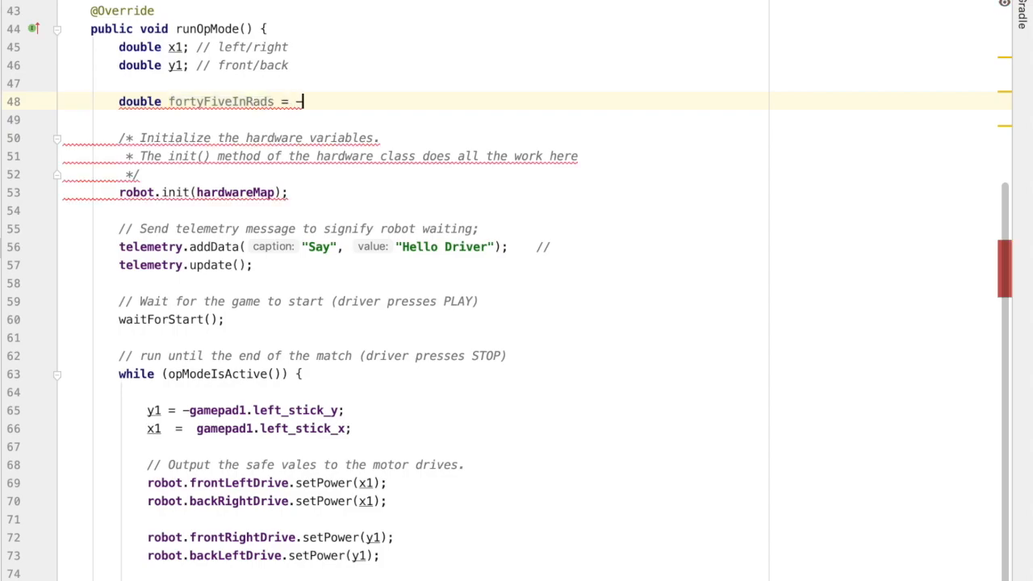
type("Math.PI")
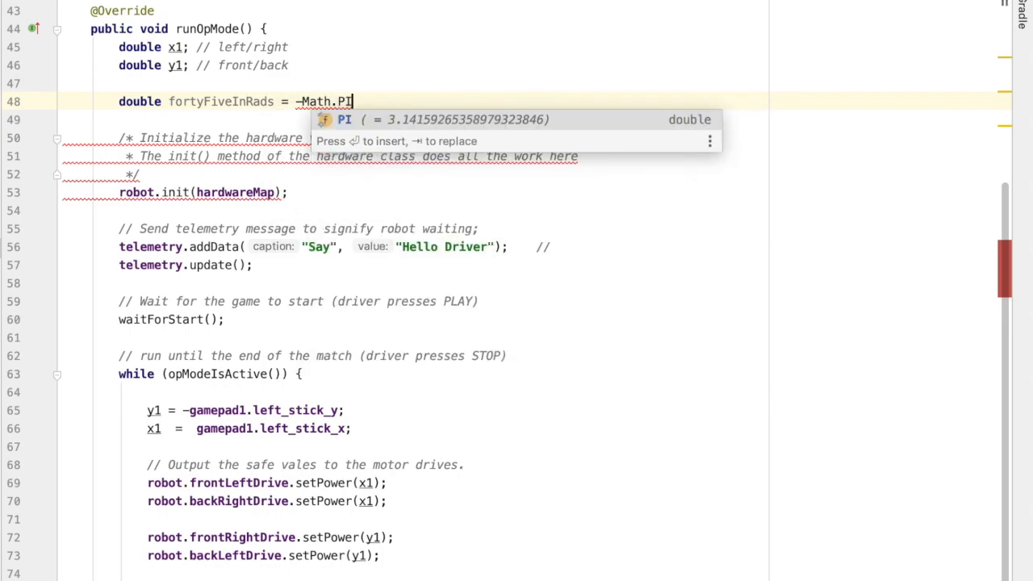
type("/4;")
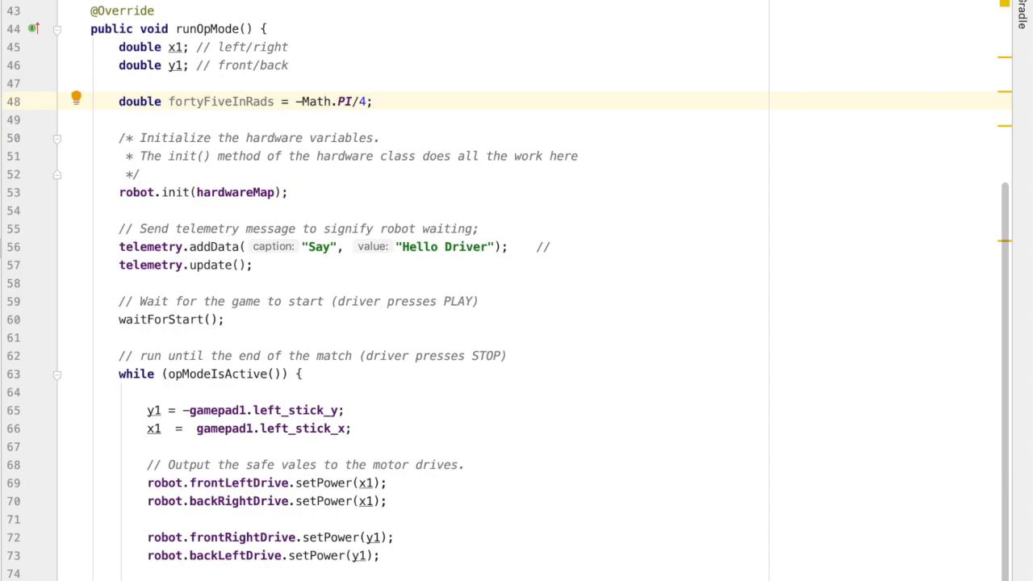
key("enter")
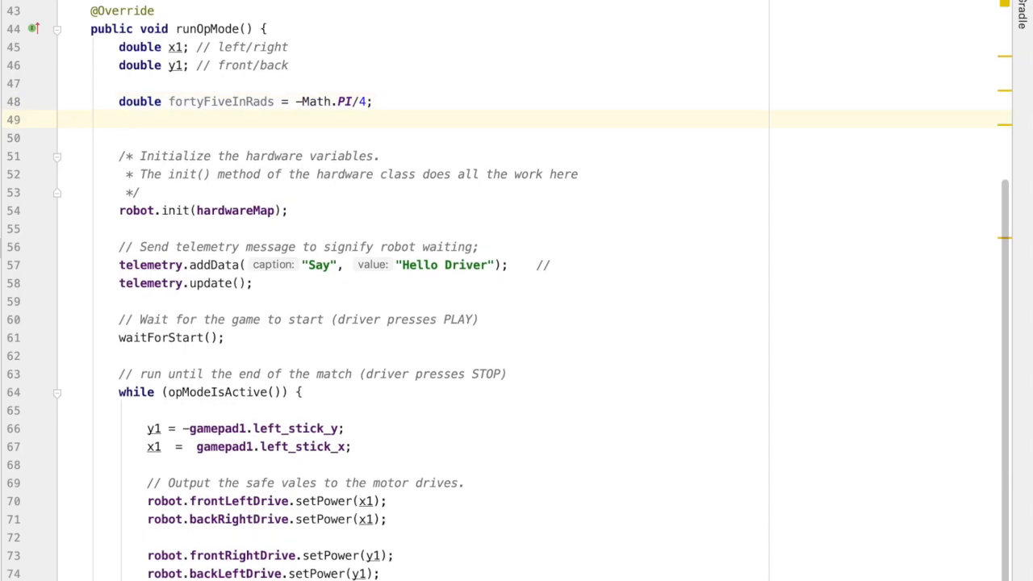
- Declare double cosine45 = Math.cos(fortyFiveInRads)
type("double")
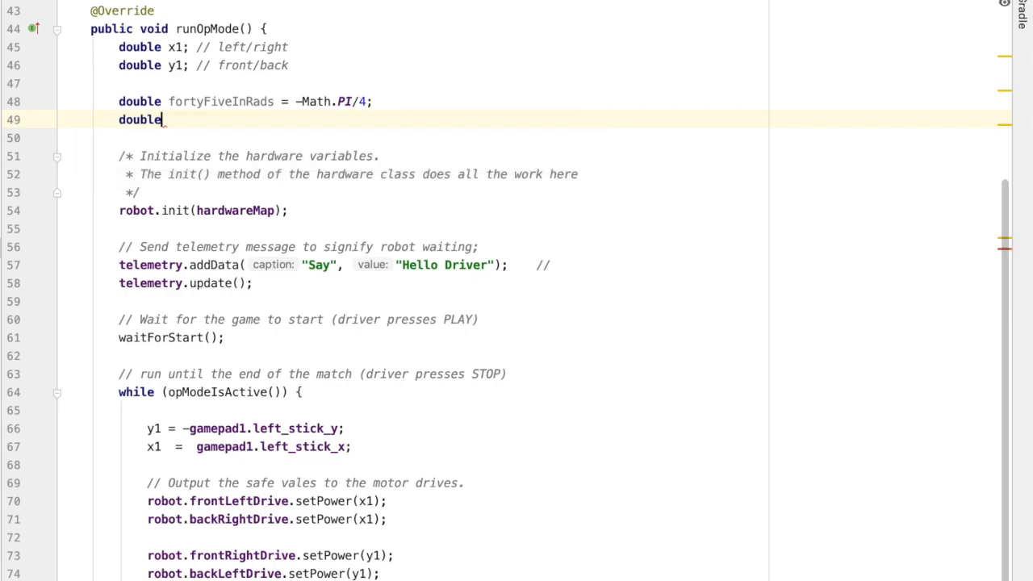
type("cos")
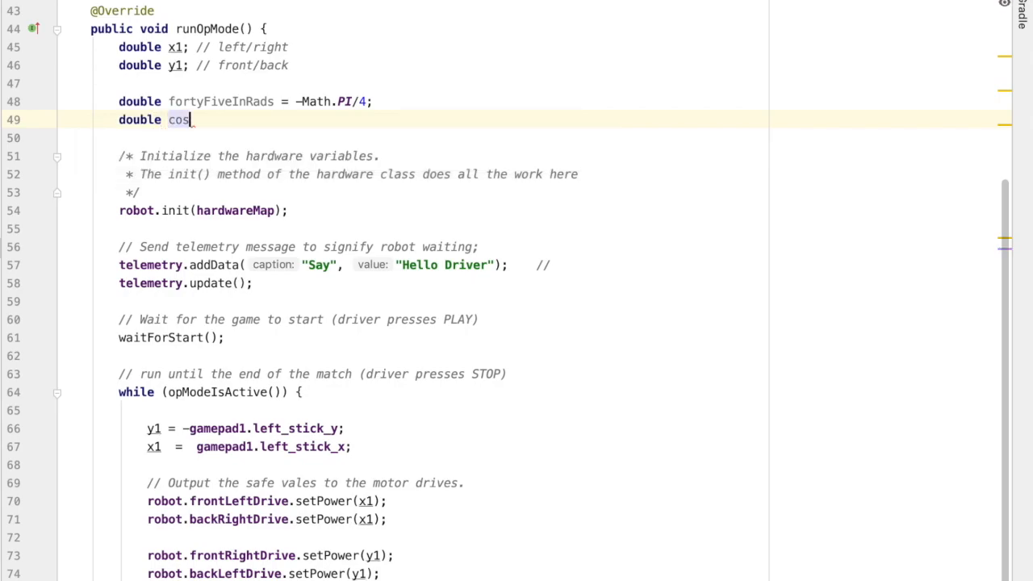
type("ine")
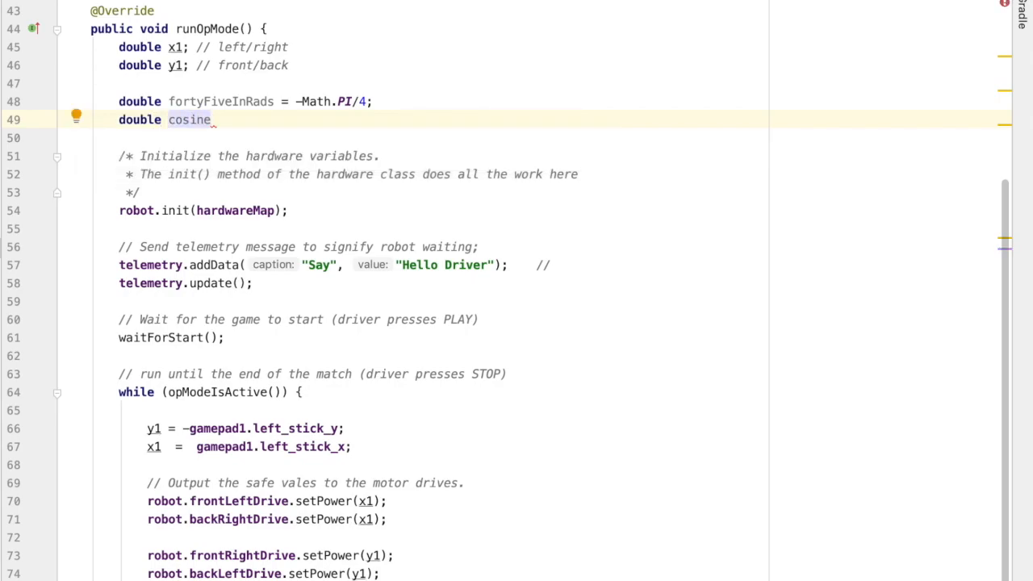
type("45")
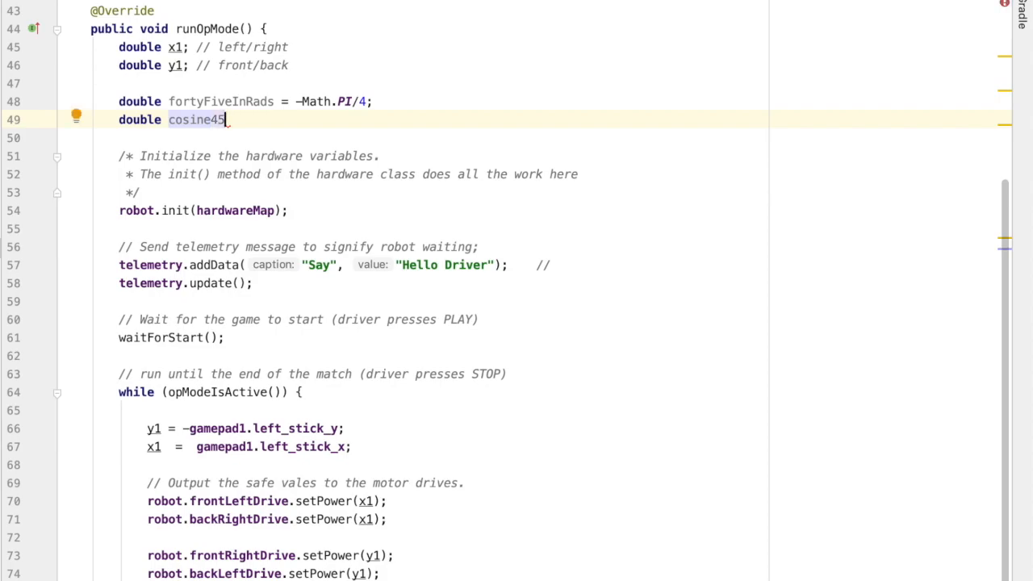
type("= Math.cos(")
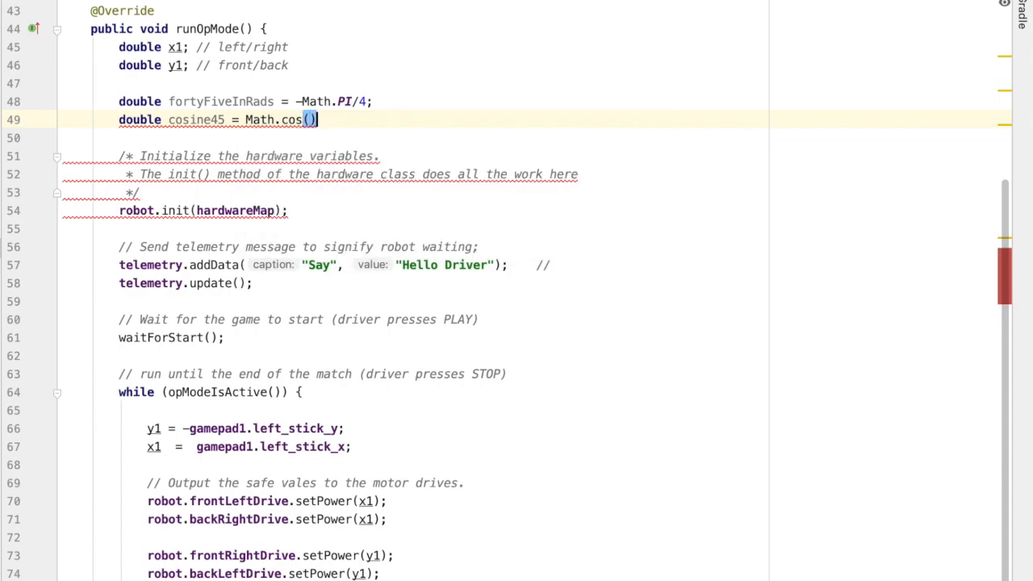
double_click(220, 100)
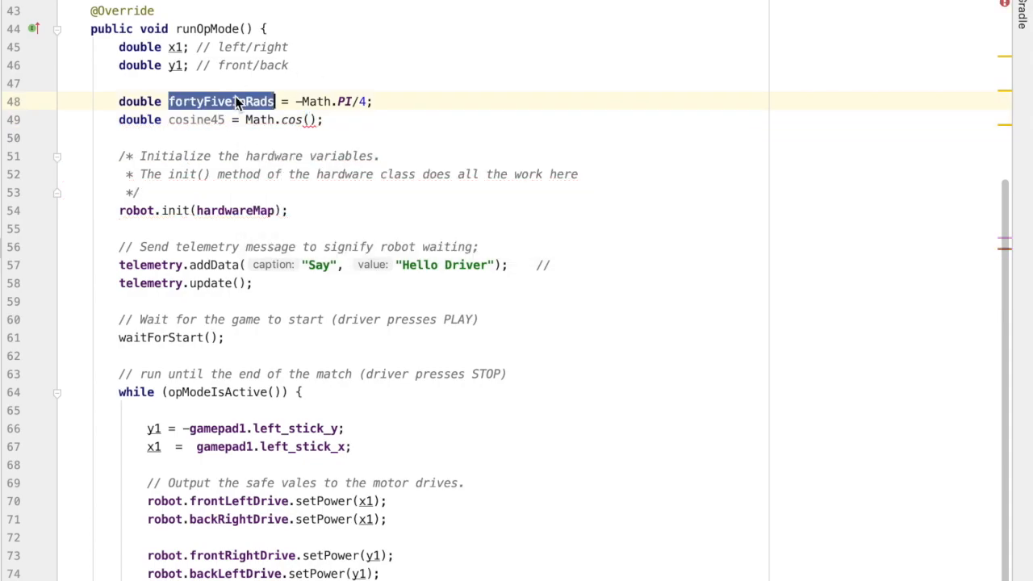
type("fortyFiveInRads")
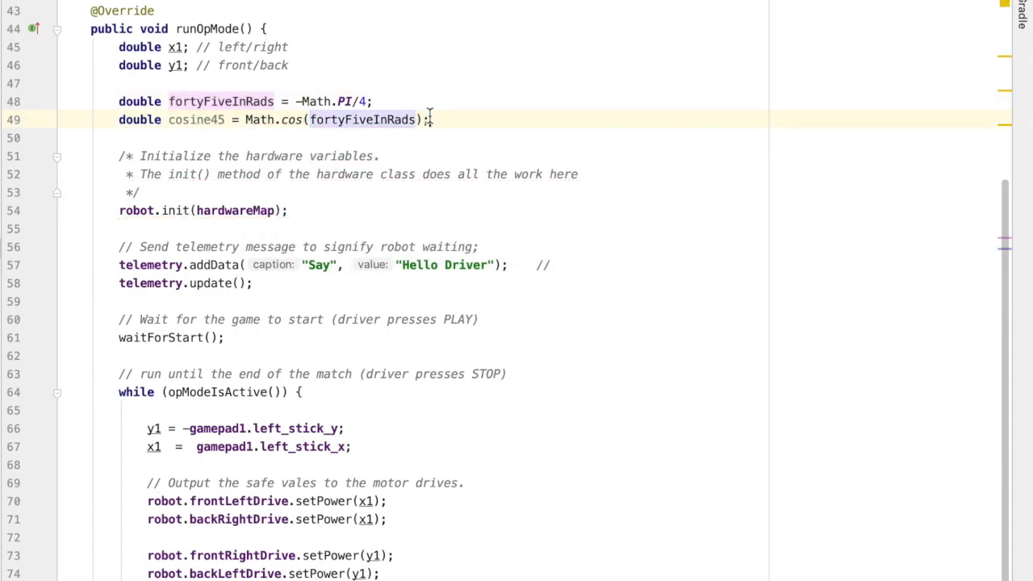
- Declare double sine45 = Math.sin(fortyFiveInRads)
type("double")
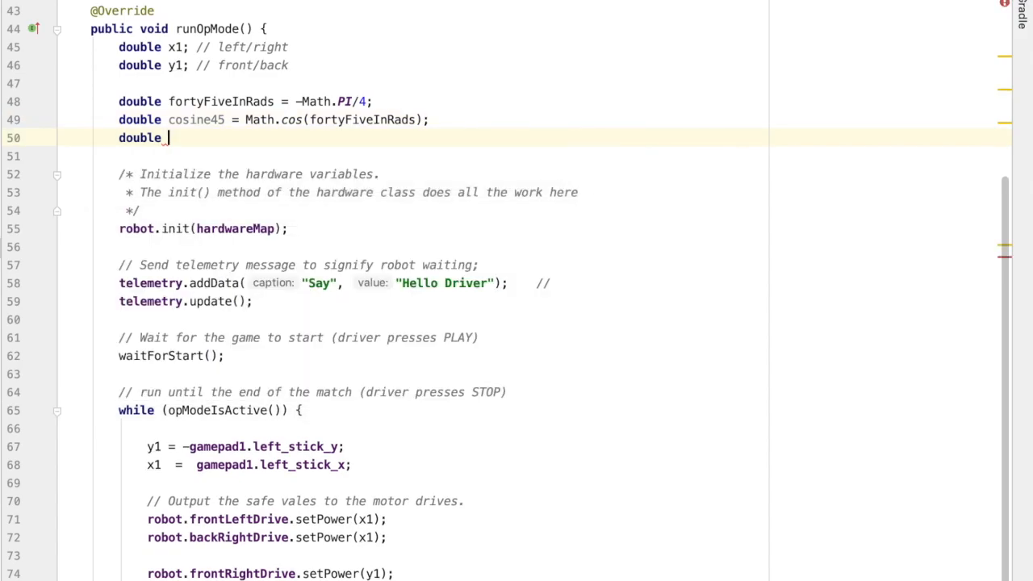
type("sine45 =")
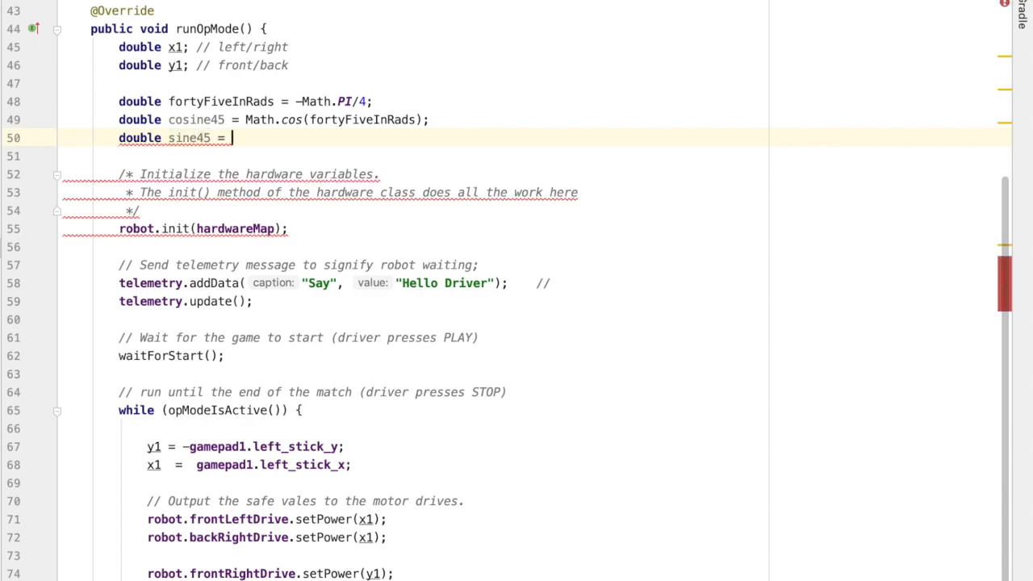
type("Math.sin(")
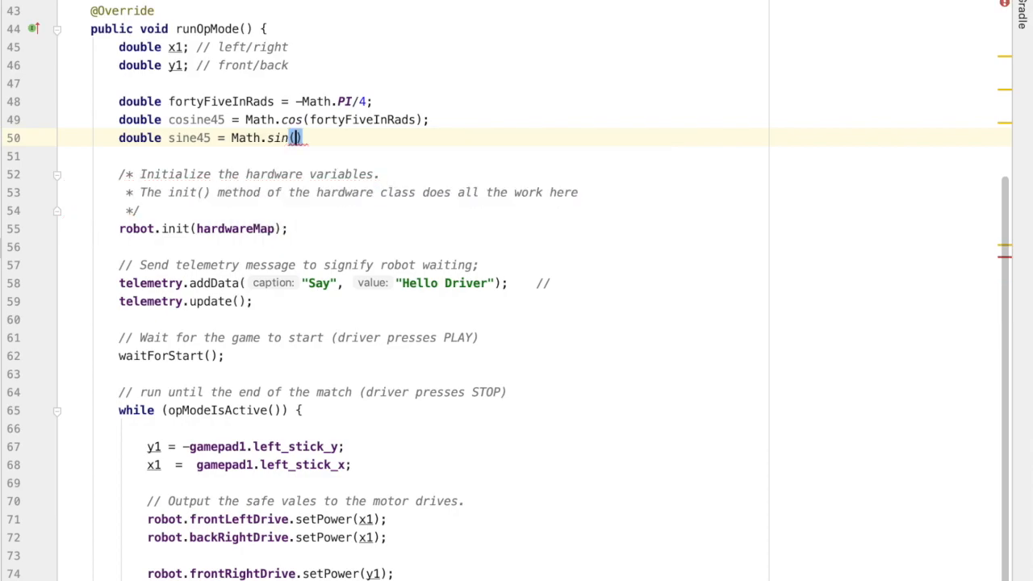
type(";")
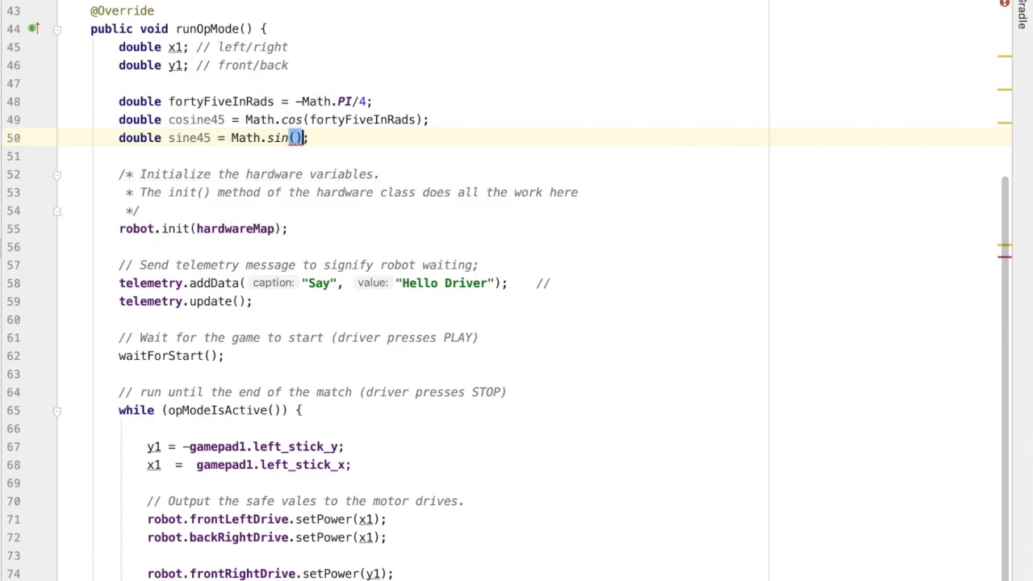
type("fortyFiveInRads")
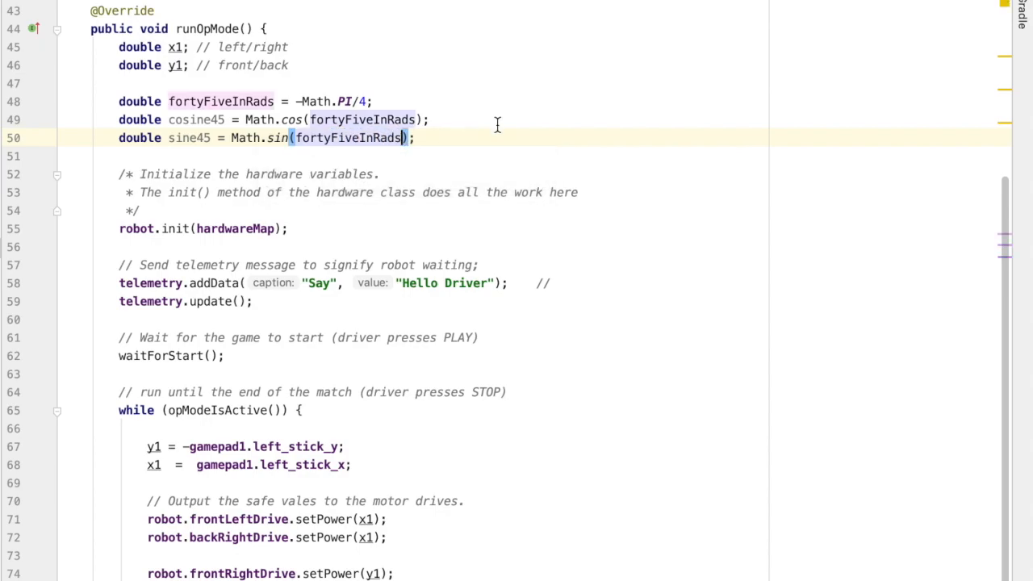
key("enter")
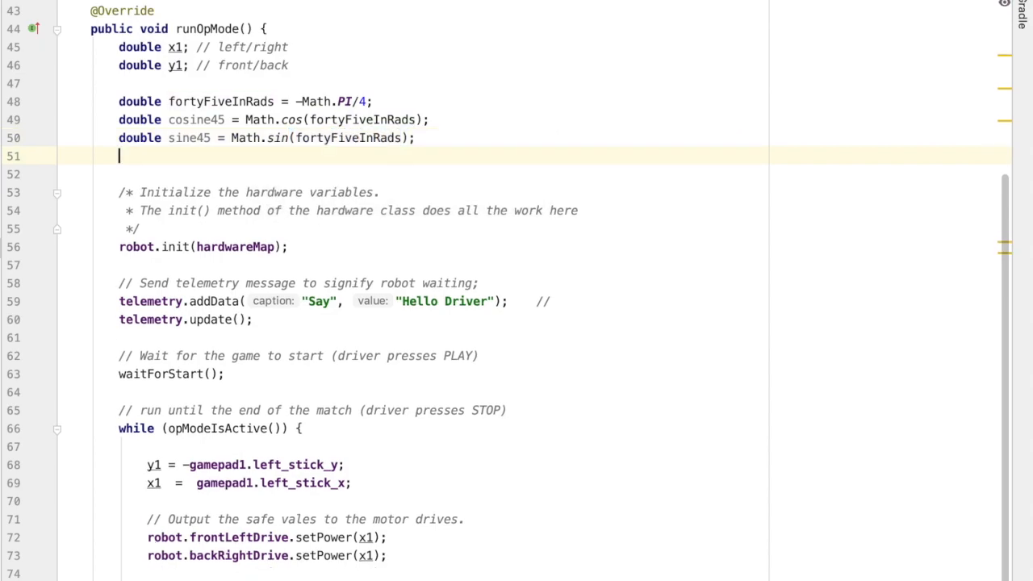
- Declare the rotated coordinates double x2; and double y2;
type("double")
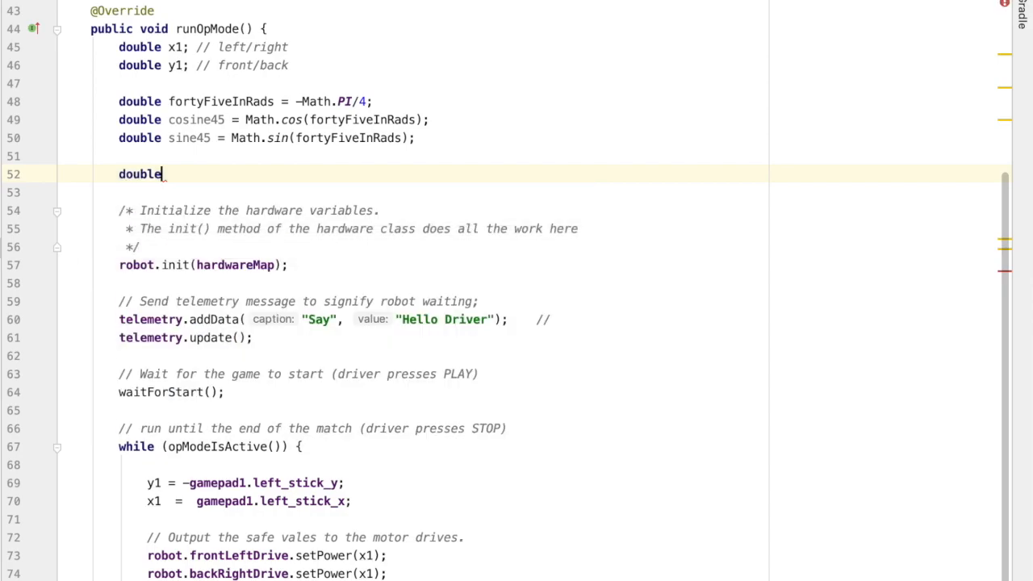
type("x2;")
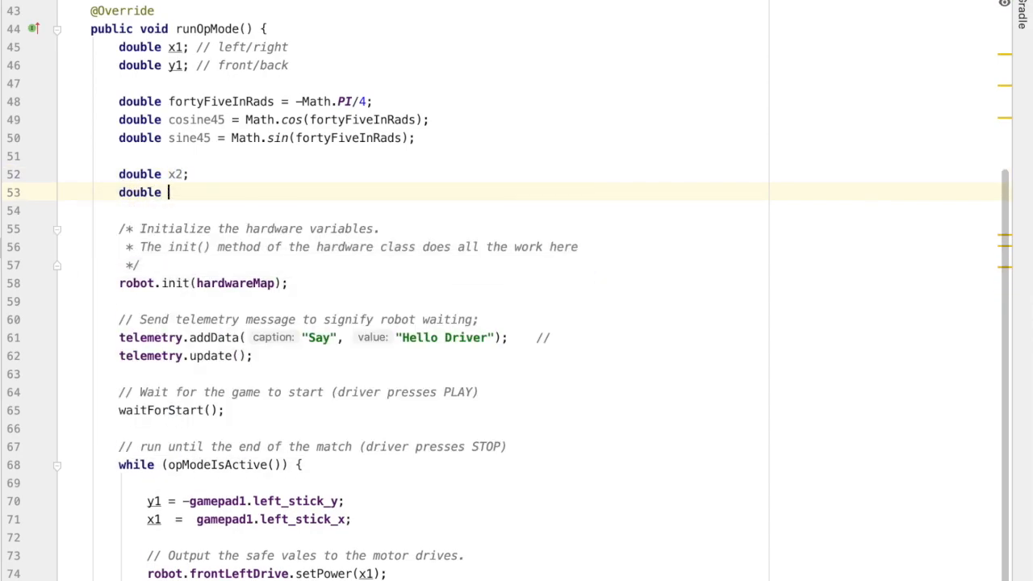
type("y2;")
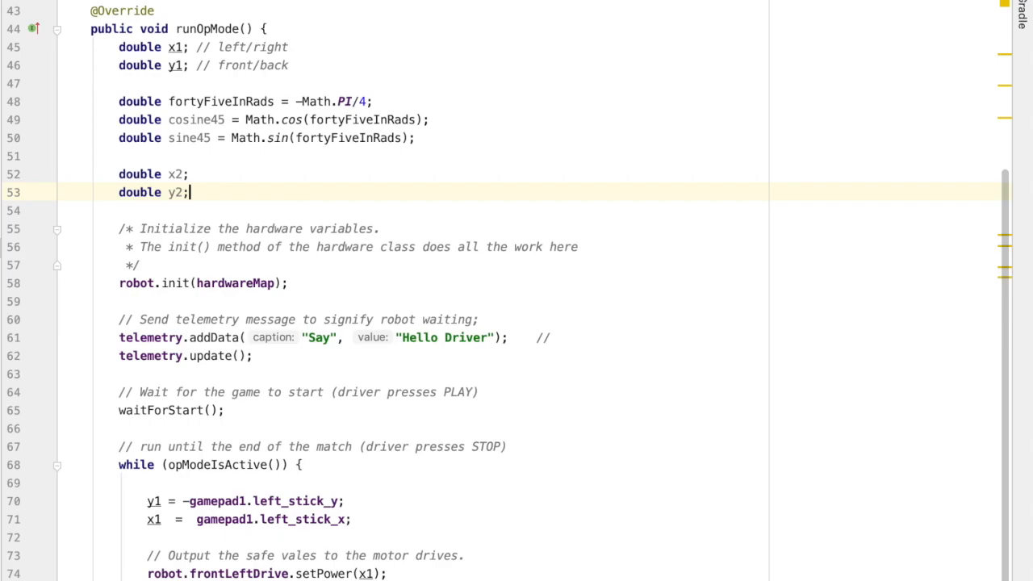
left_click(492, 139)
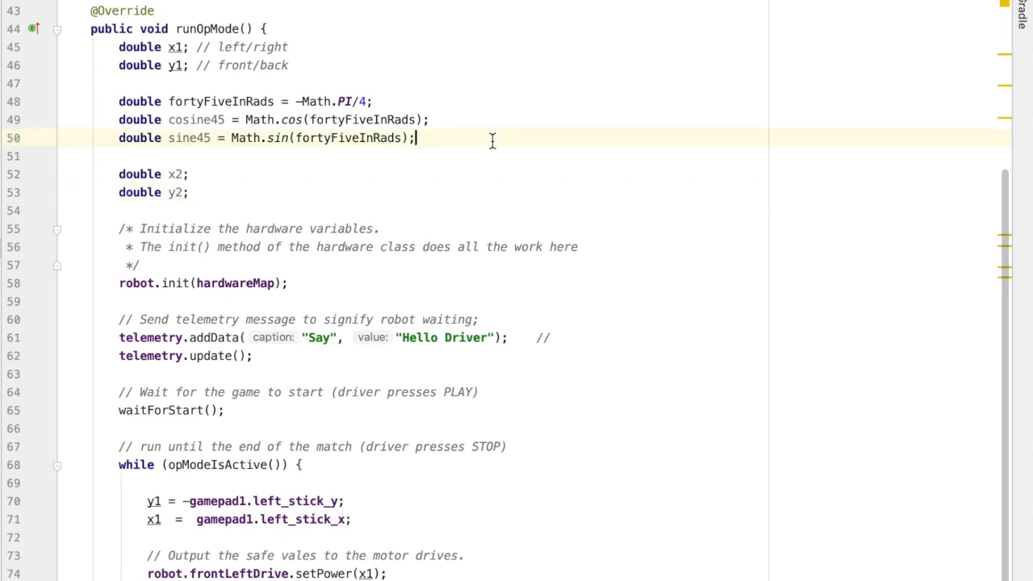
- Add a '// need to rotate 45 degrees' comment below the x1 assignment in the loop
scroll("down", 3)
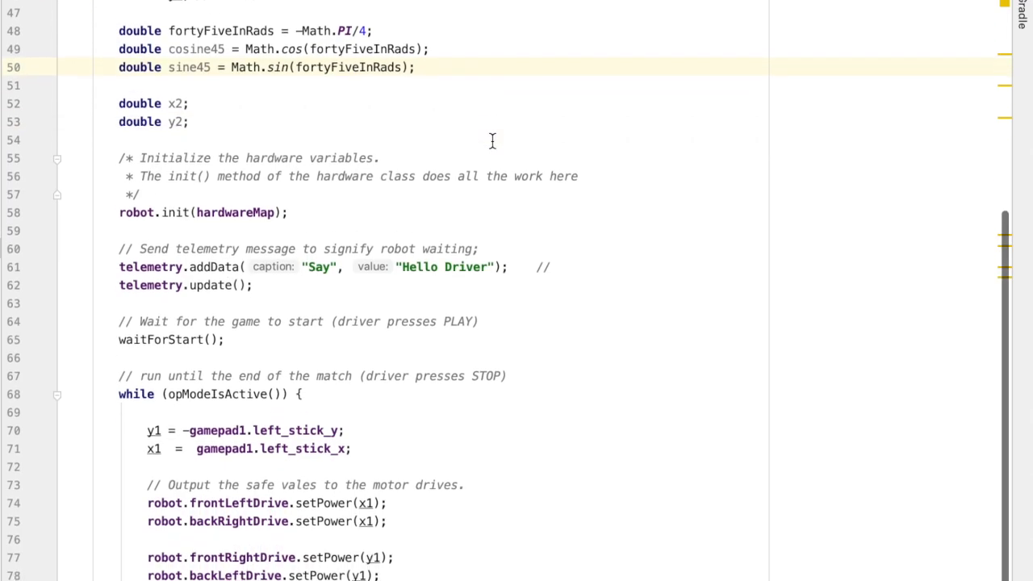
scroll("down", 3)
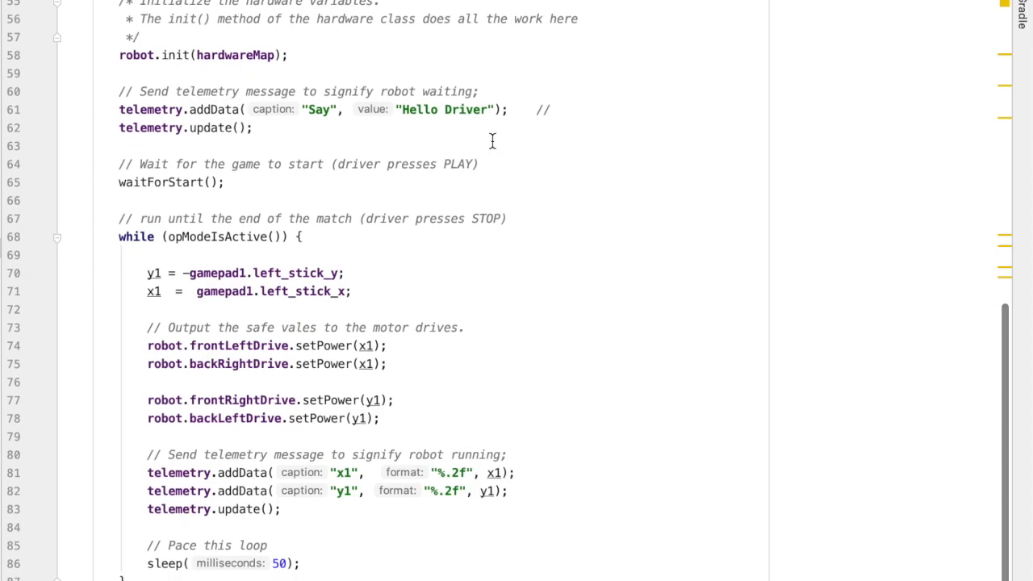
left_click(347, 272)
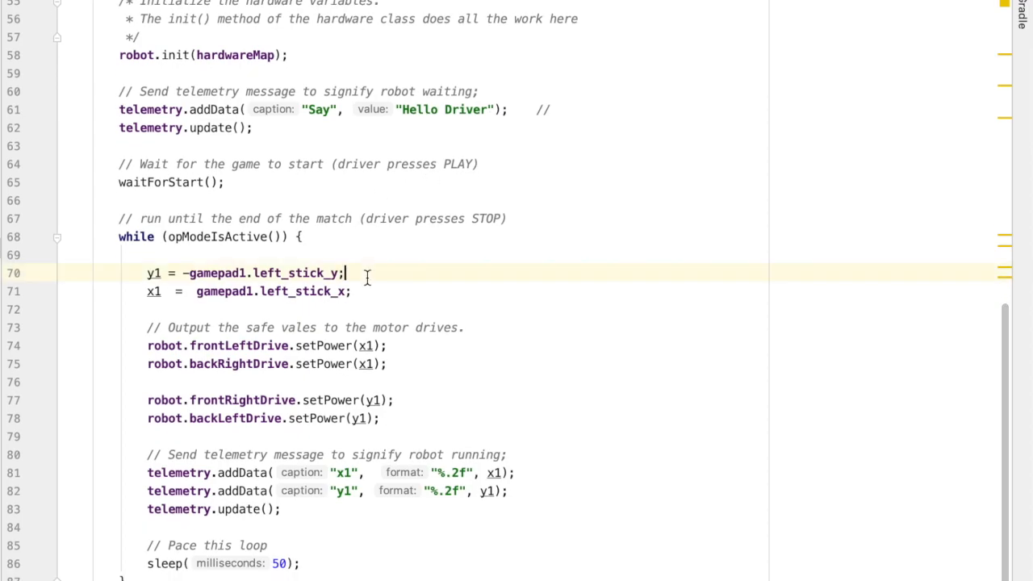
key("enter")
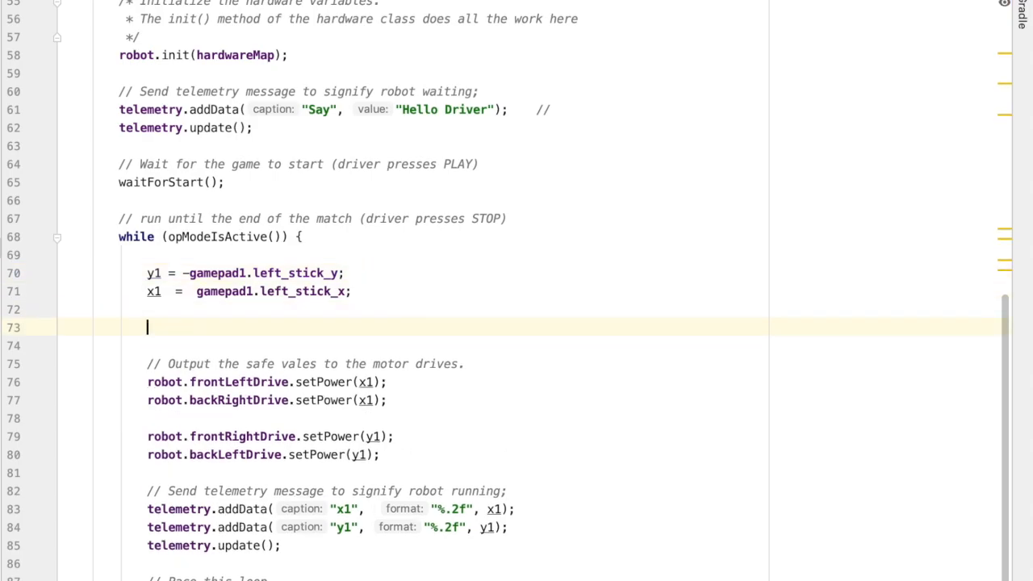
type("// ne")
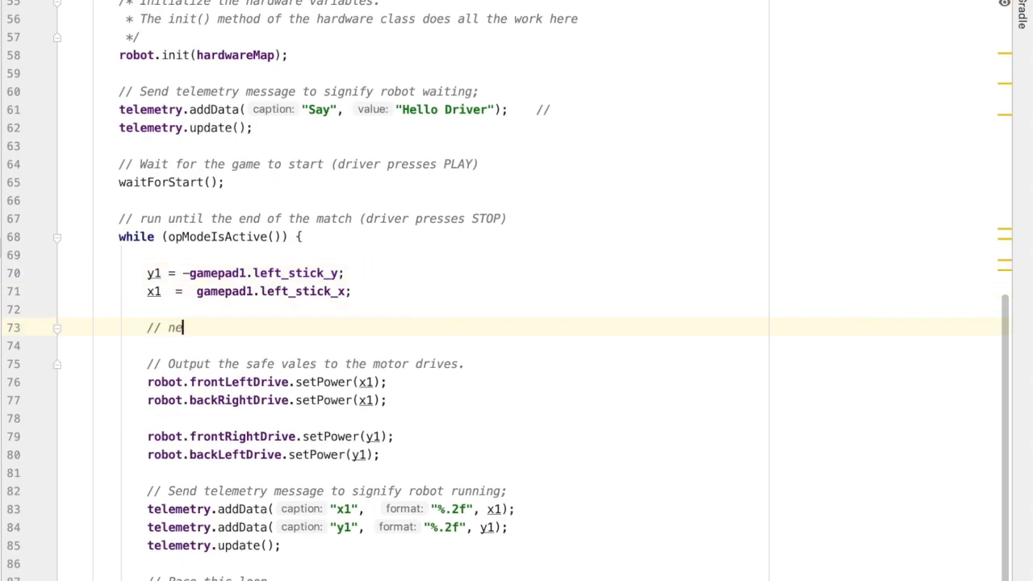
type("ed to rotate")
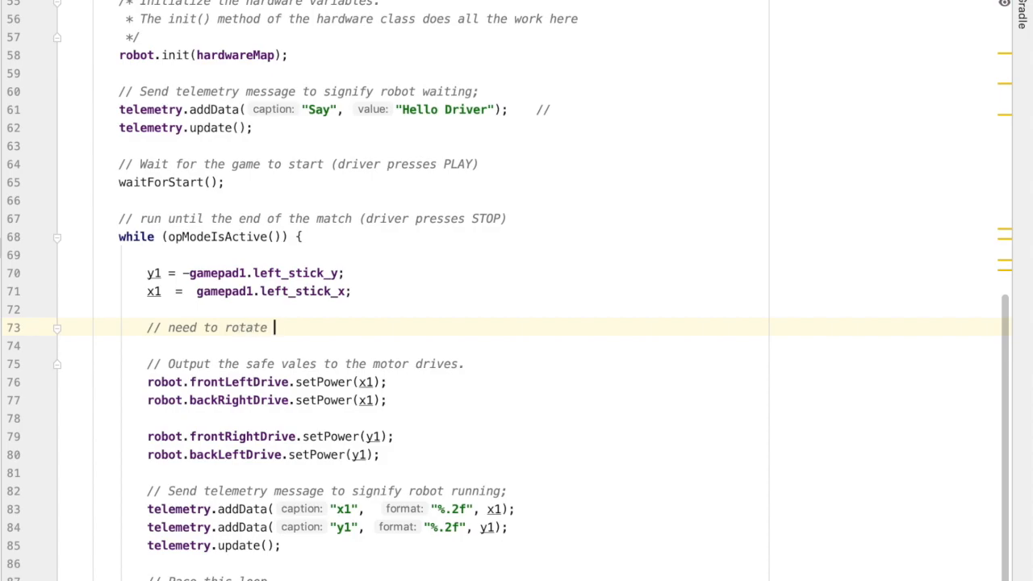
type("45 d")
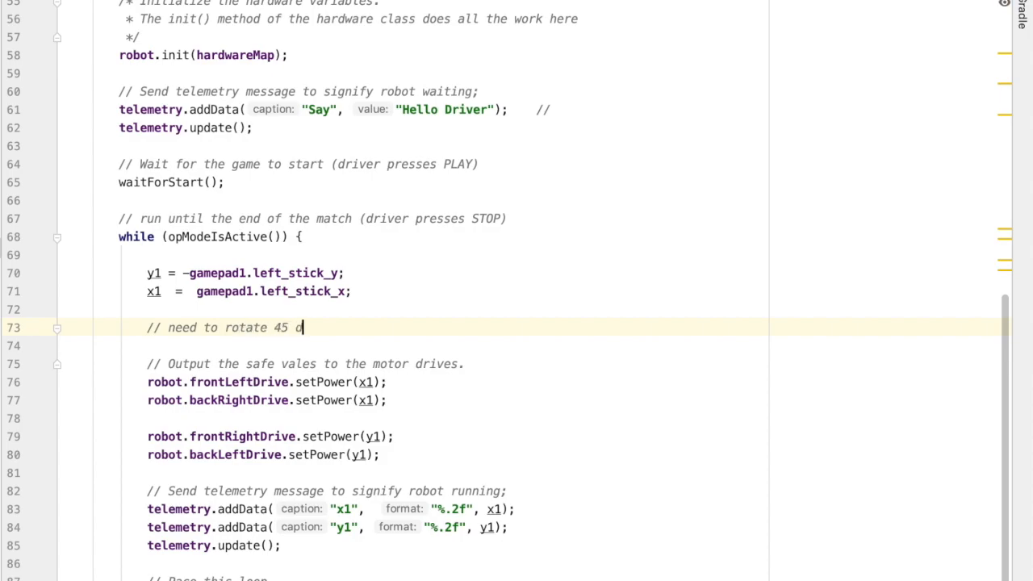
type("ebrees")
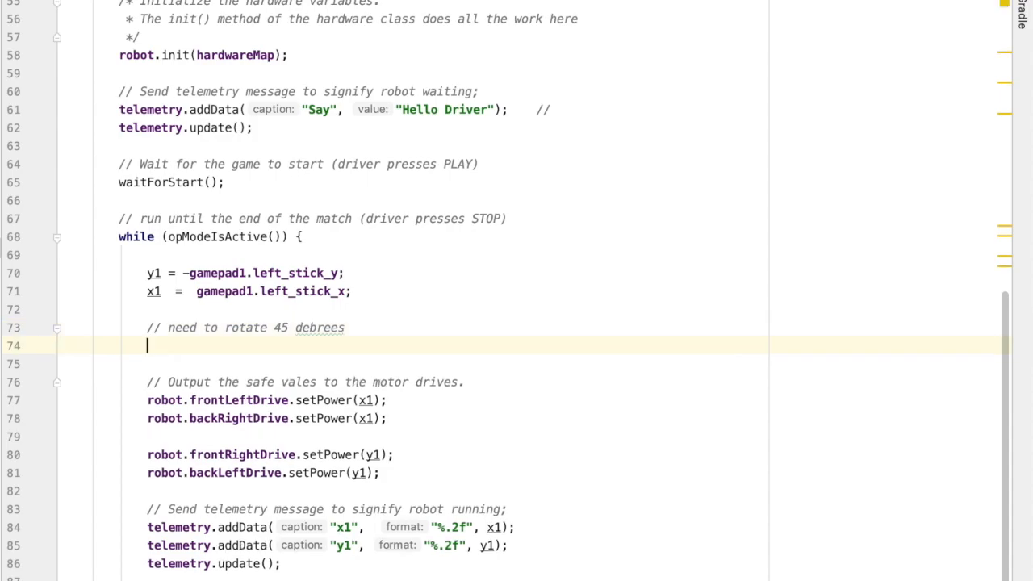
- Compute y2 = y1*cosine45 + x1*sine45;
type("y2 =")
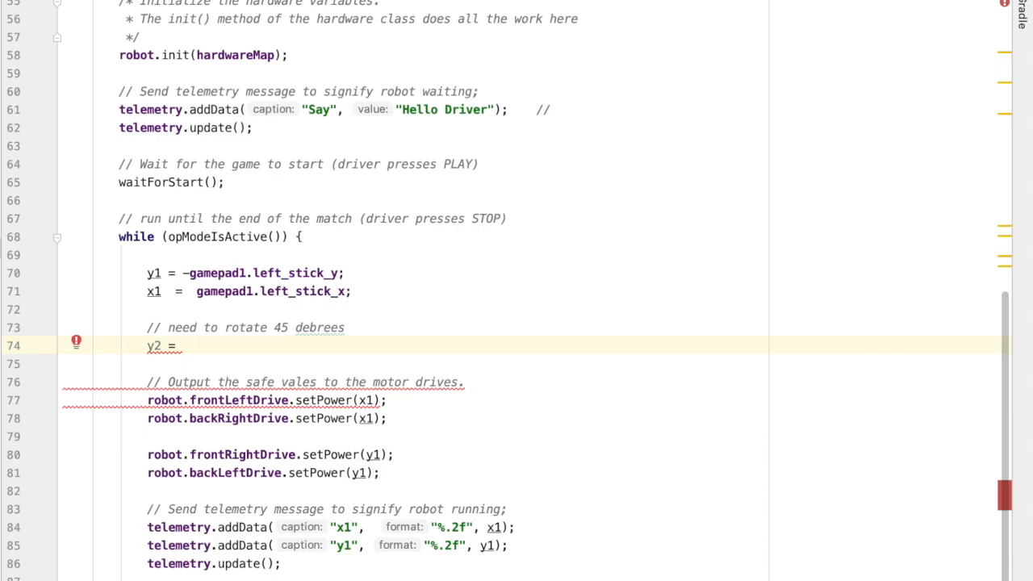
type("y1")
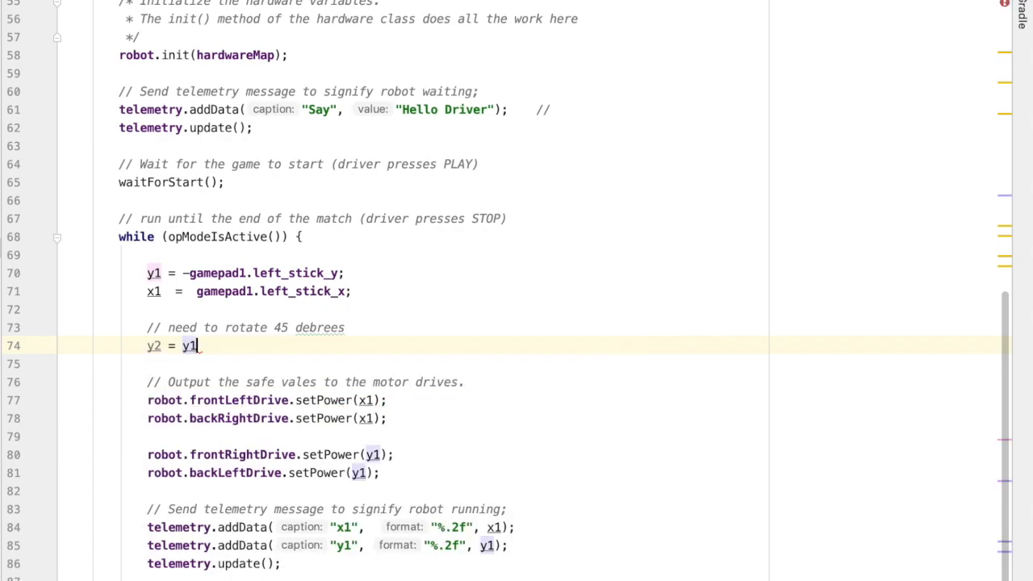
type("*cosine45 +")
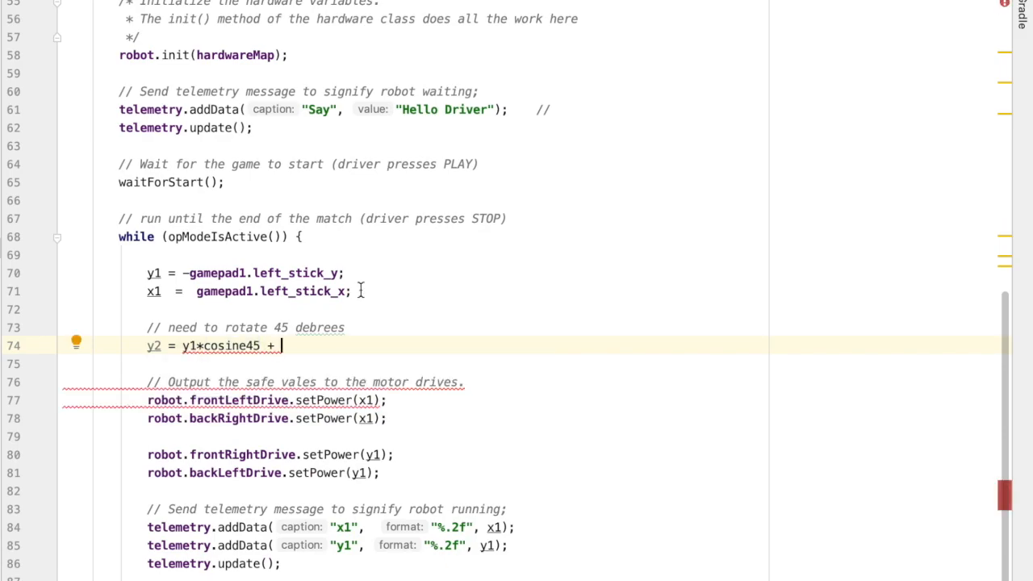
type("x1*sine45;")
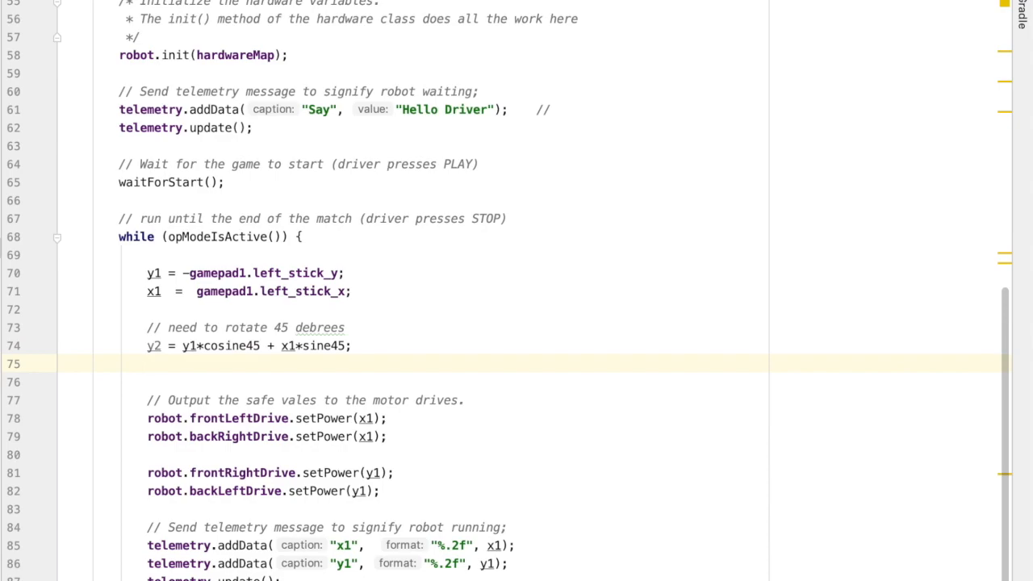
- Compute x2 = x1*cosine45 - y1*sine45
type("x2 =")
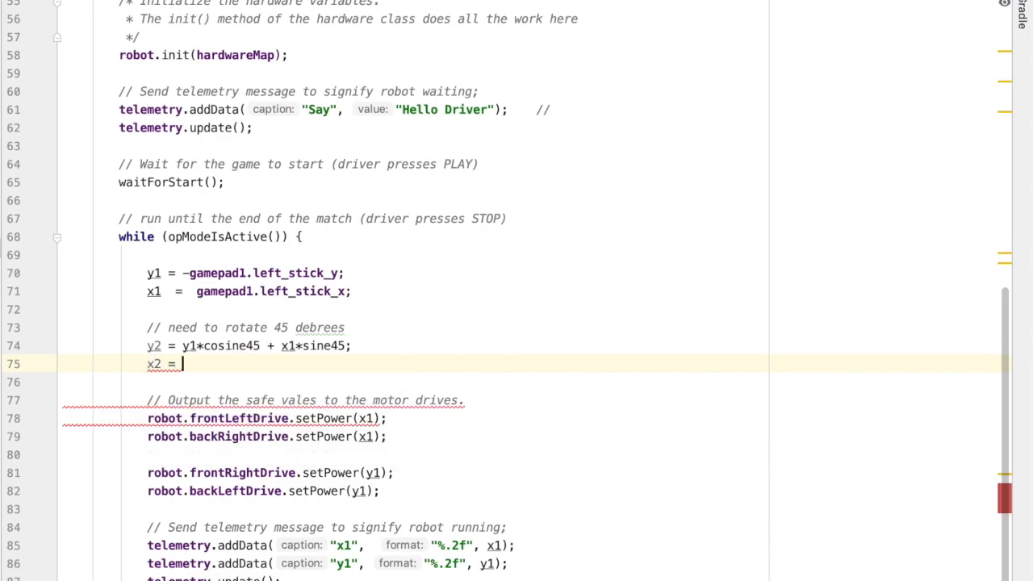
type("x1")
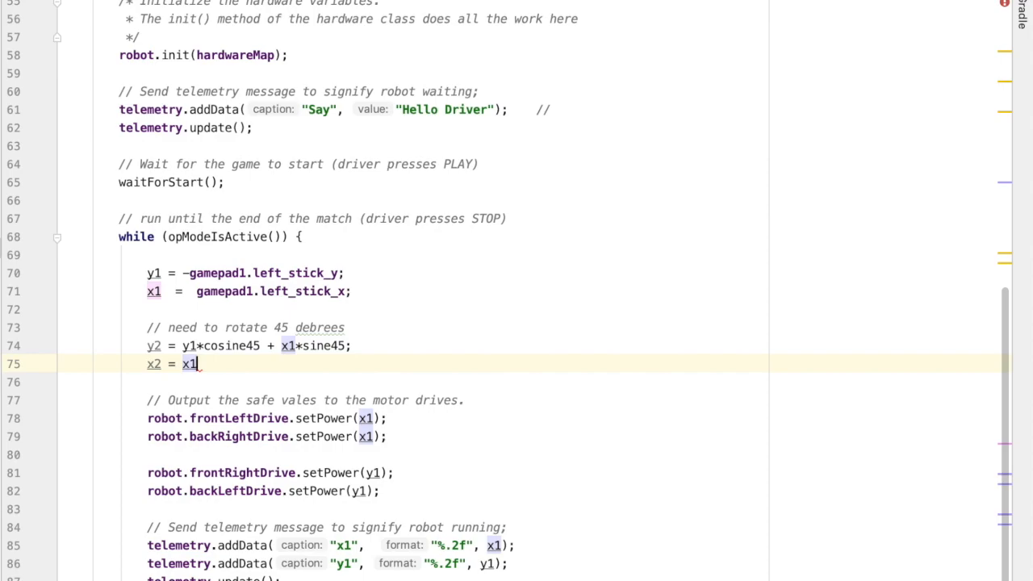
type("*cosine45 -")
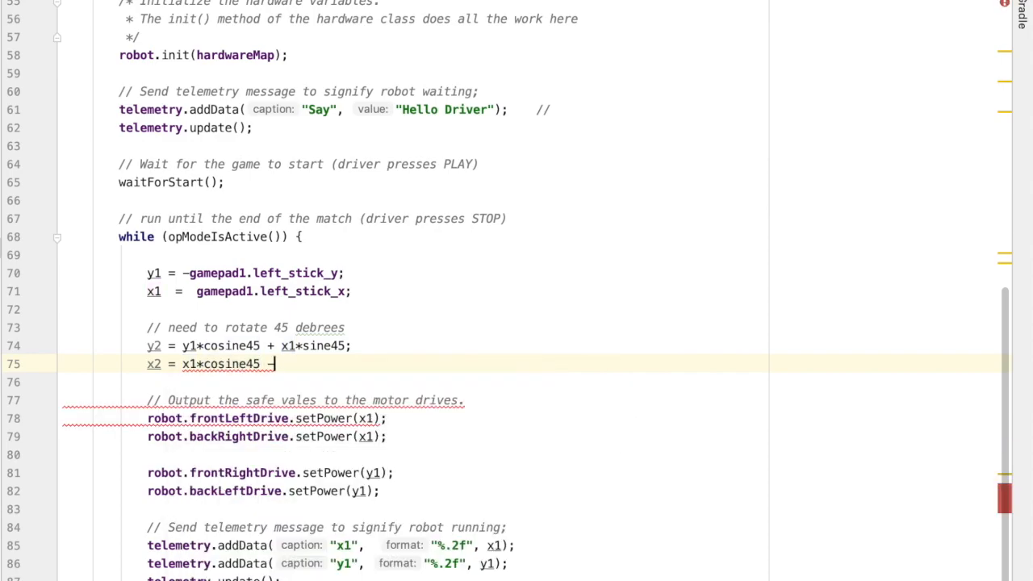
type("y1*sine")
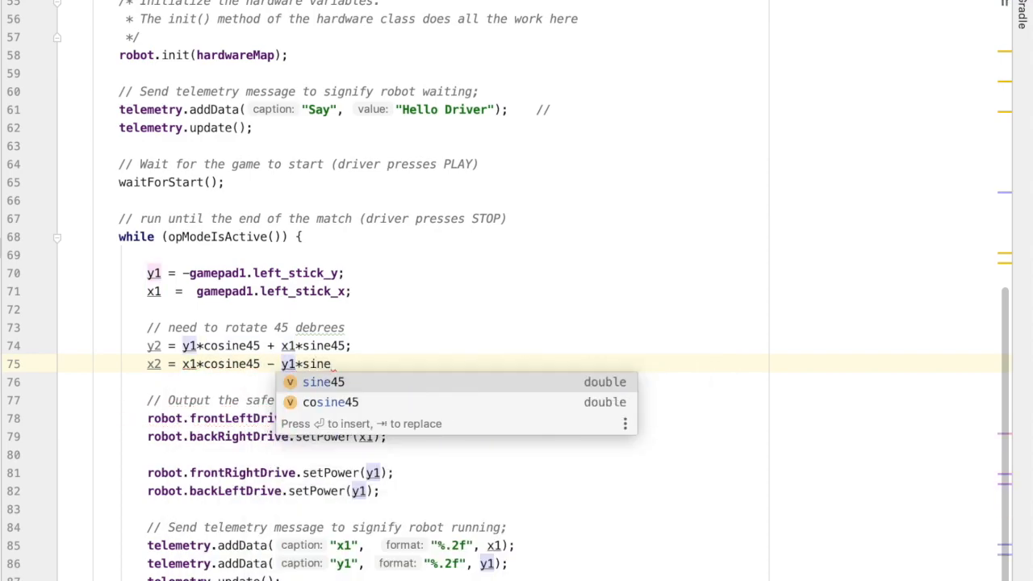